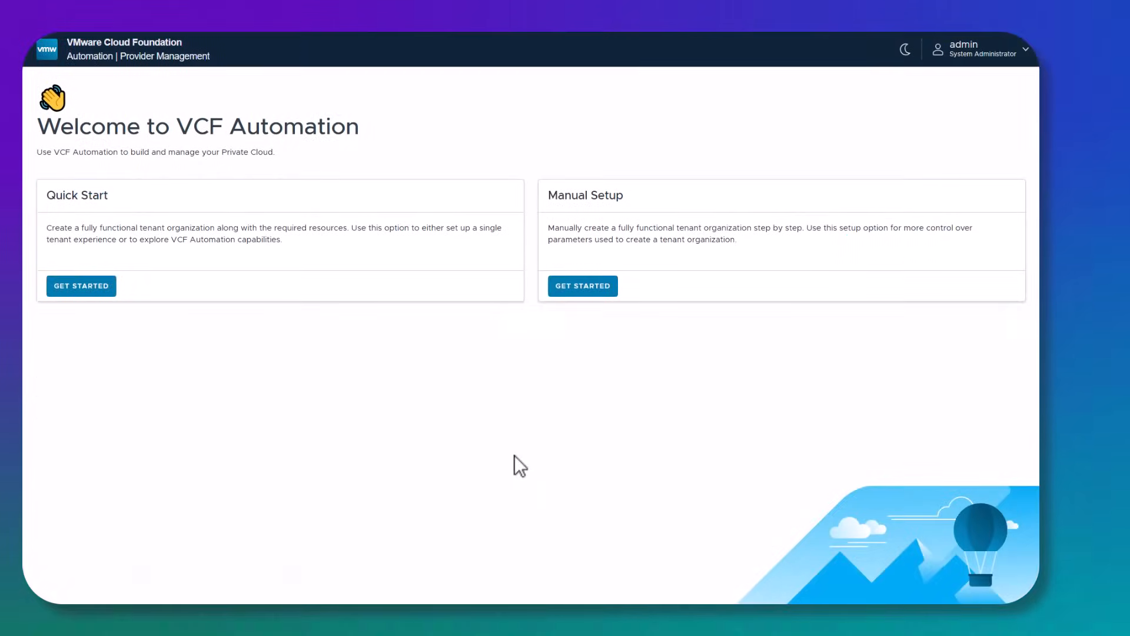
mouse_move(216, 200)
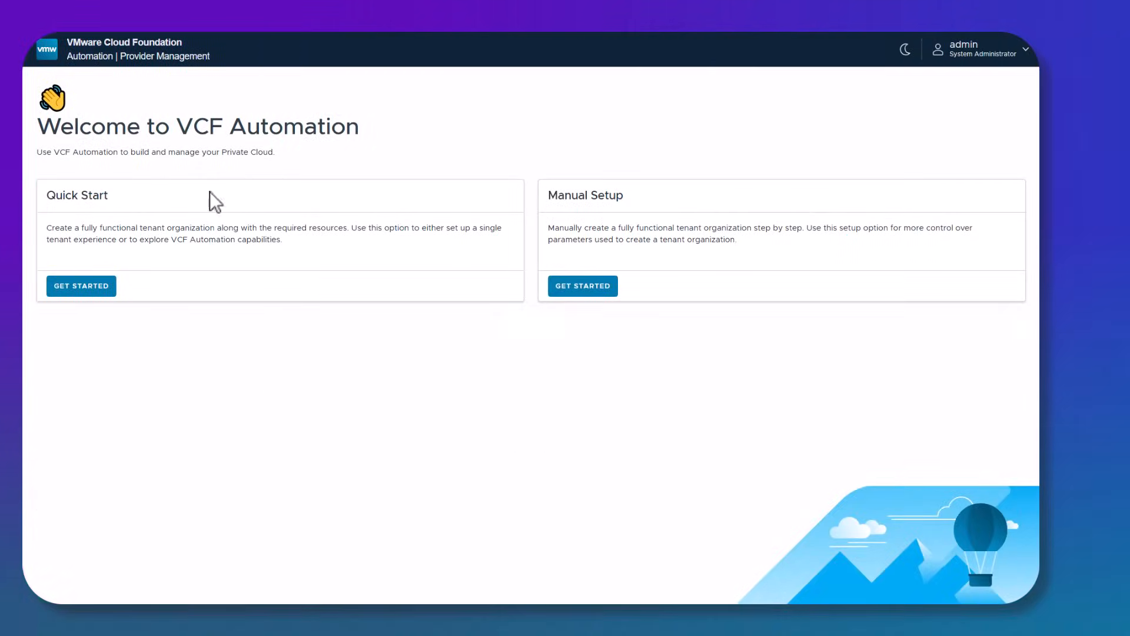
mouse_move(383, 440)
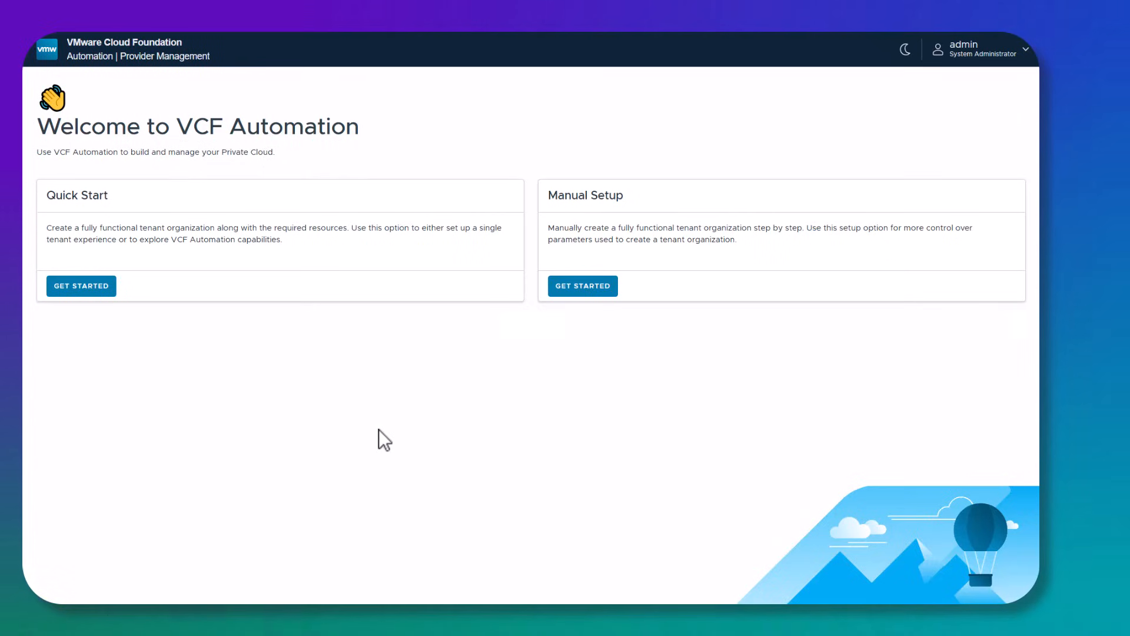
mouse_move(192, 394)
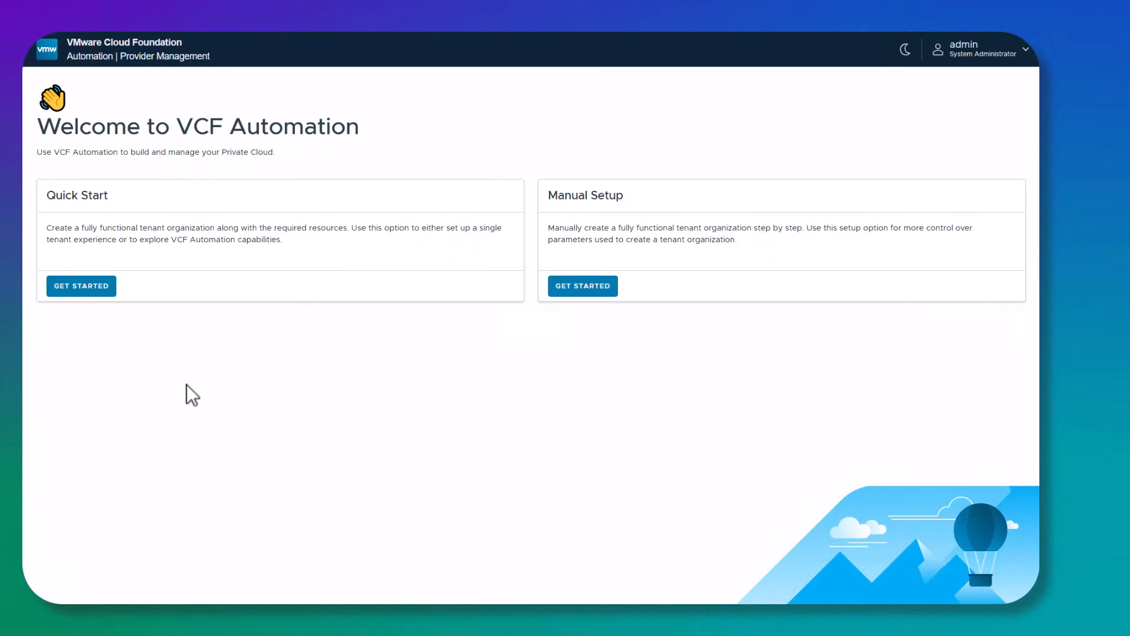
mouse_move(176, 227)
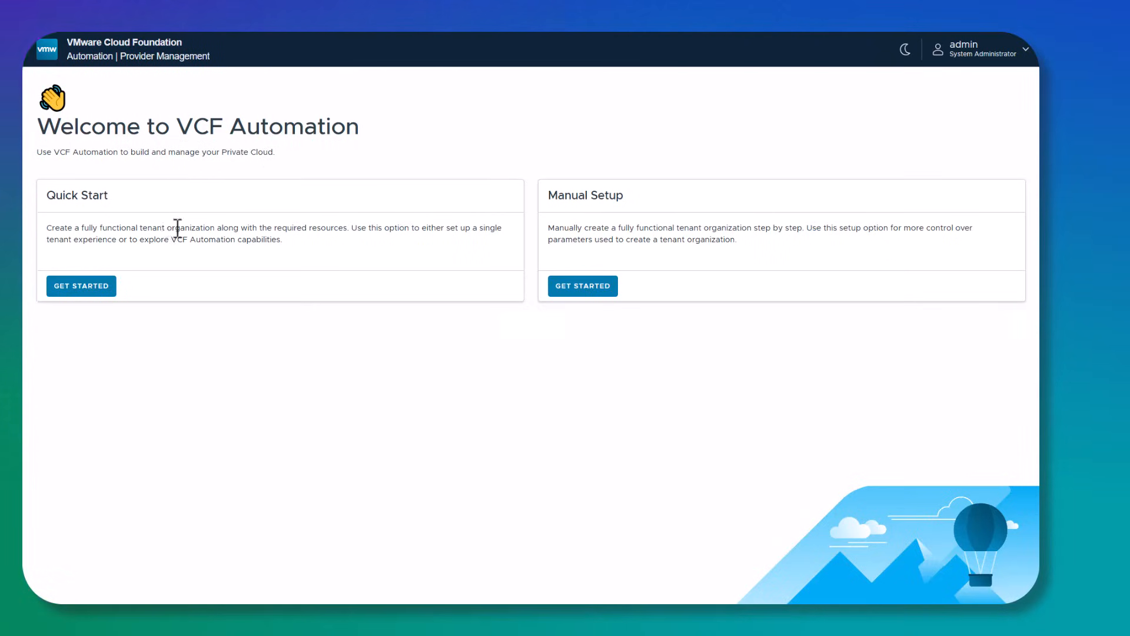
mouse_move(107, 220)
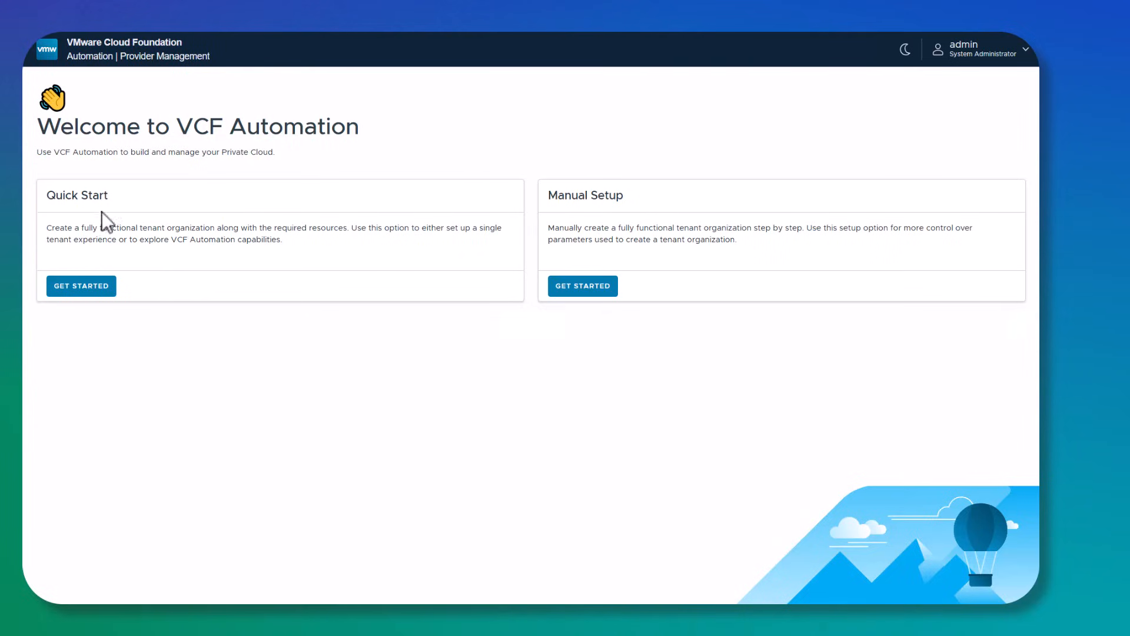
mouse_move(177, 407)
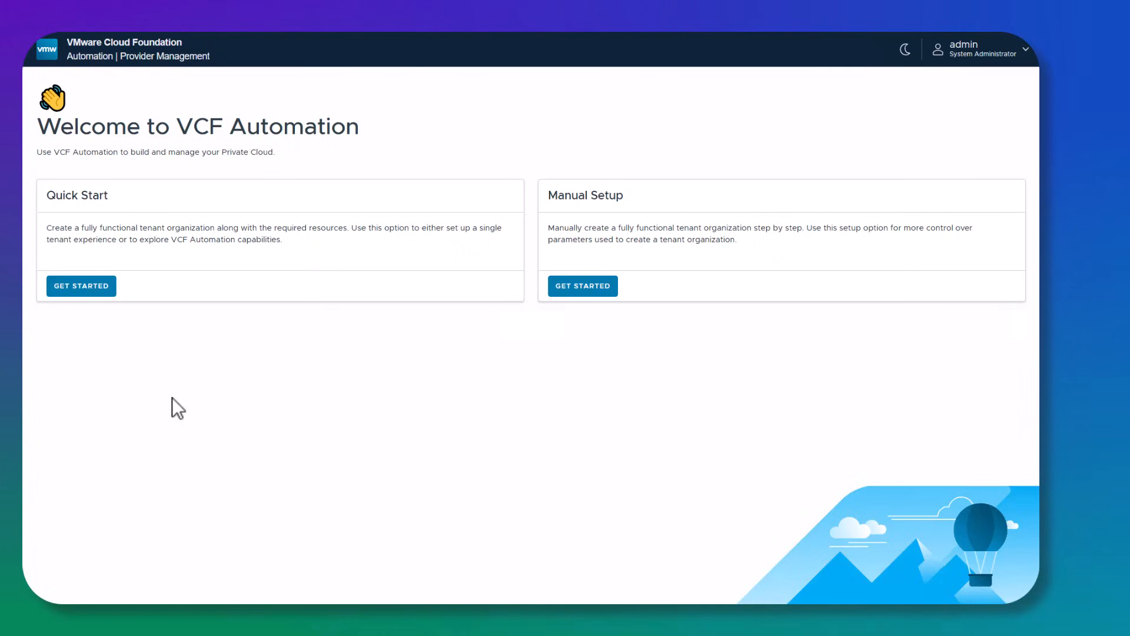
mouse_move(513, 382)
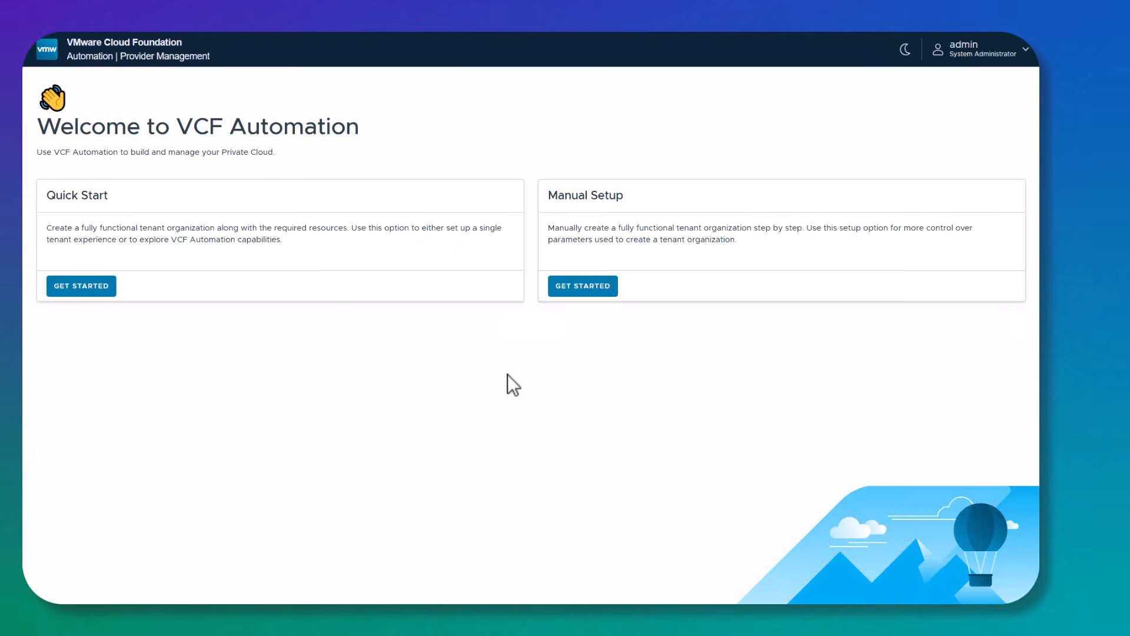
mouse_move(510, 383)
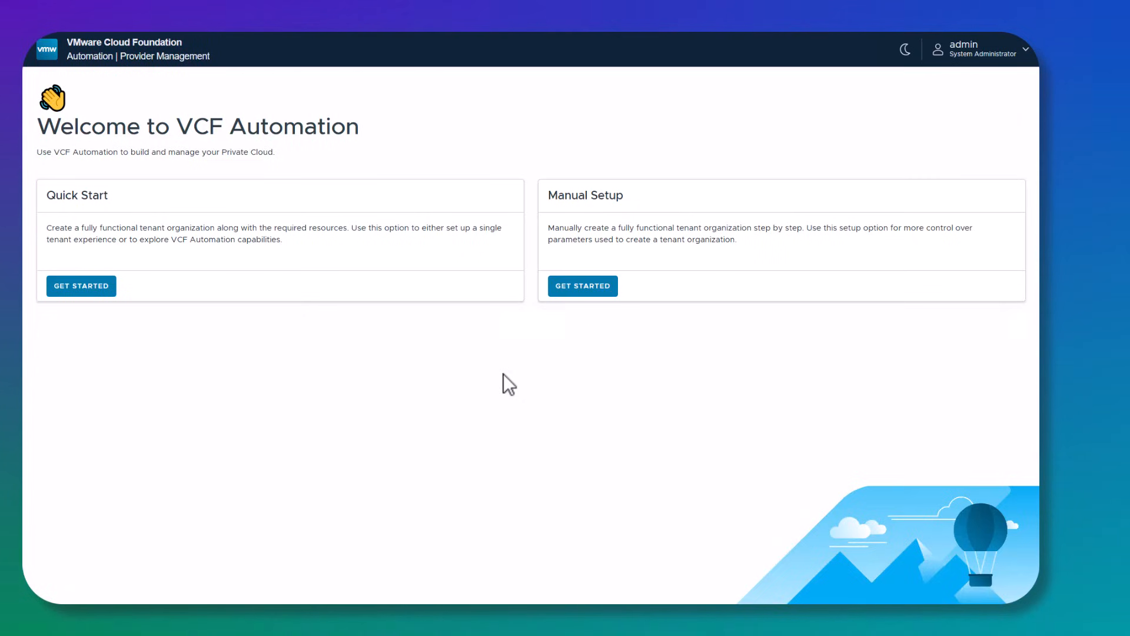
mouse_move(539, 263)
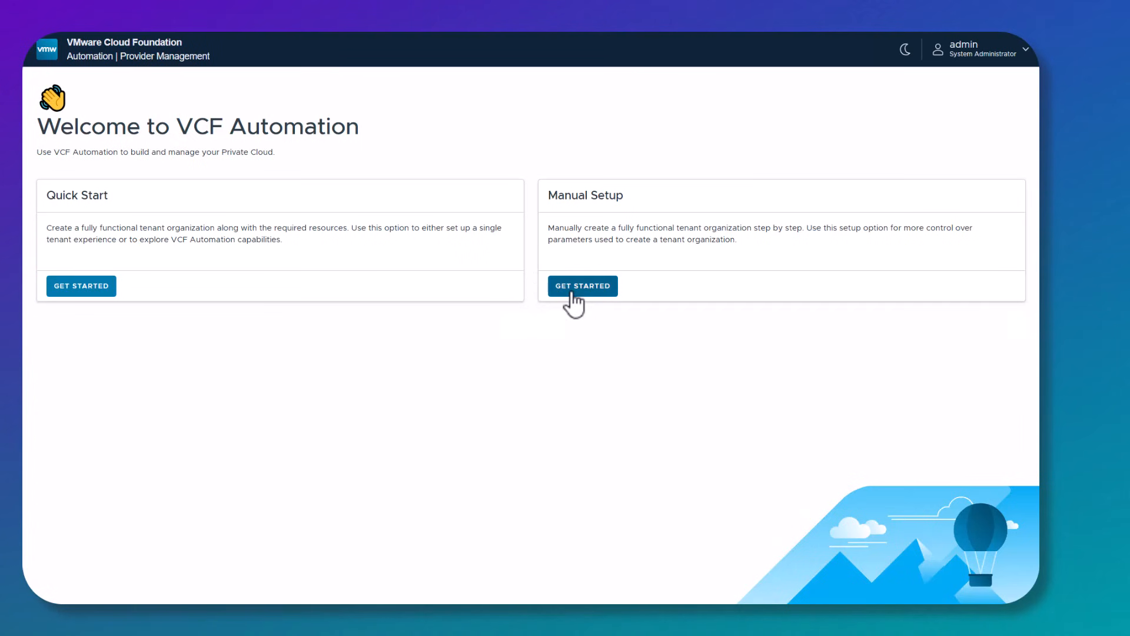
Step: Leave the Infrastructure Overview and load the provider's General Settings page
left_click(581, 286)
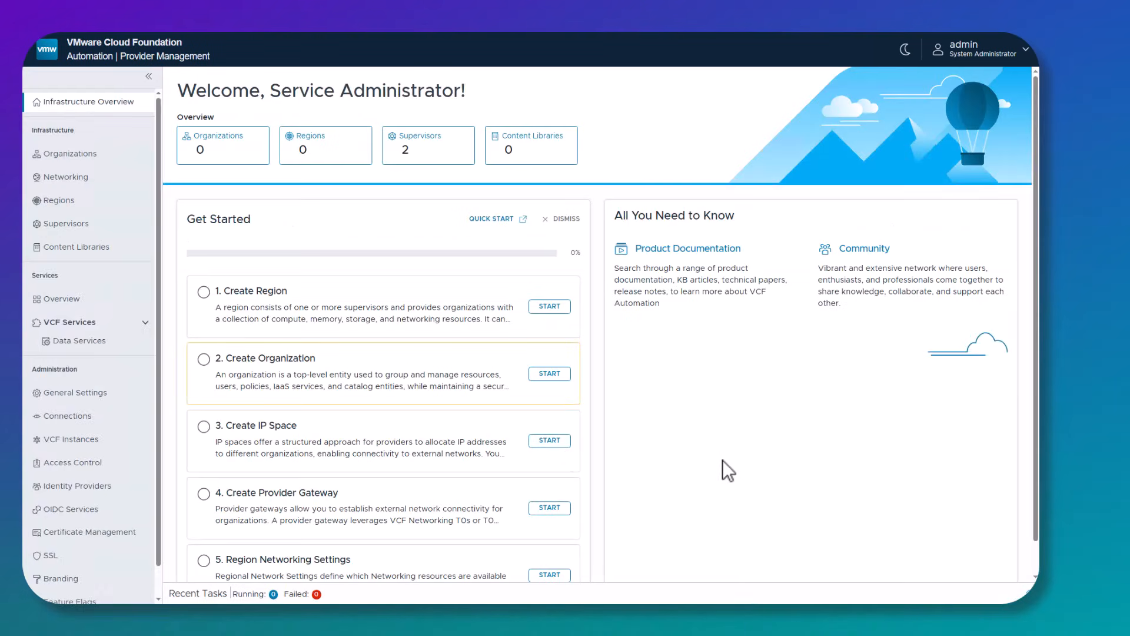
mouse_move(763, 462)
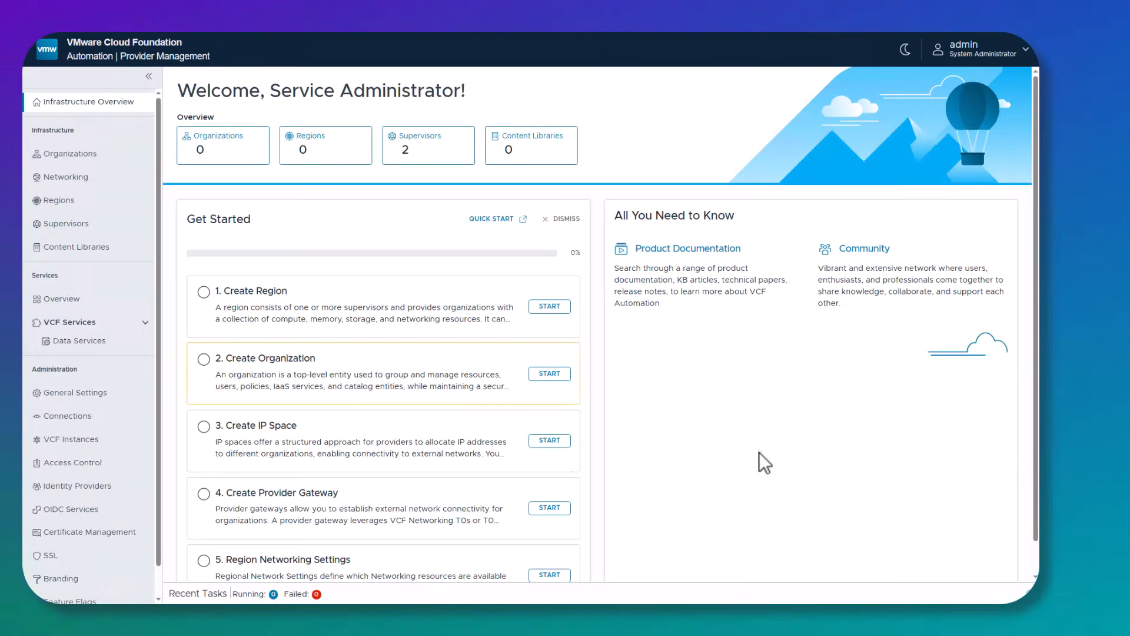
mouse_move(173, 531)
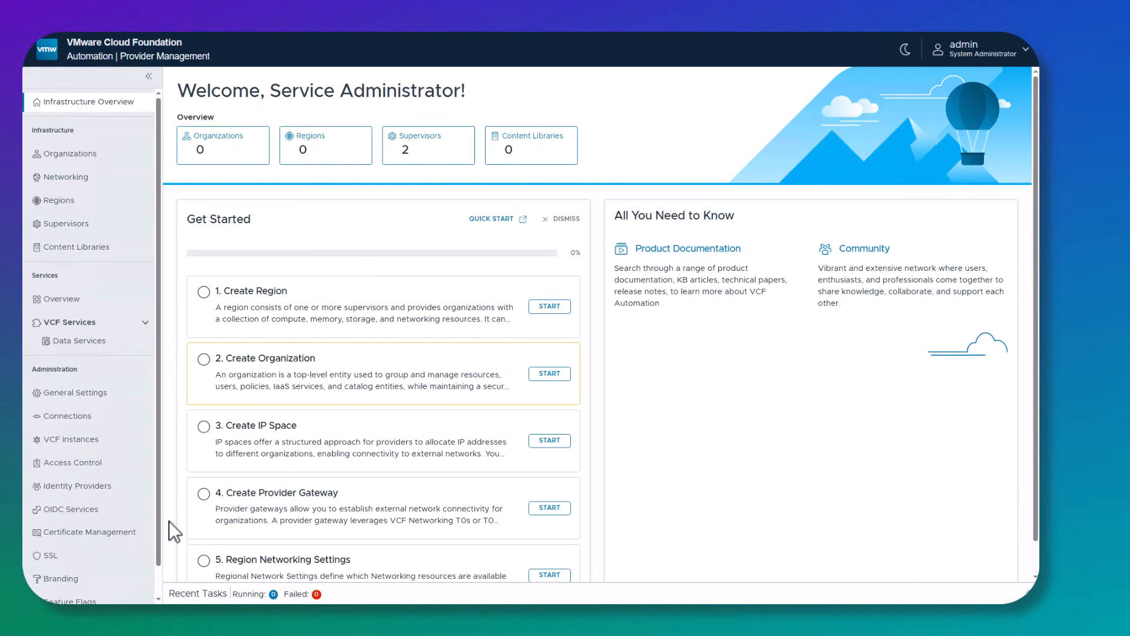
mouse_move(175, 438)
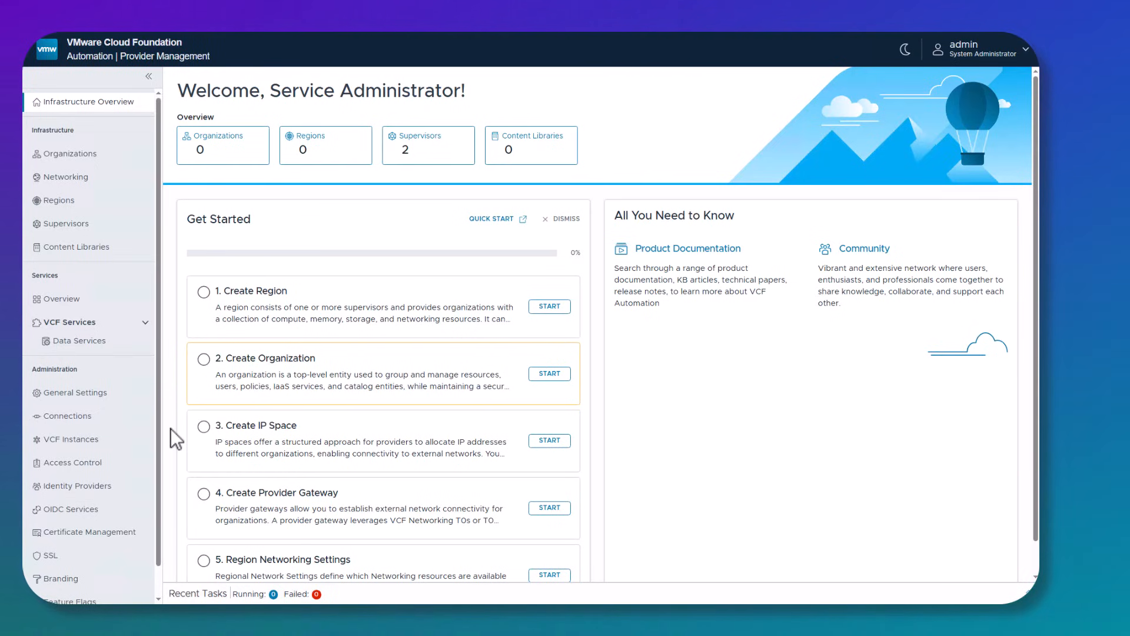
mouse_move(185, 520)
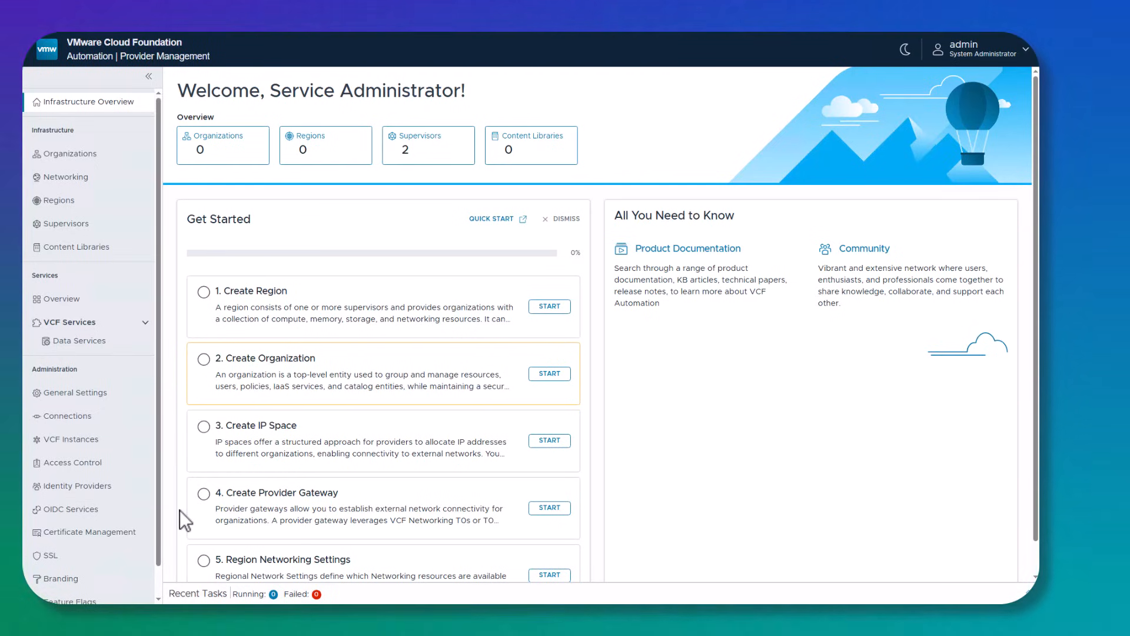
mouse_move(713, 500)
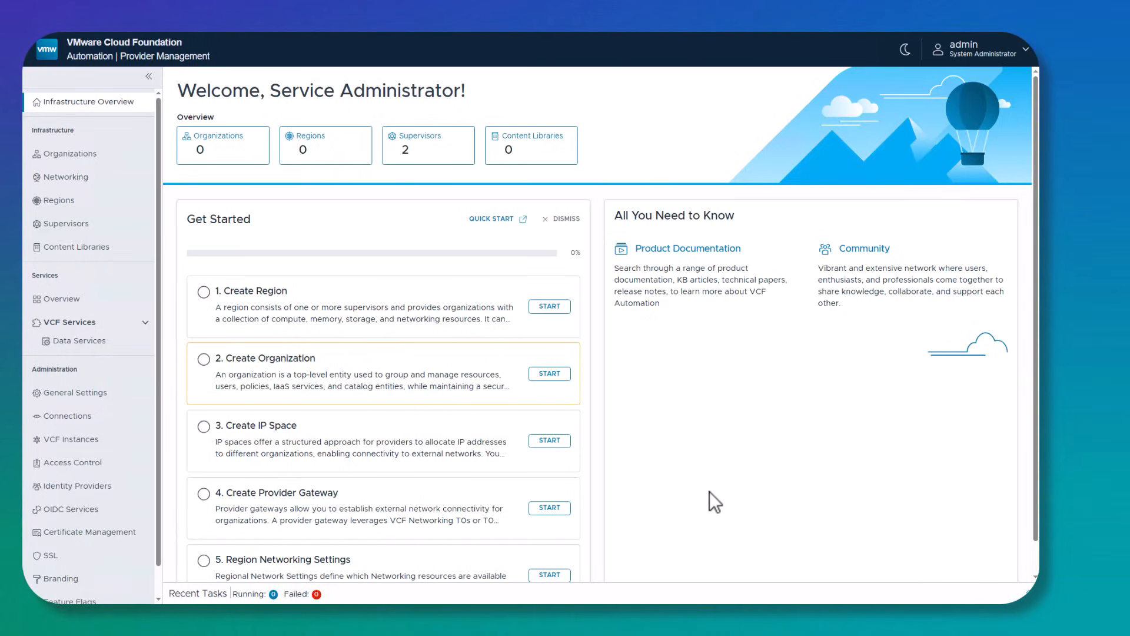
mouse_move(701, 445)
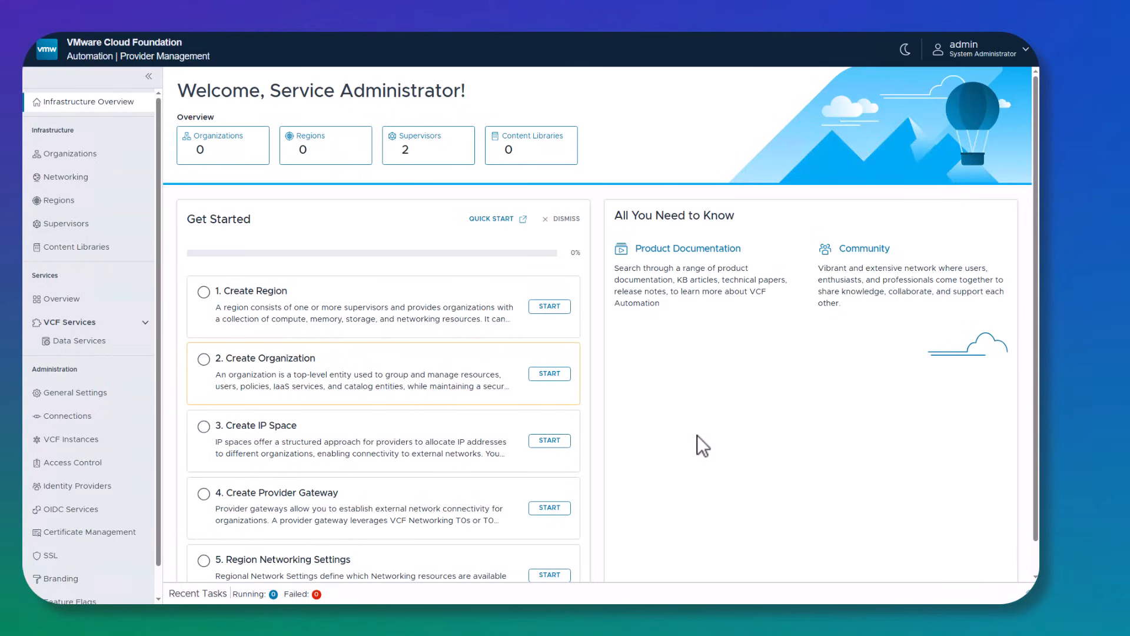
mouse_move(212, 195)
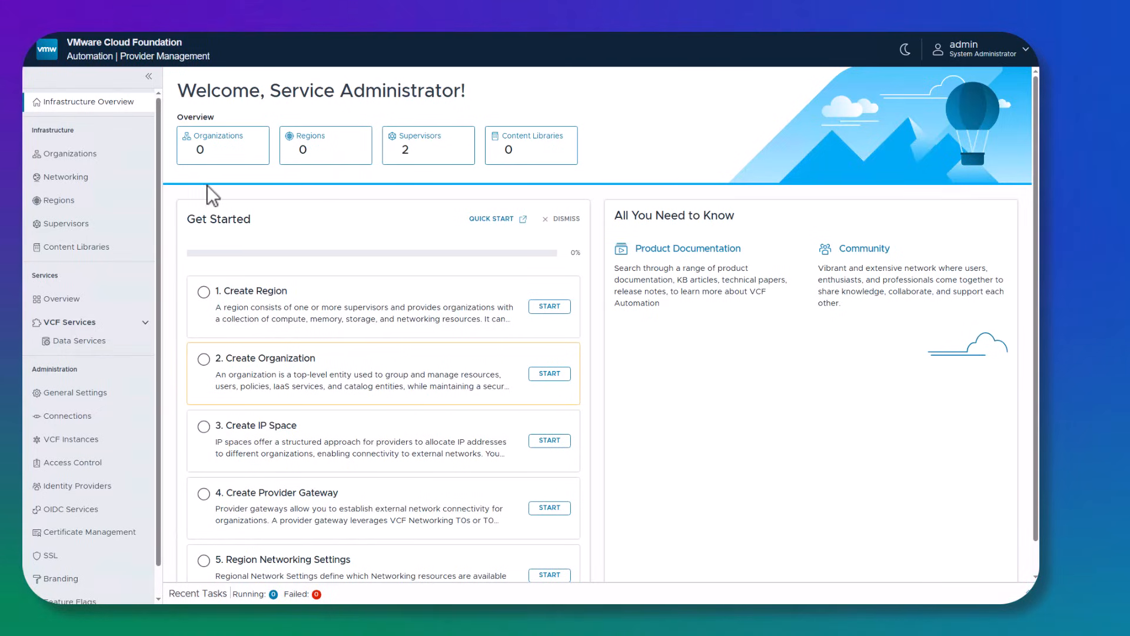
mouse_move(227, 187)
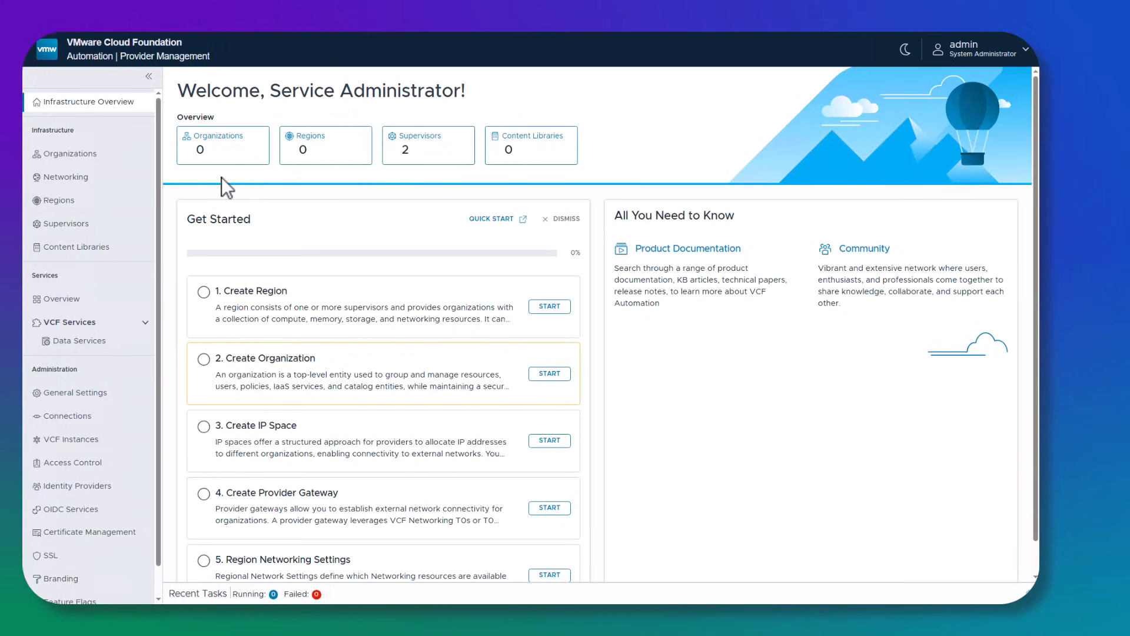
mouse_move(328, 192)
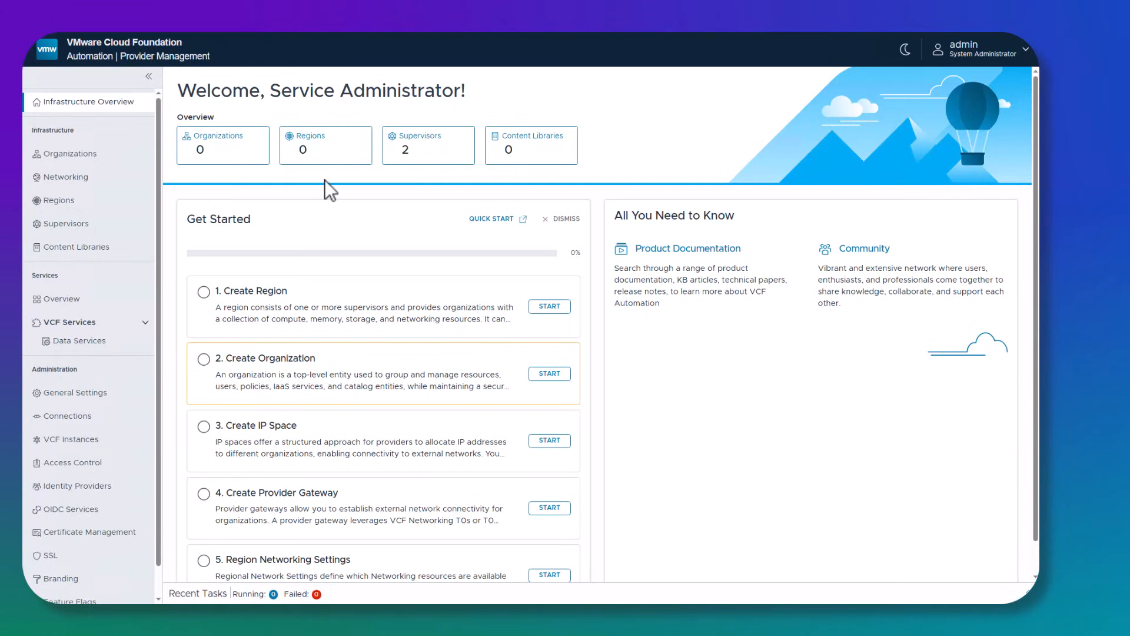
mouse_move(409, 186)
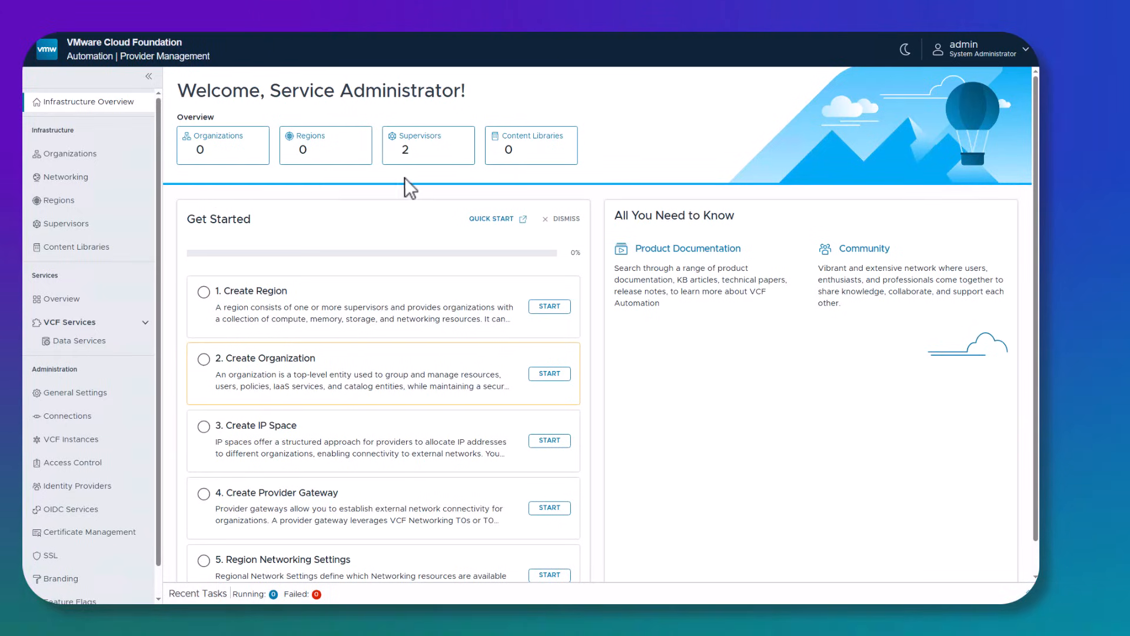
mouse_move(438, 182)
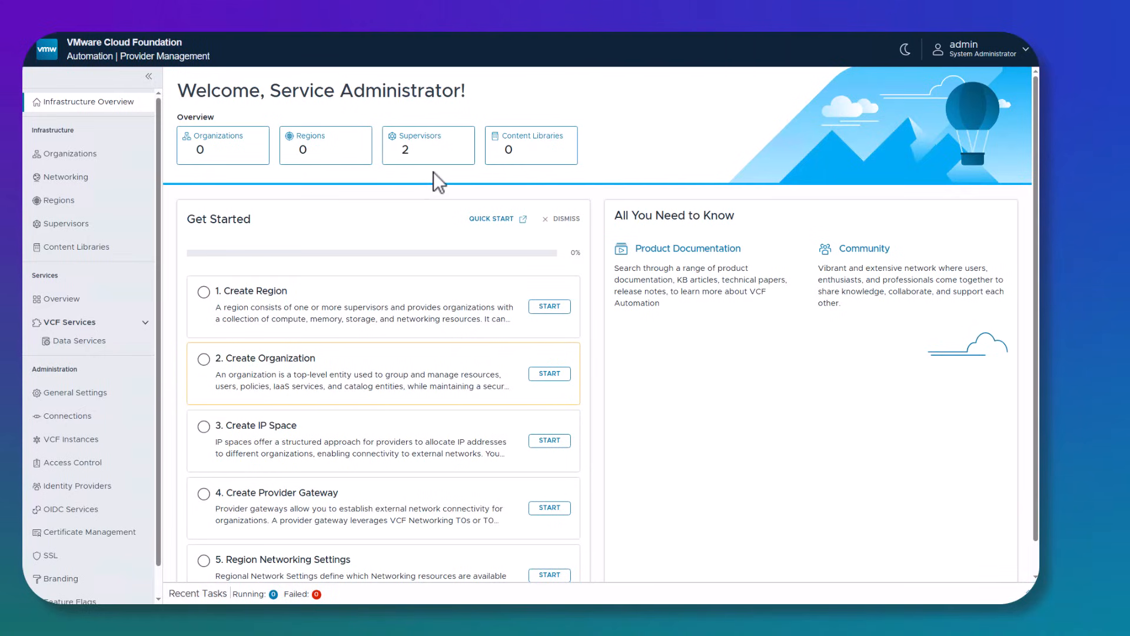
mouse_move(536, 184)
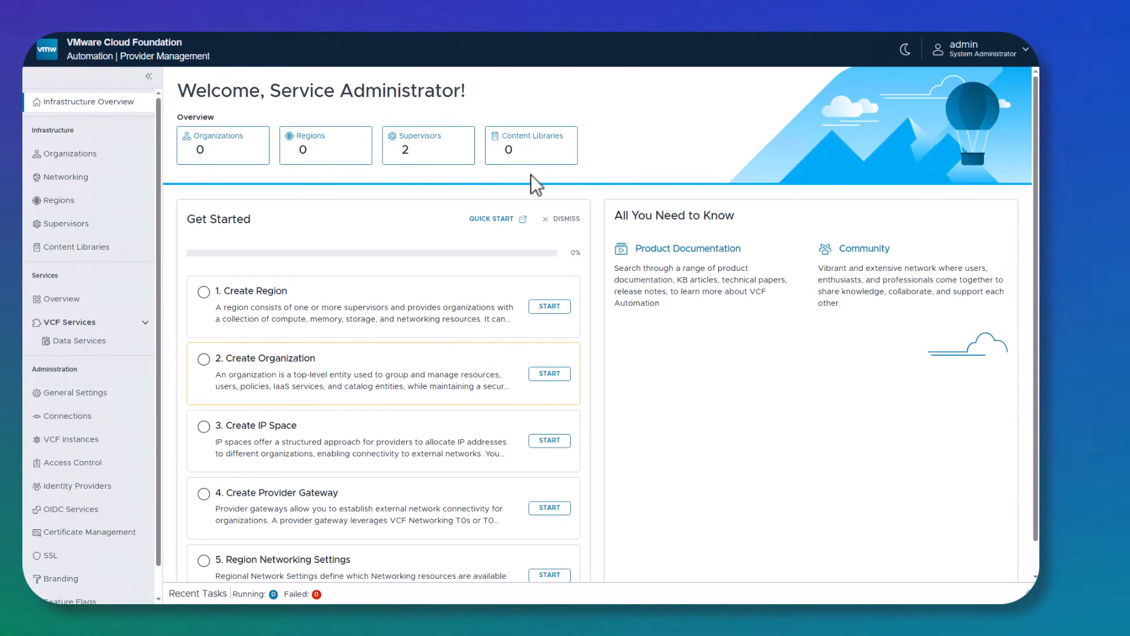
mouse_move(674, 355)
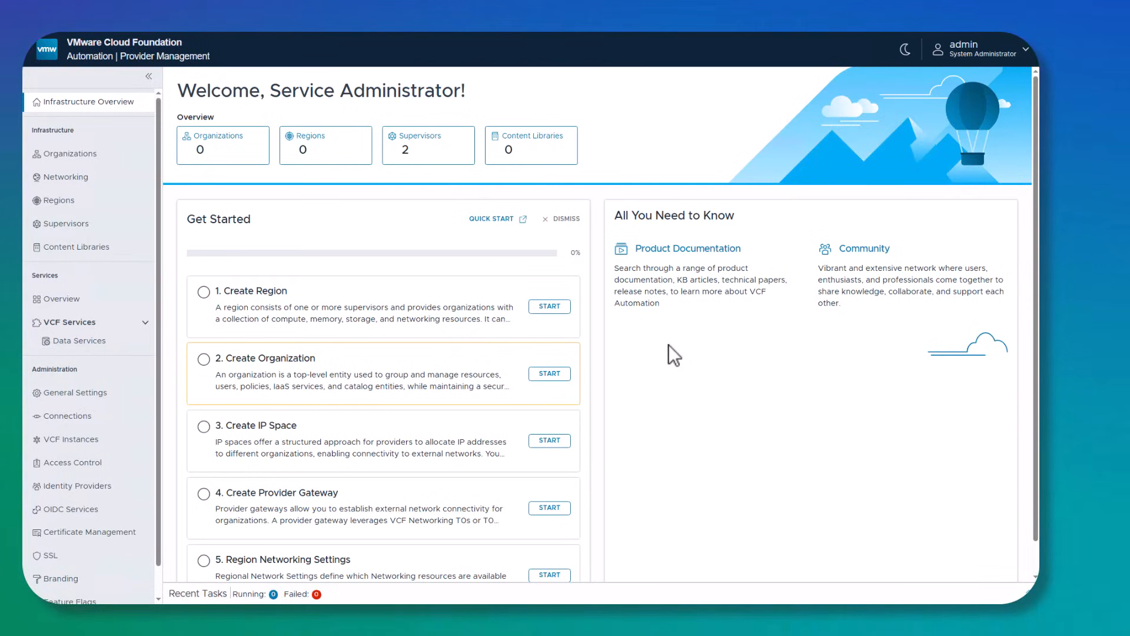
mouse_move(667, 472)
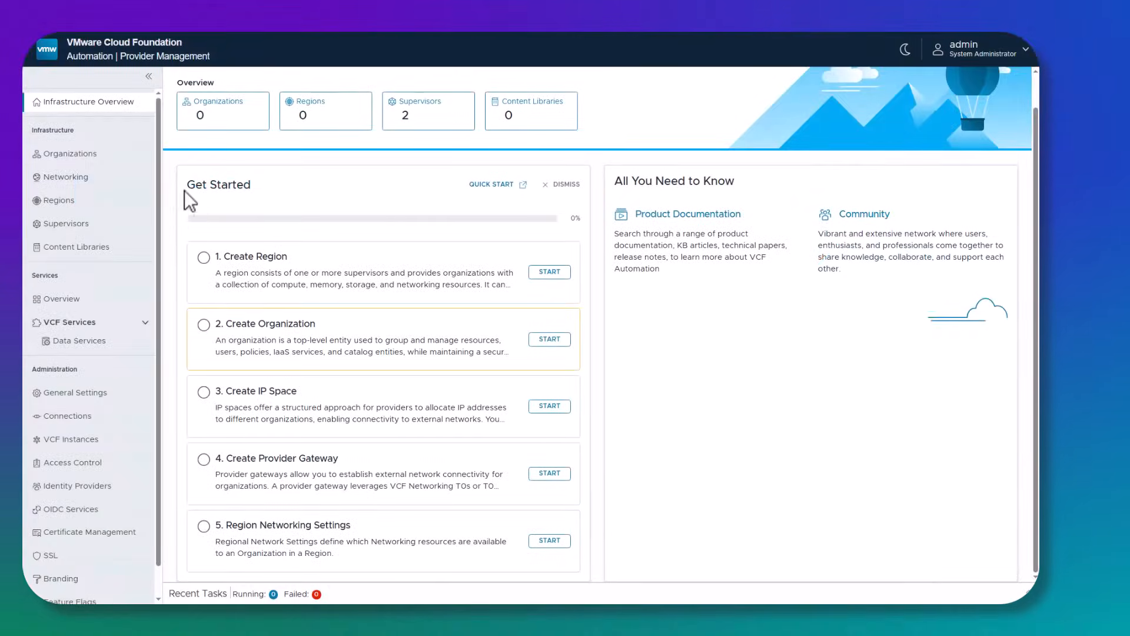
mouse_move(65, 177)
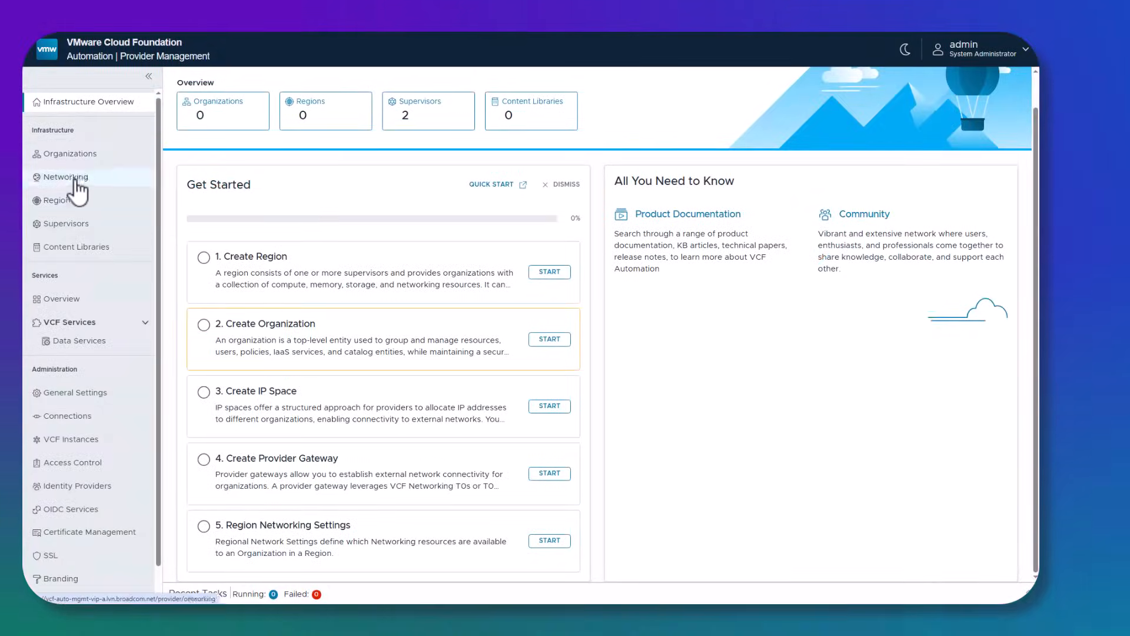
mouse_move(162, 283)
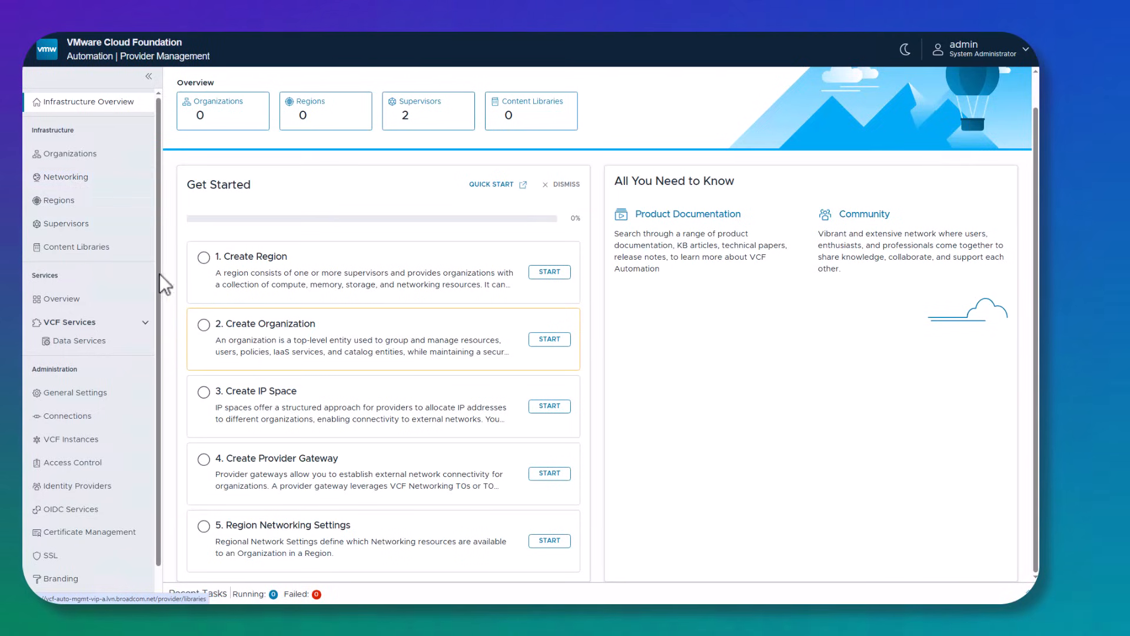
mouse_move(176, 296)
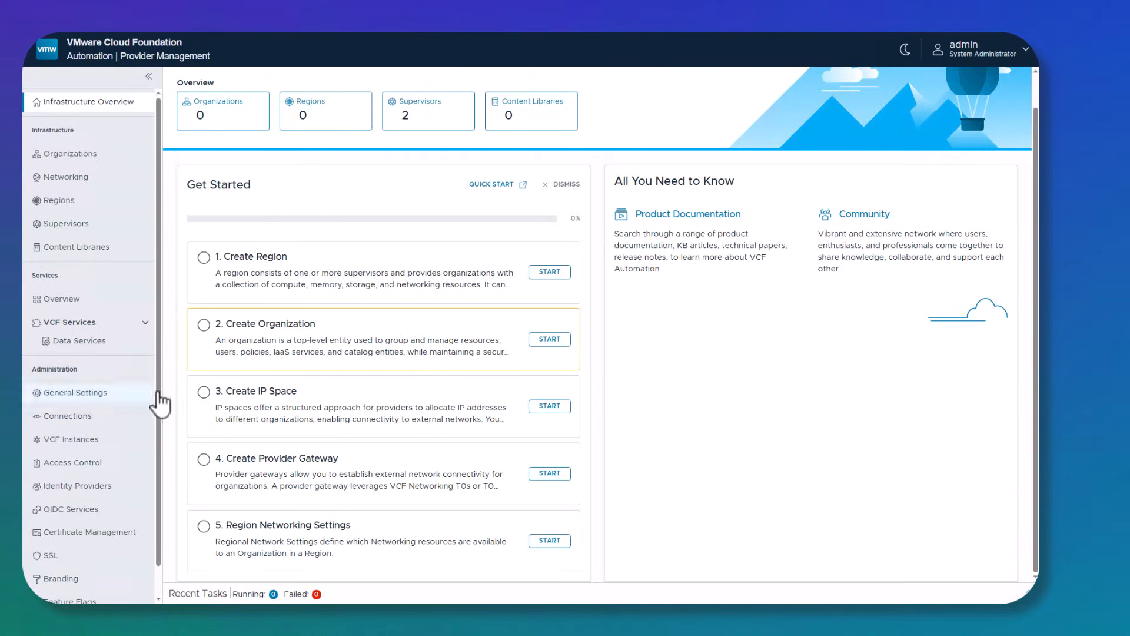
left_click(74, 392)
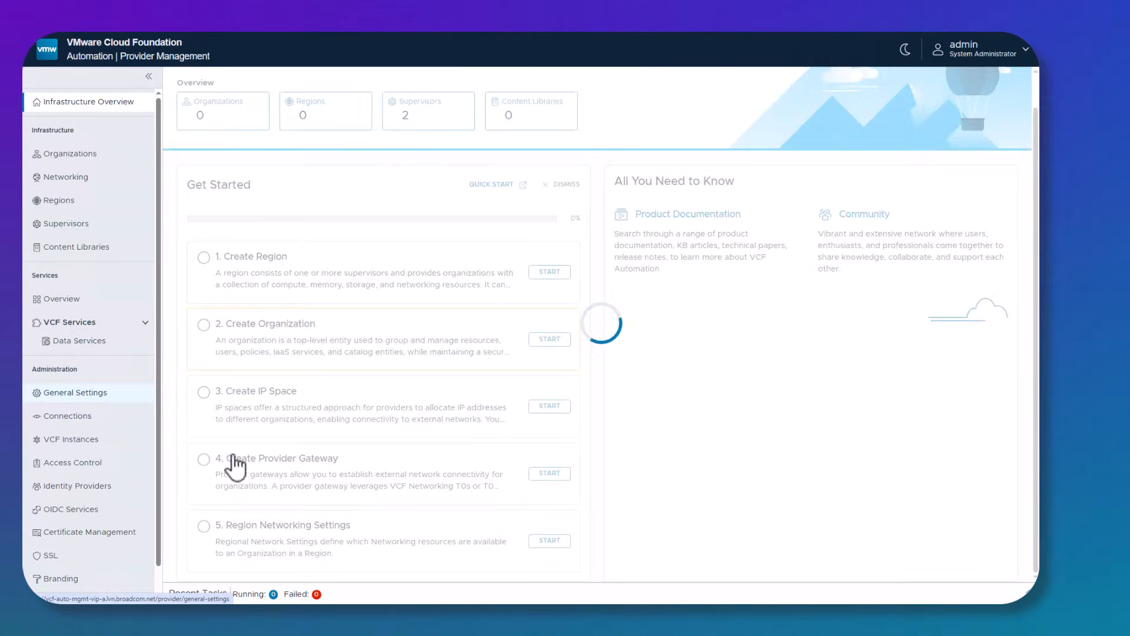
Step: Review the activity log, timeout, organization limit and operation limit values in General Settings
left_click(74, 392)
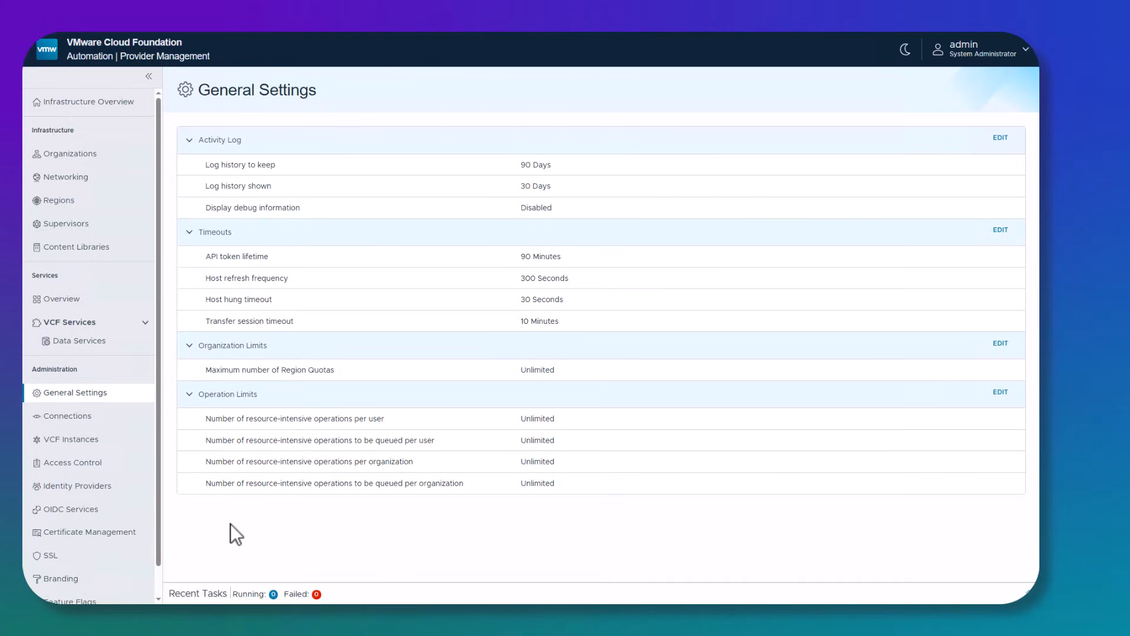
mouse_move(206, 535)
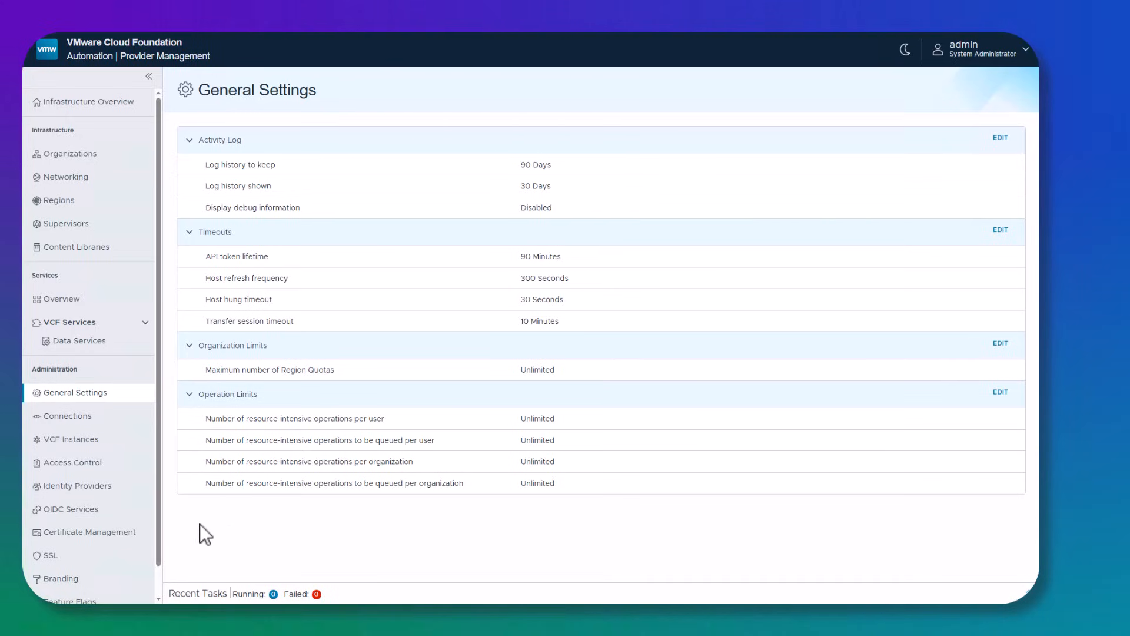
mouse_move(180, 336)
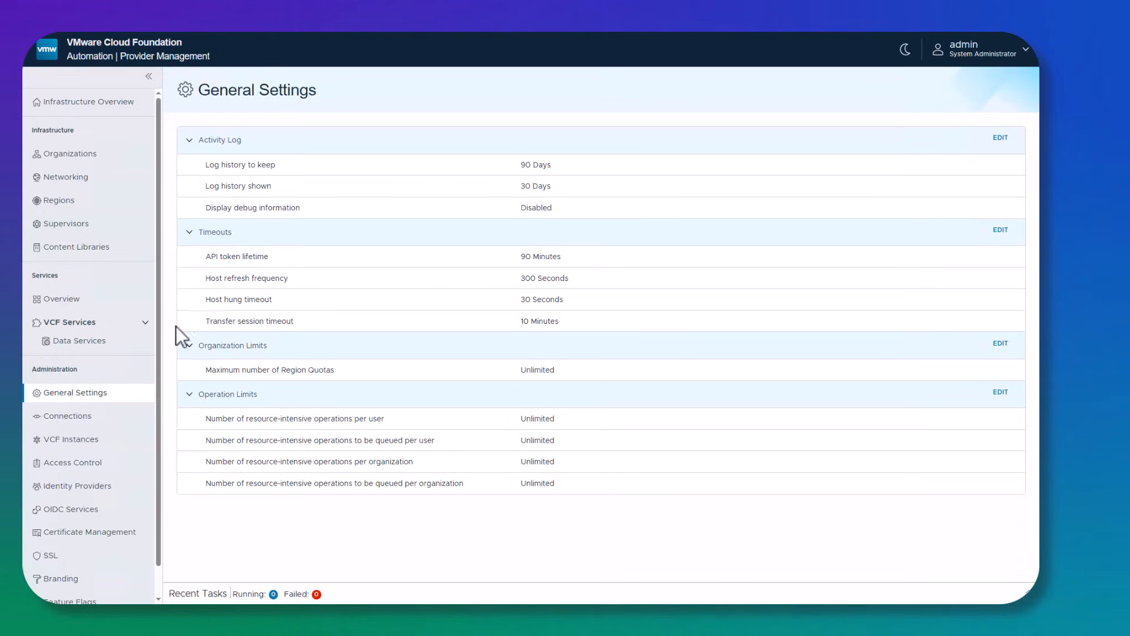
mouse_move(179, 317)
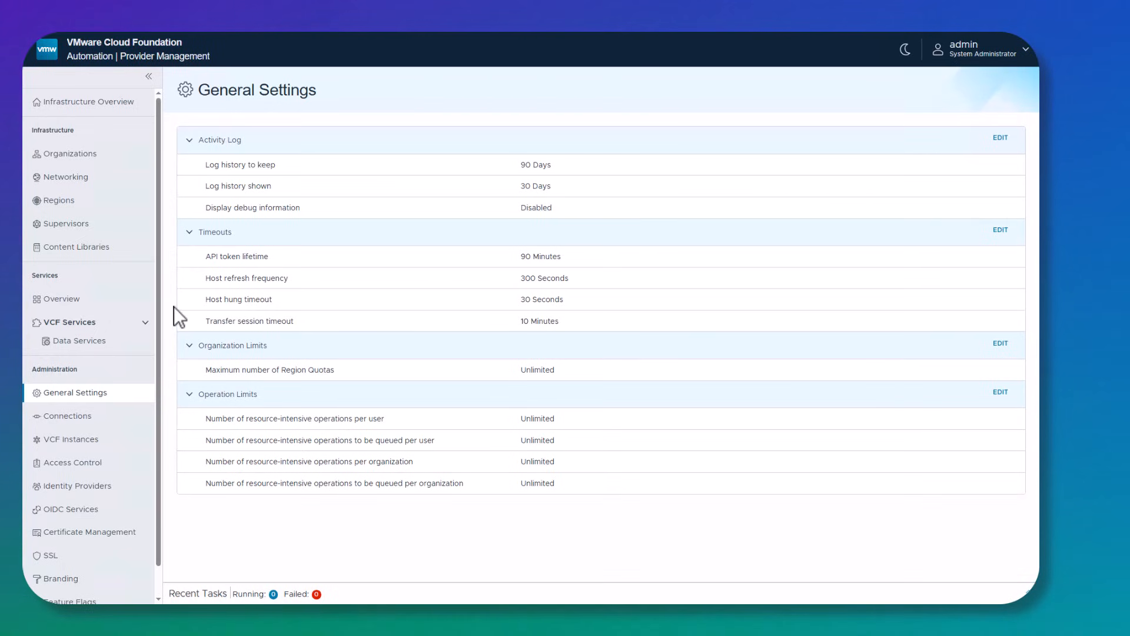
mouse_move(189, 268)
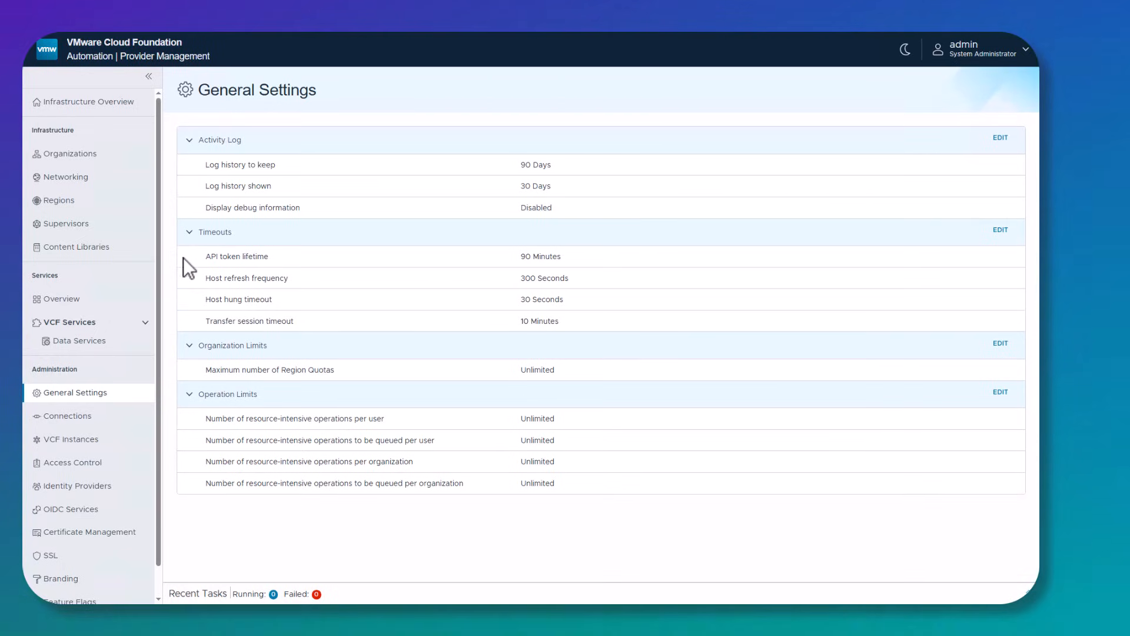
mouse_move(589, 273)
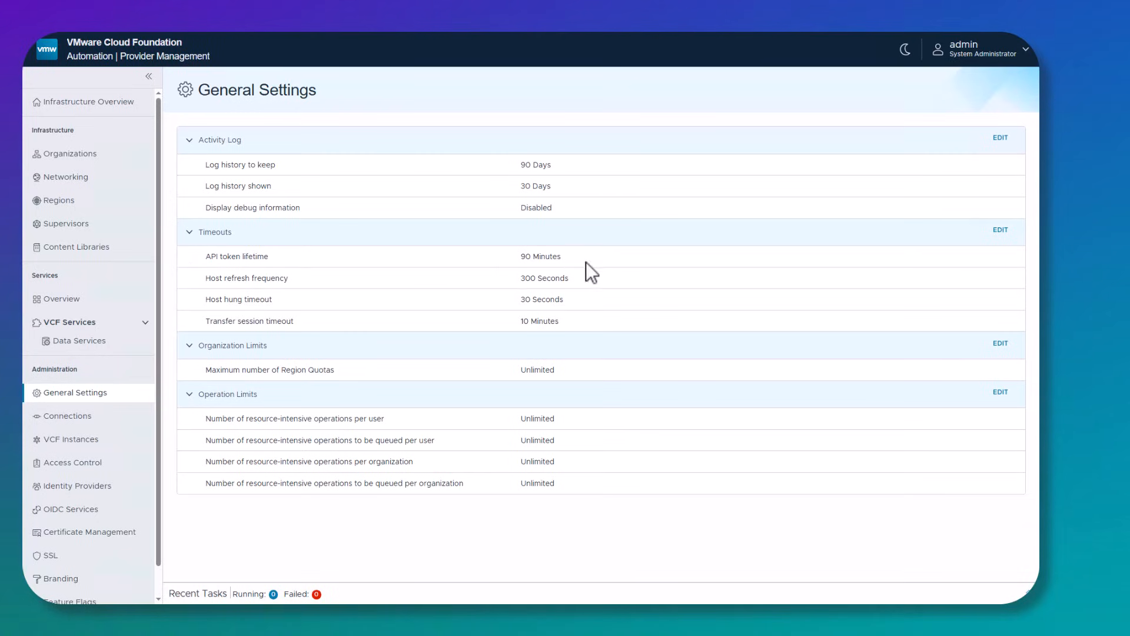
mouse_move(510, 522)
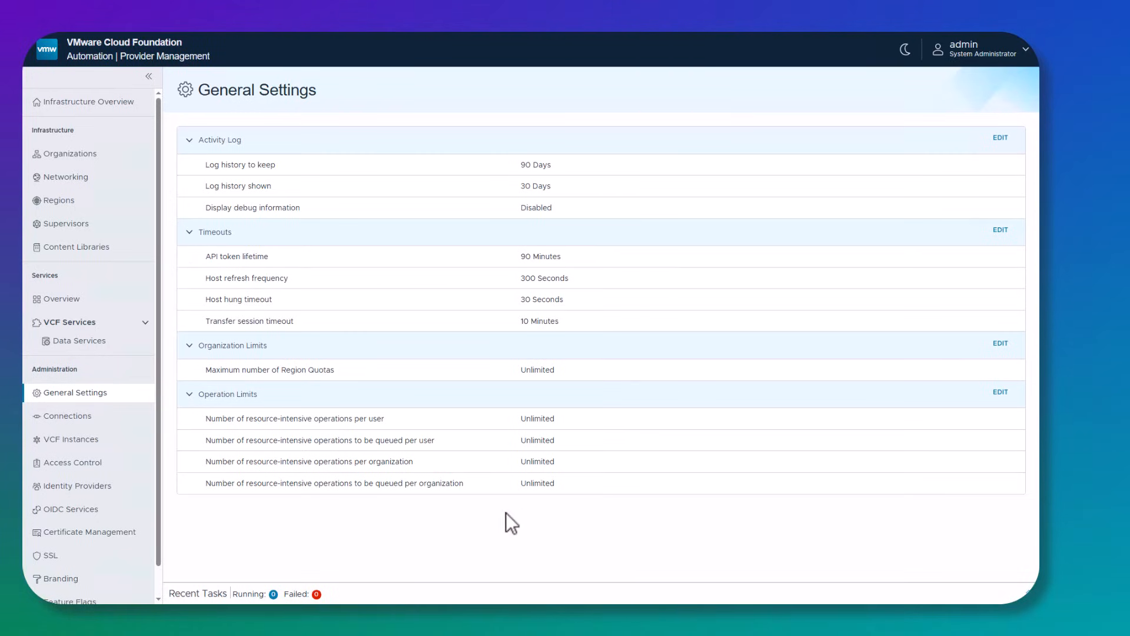
mouse_move(106, 425)
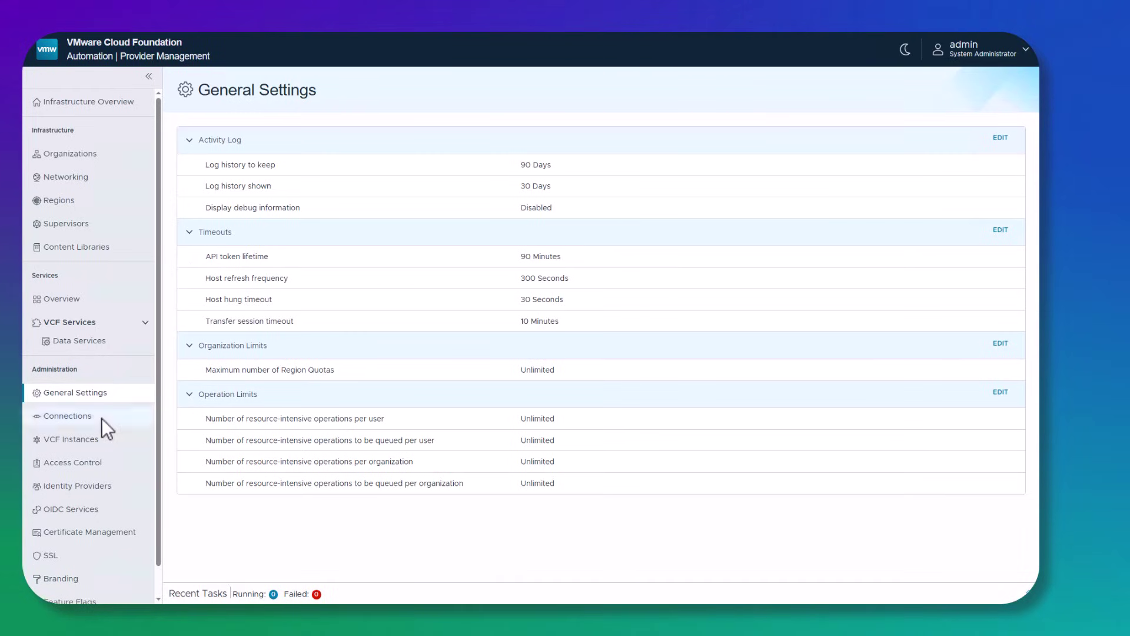
Step: Open Connections to list the two enabled, connected, licensed vCenter servers
left_click(67, 416)
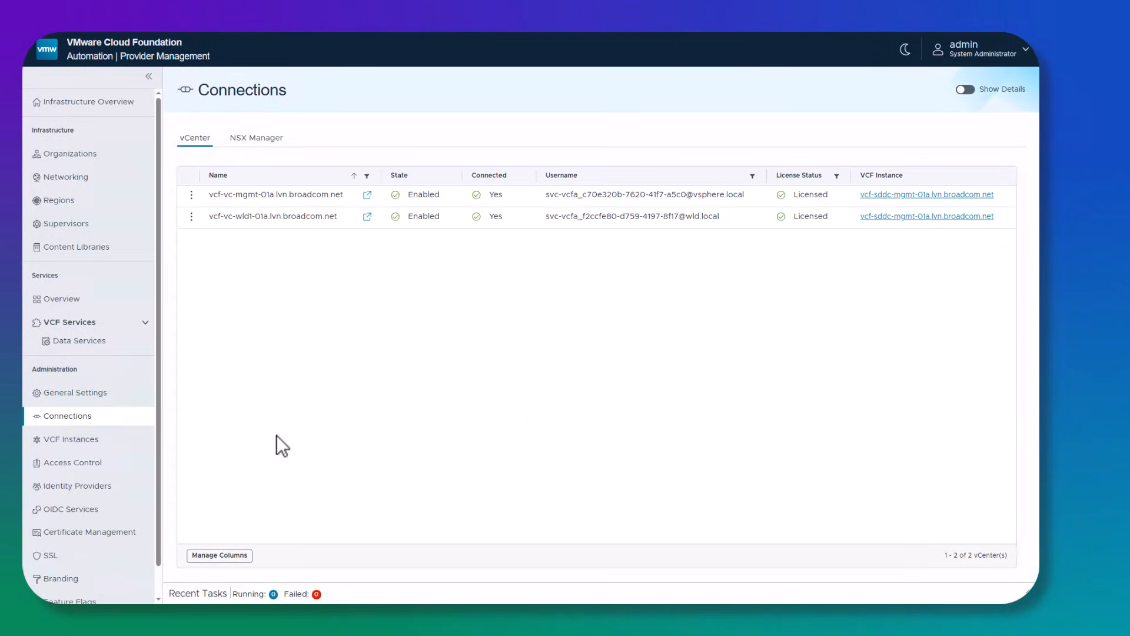
mouse_move(290, 350)
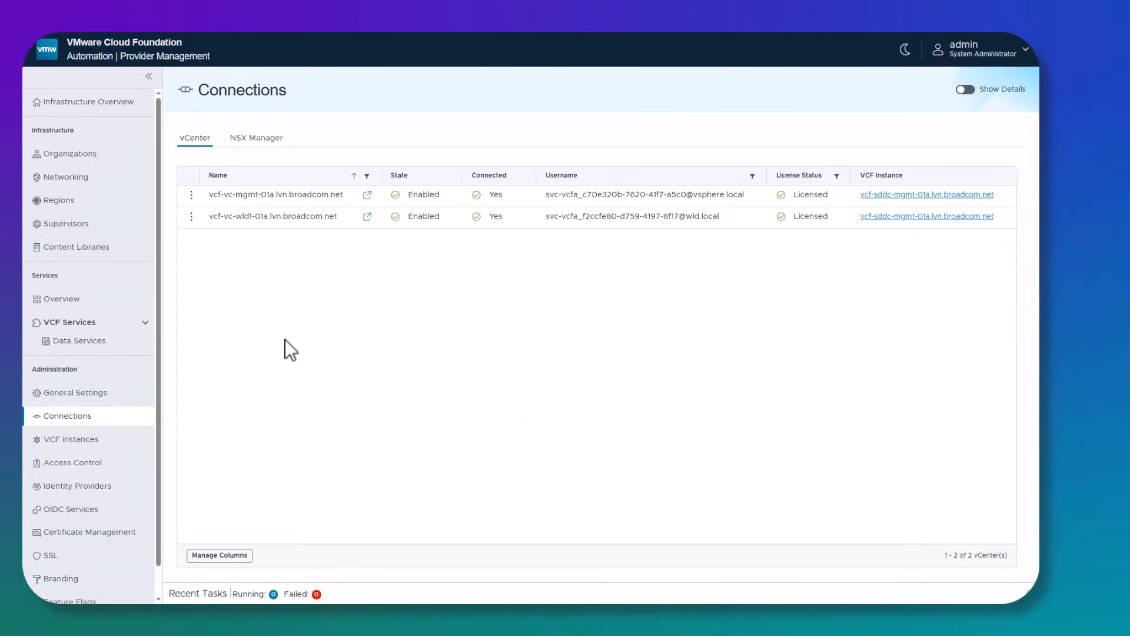
mouse_move(261, 294)
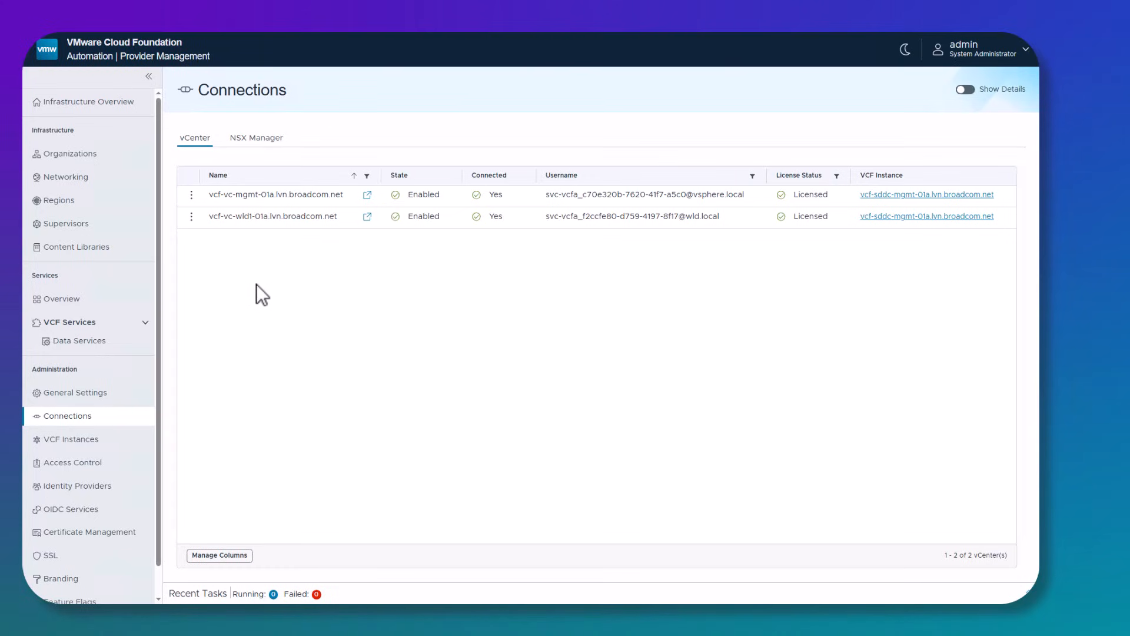
mouse_move(339, 317)
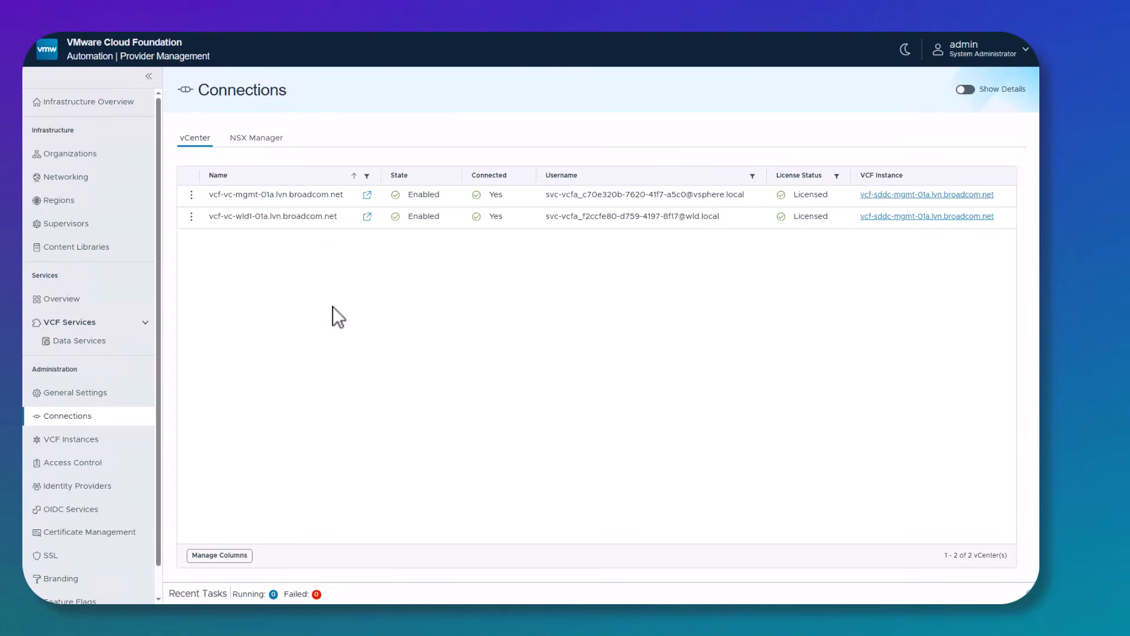
mouse_move(322, 297)
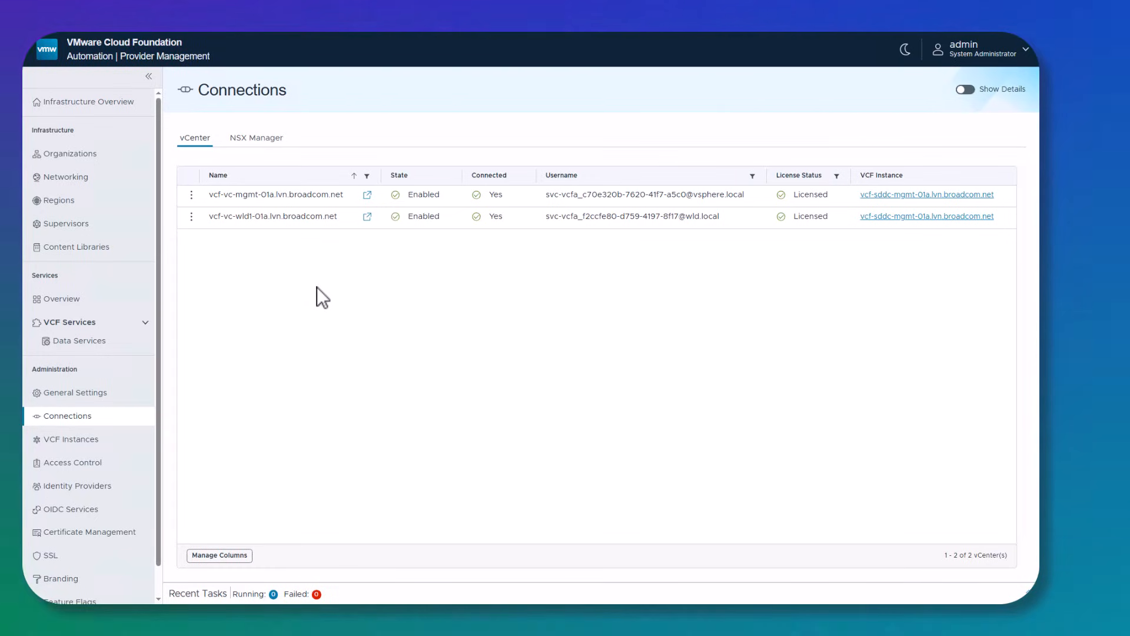
mouse_move(281, 308)
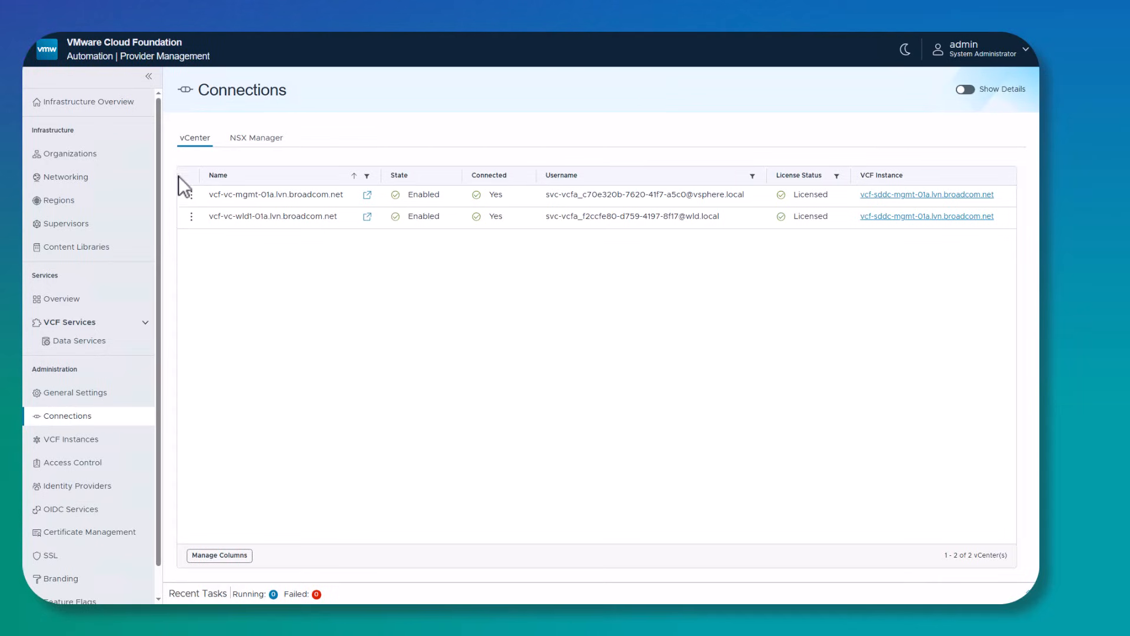
mouse_move(267, 265)
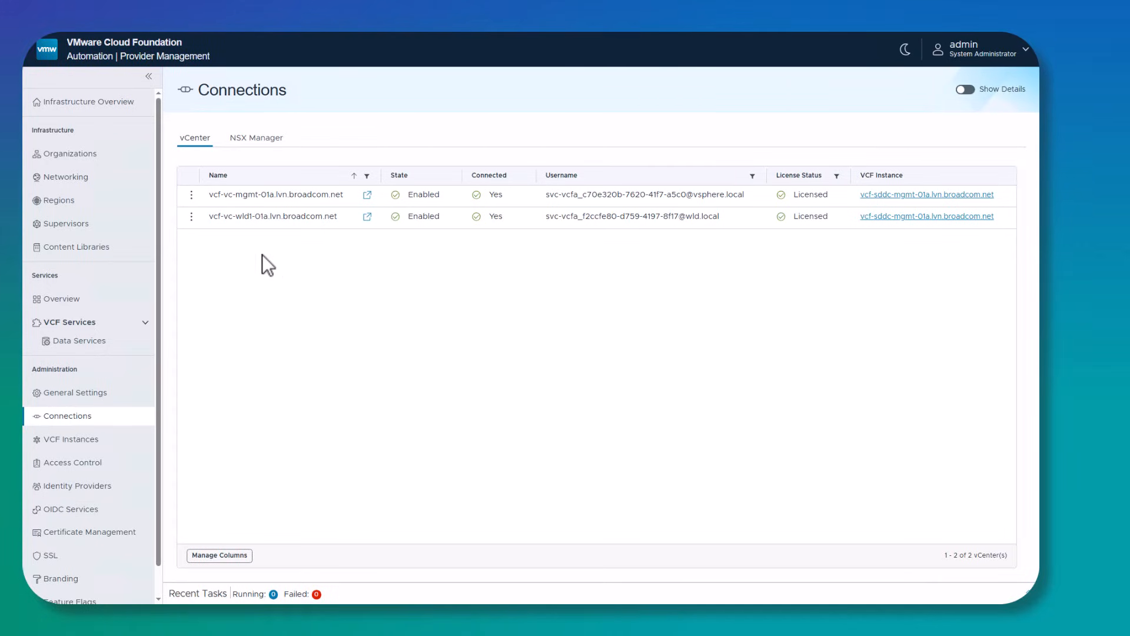
mouse_move(177, 207)
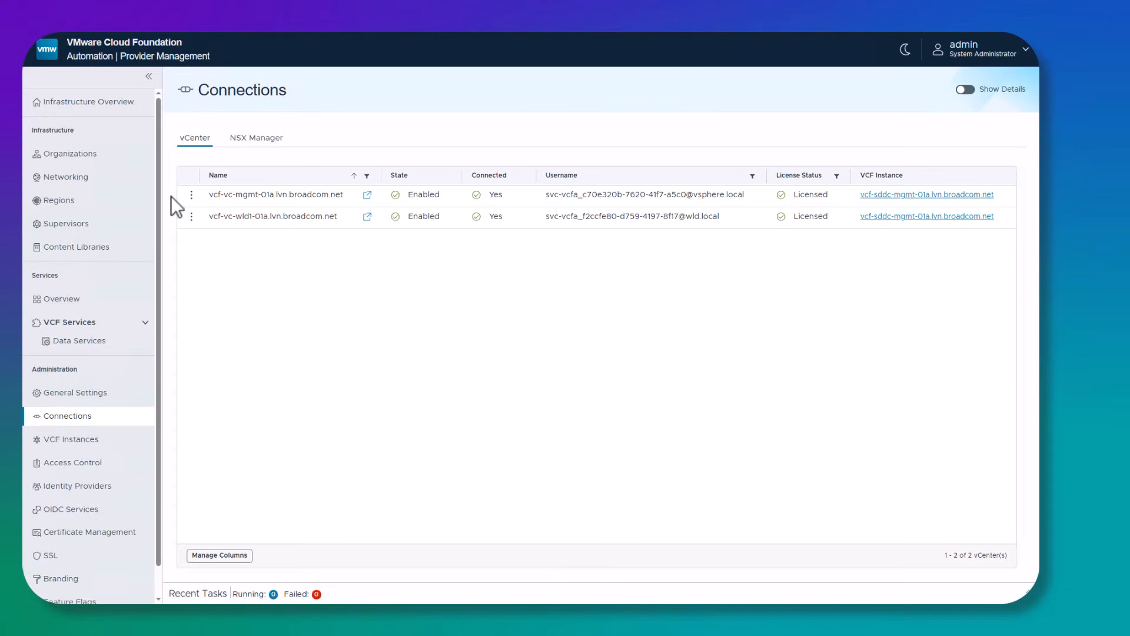
mouse_move(250, 269)
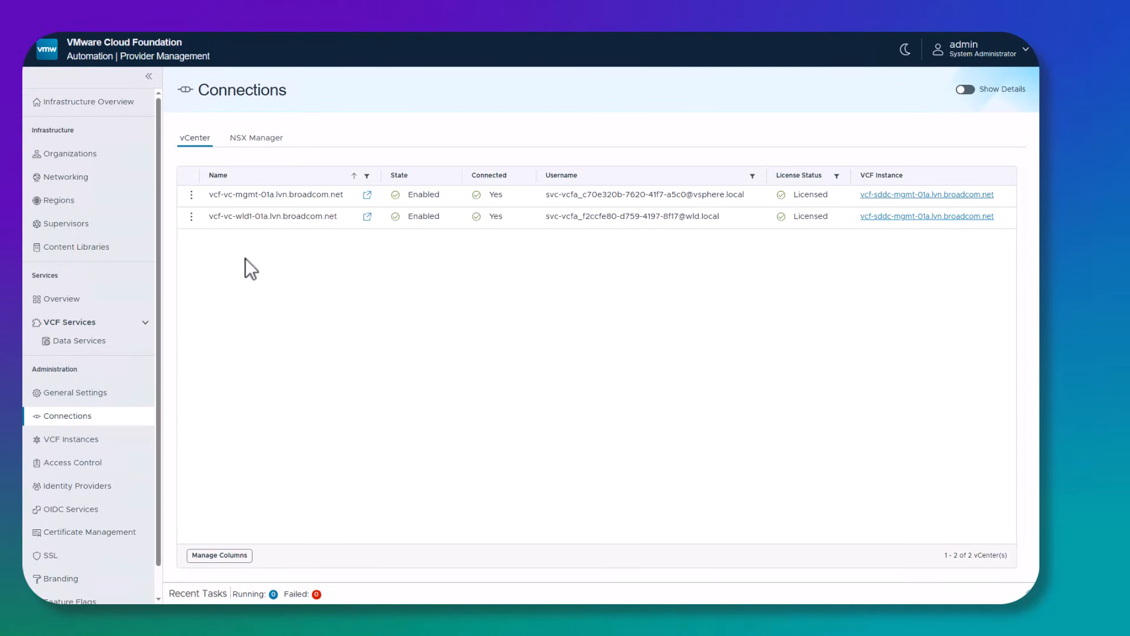
mouse_move(186, 212)
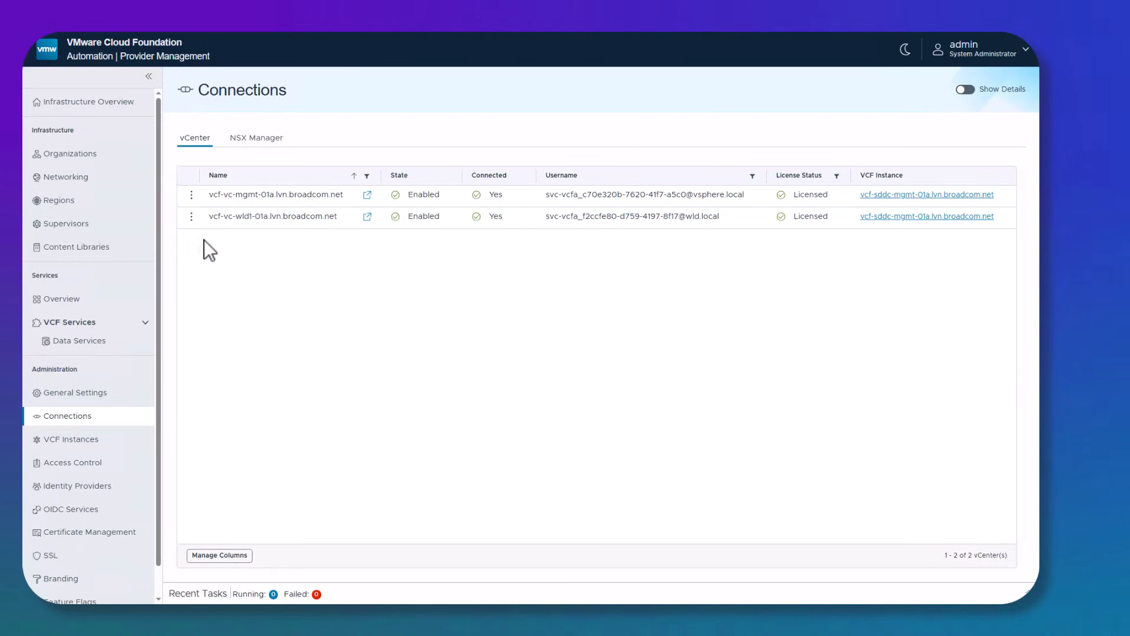
mouse_move(385, 256)
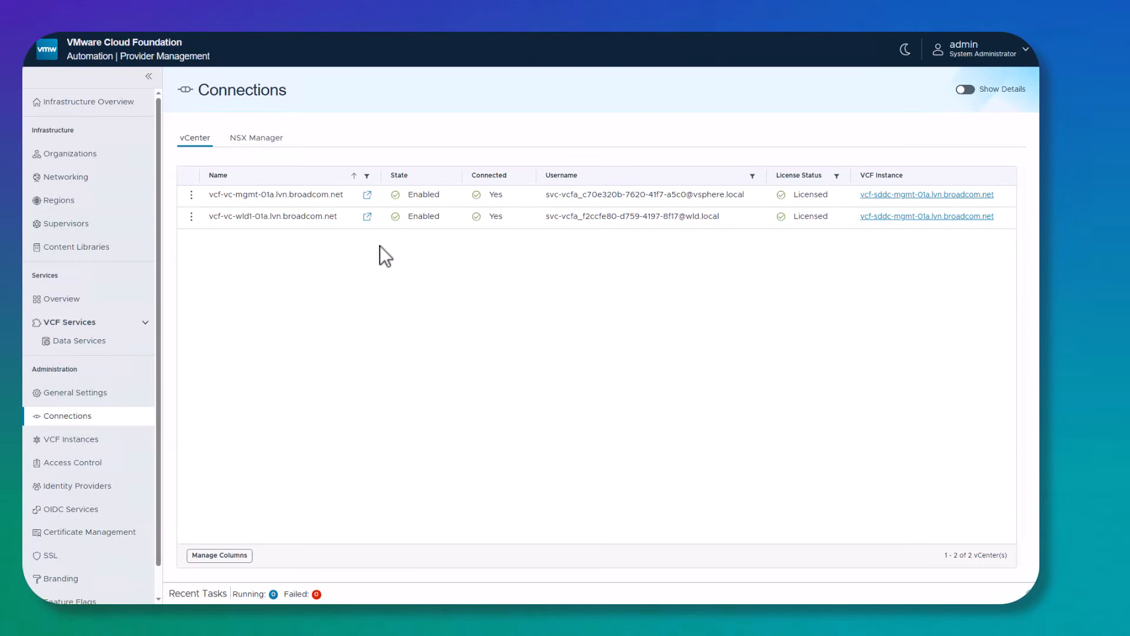
mouse_move(329, 375)
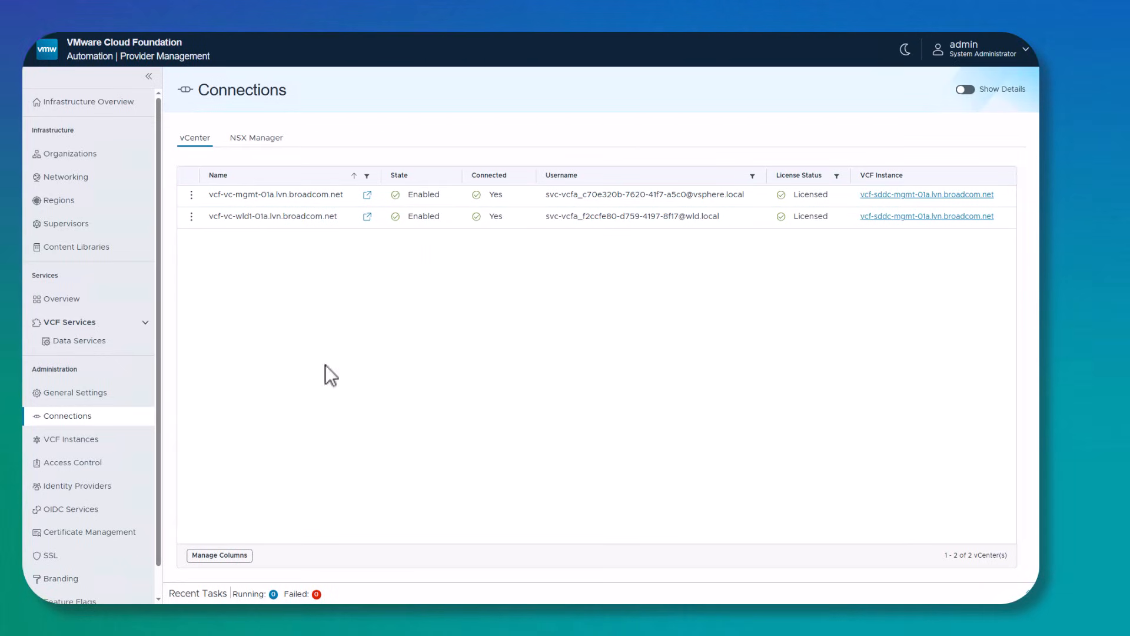
Step: Review both NSX Manager connections at Normal status, then return to the vCenter list
left_click(255, 138)
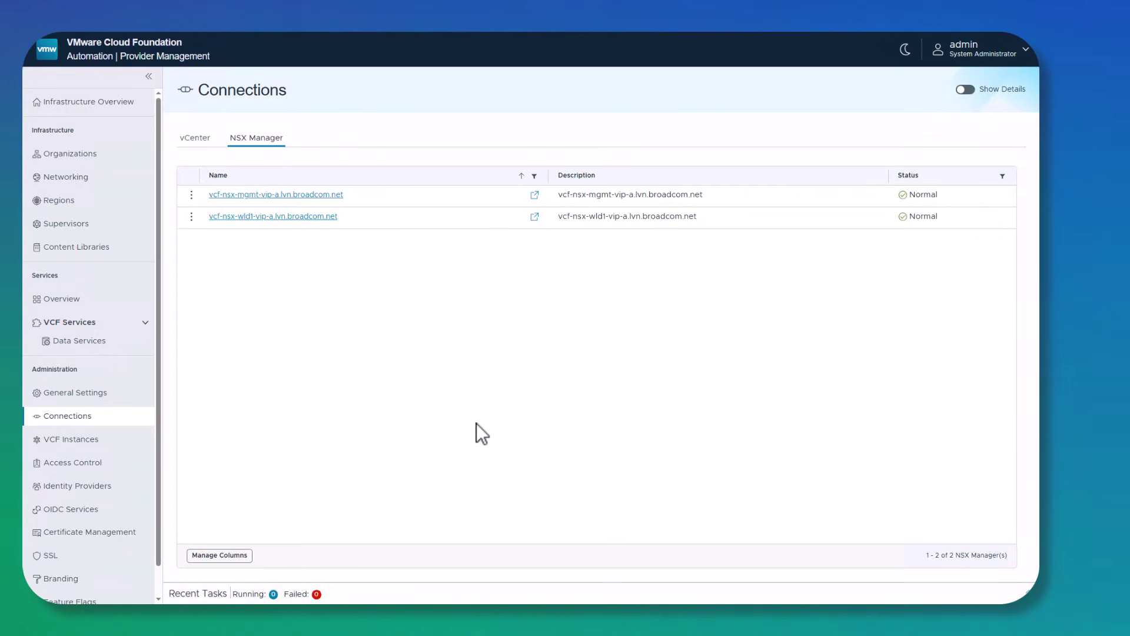
mouse_move(176, 211)
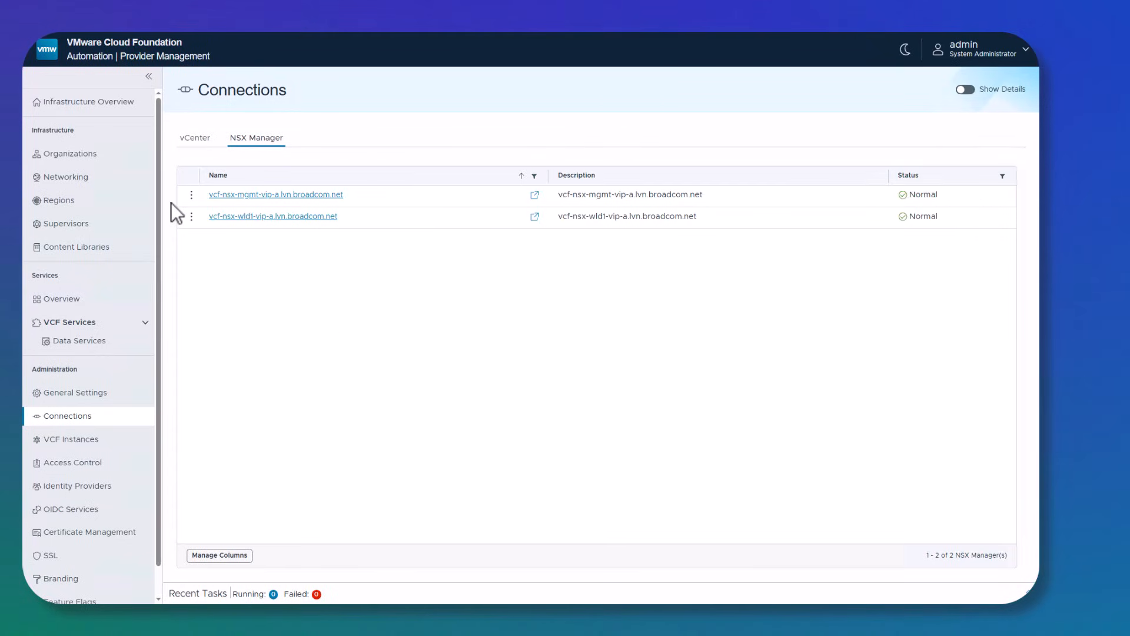
mouse_move(392, 268)
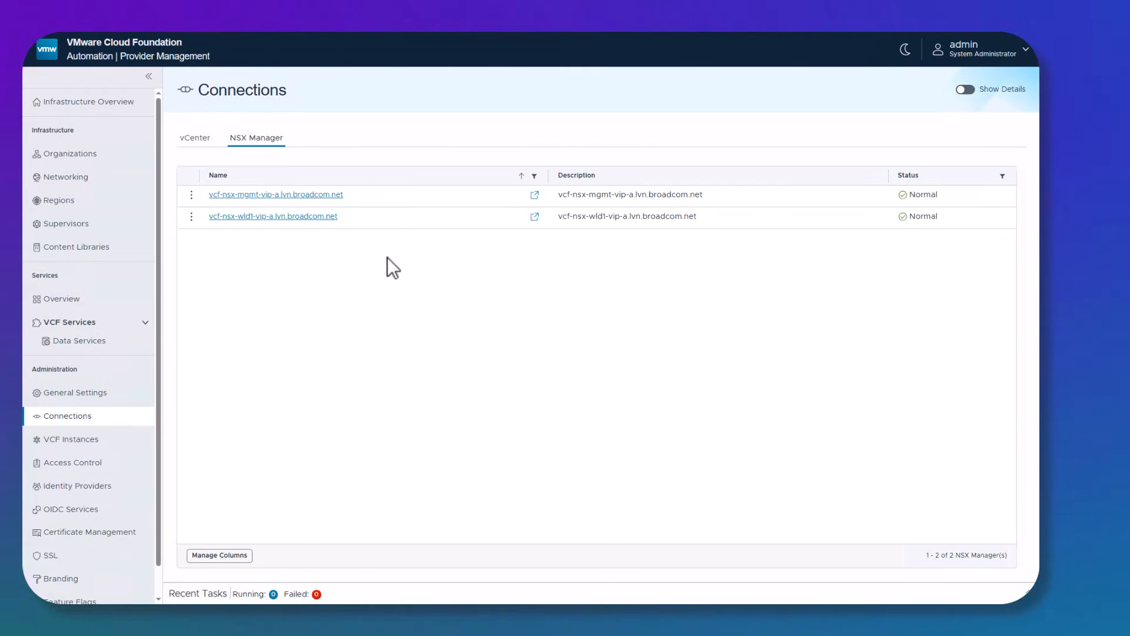
mouse_move(342, 256)
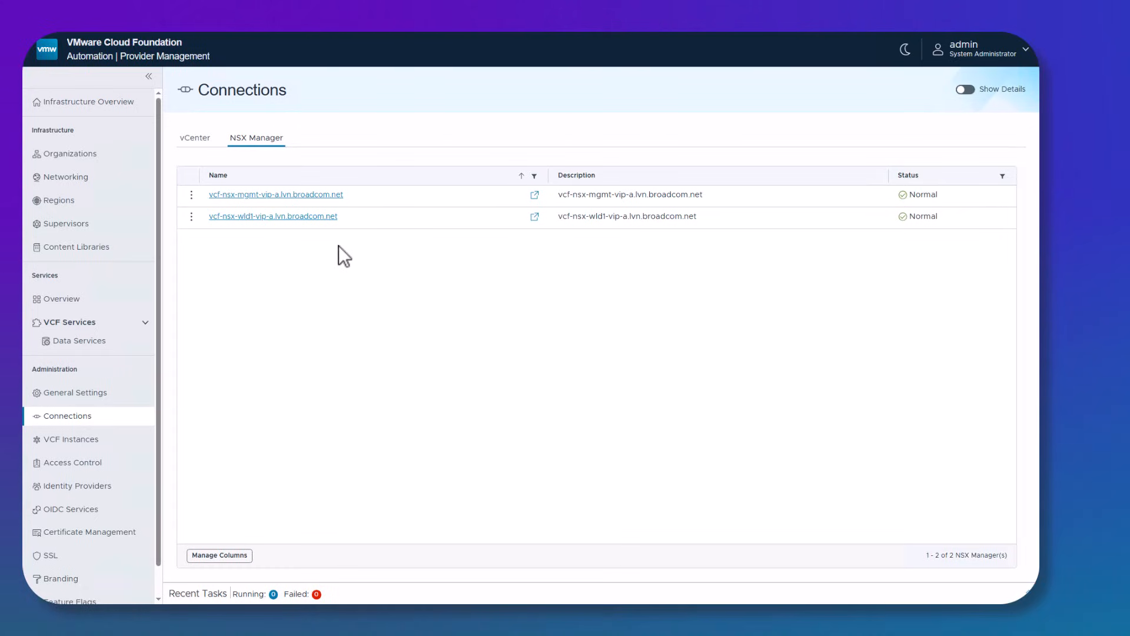
mouse_move(494, 353)
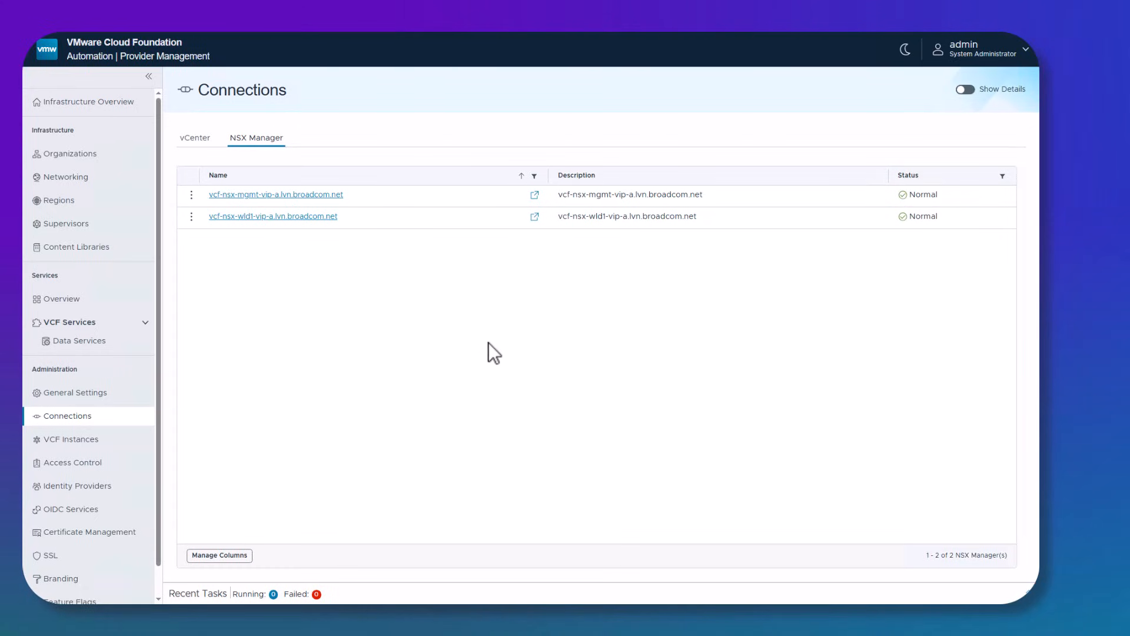
left_click(193, 138)
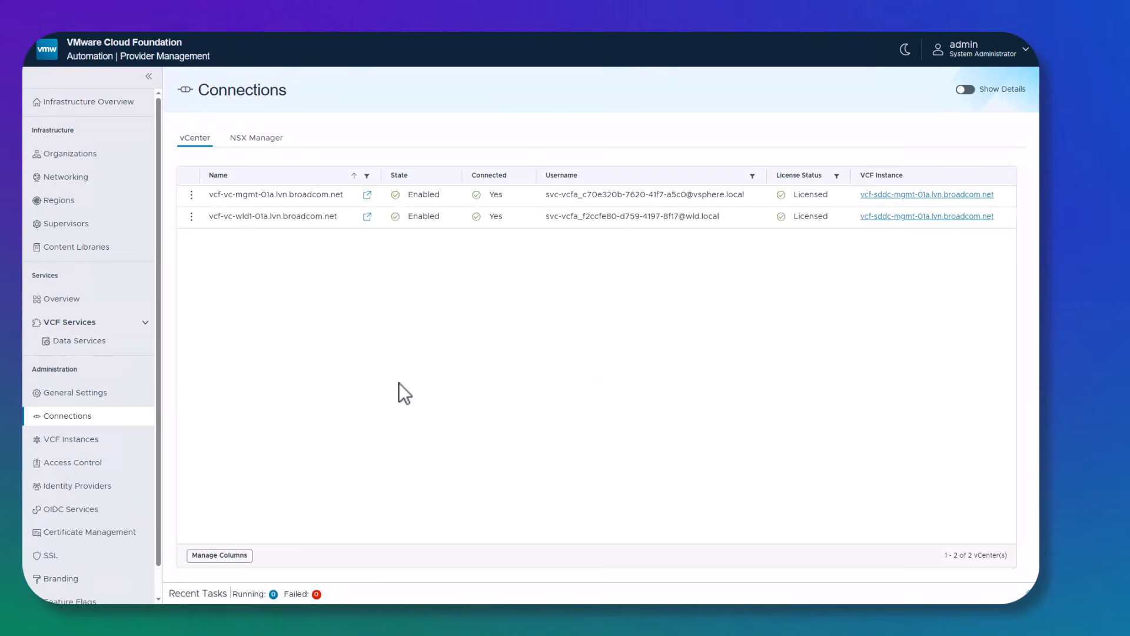
mouse_move(412, 387)
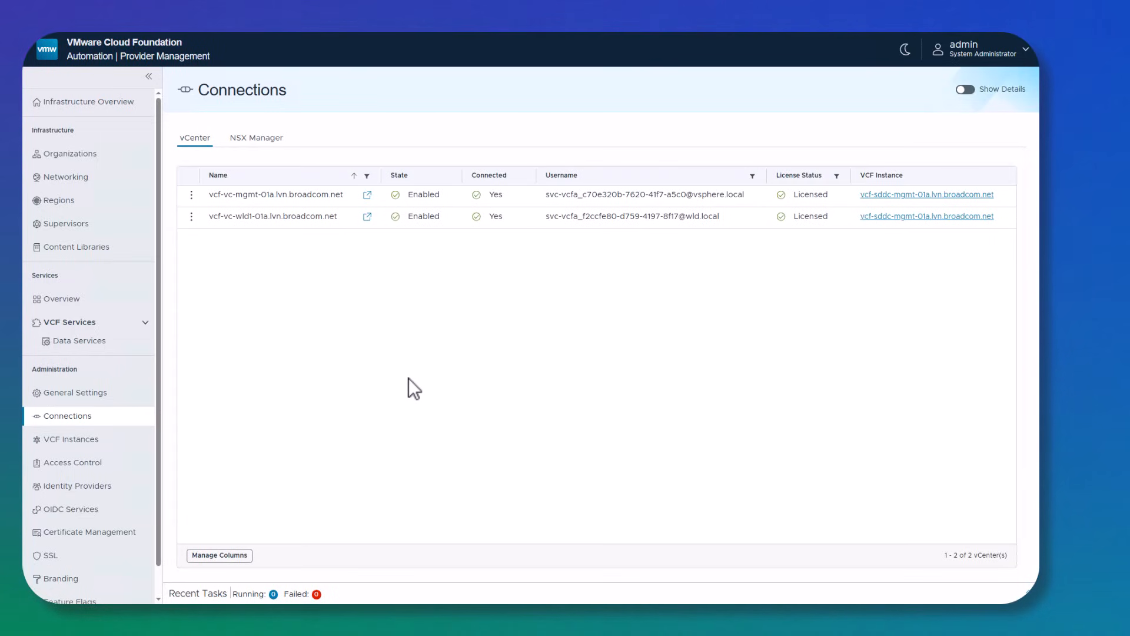
mouse_move(219, 459)
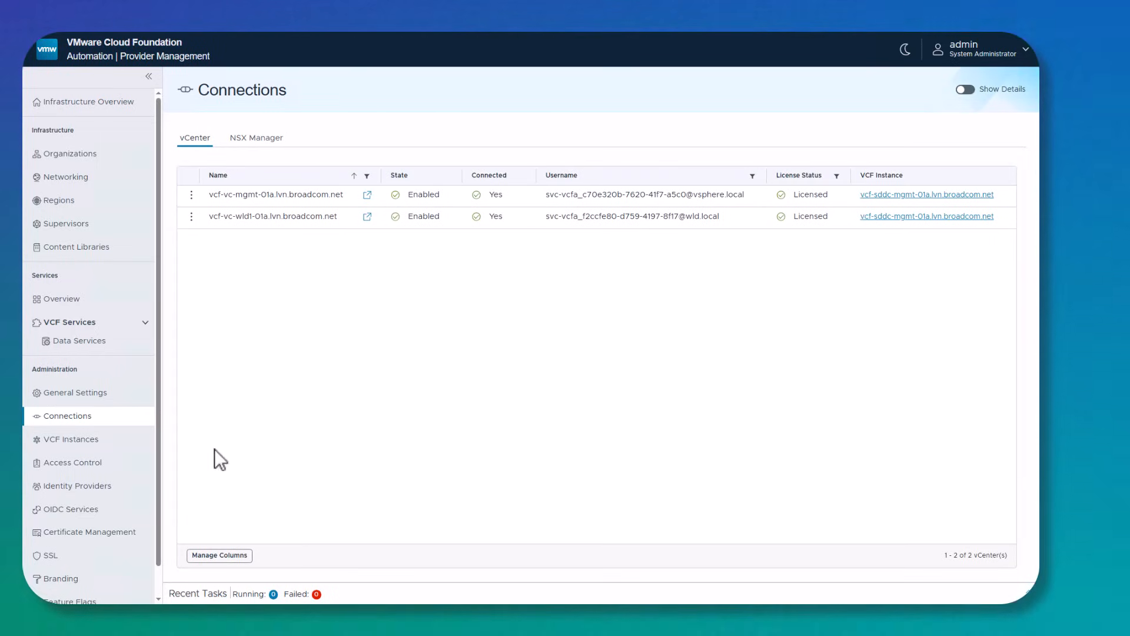
Step: Show VCF SSO configured through the VCF Identity Broker with its issuer URL
left_click(76, 485)
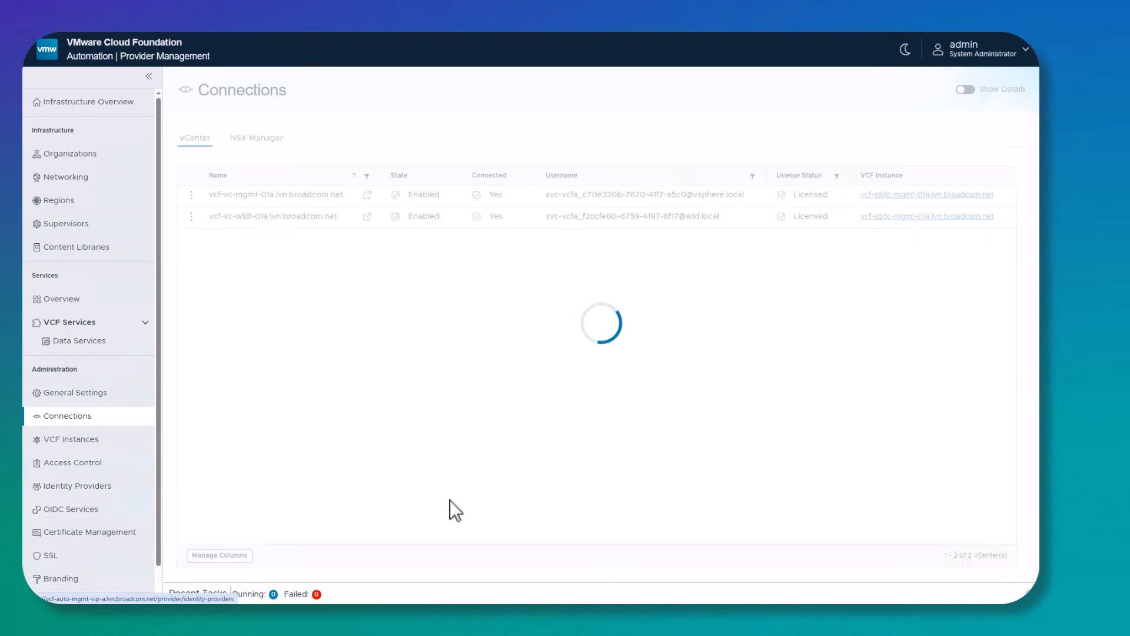
left_click(76, 485)
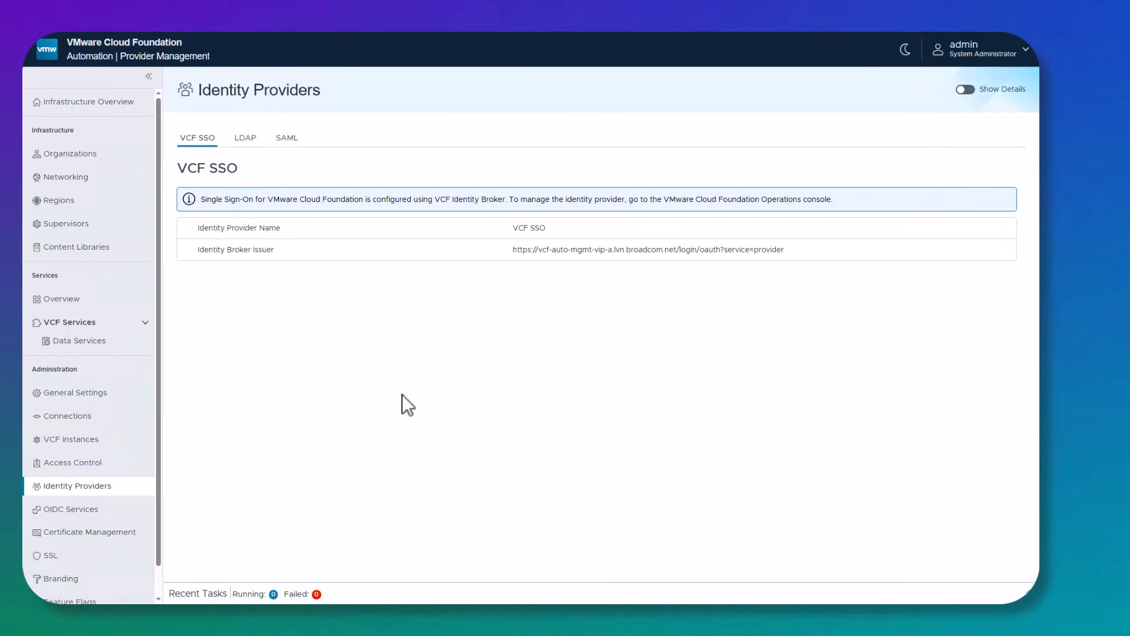
mouse_move(354, 369)
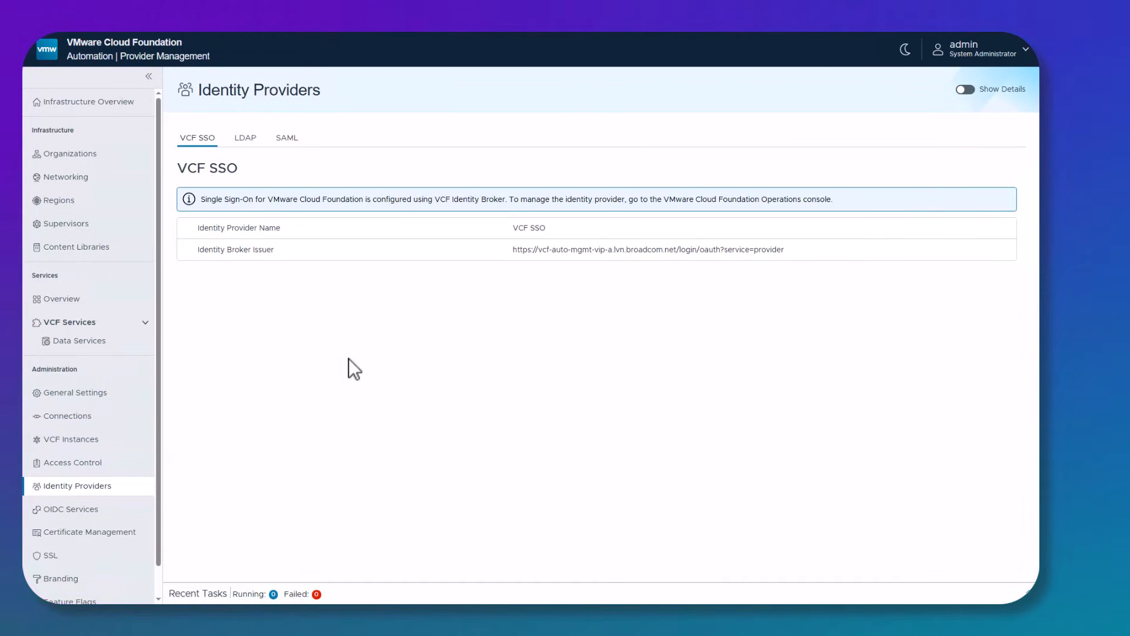
mouse_move(268, 347)
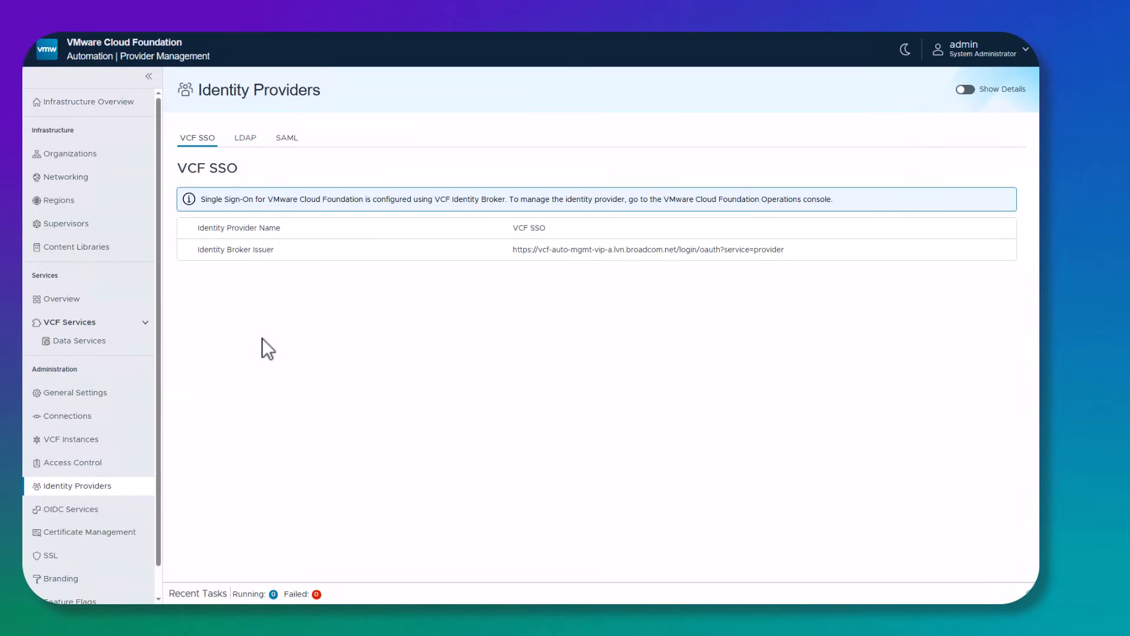
mouse_move(179, 189)
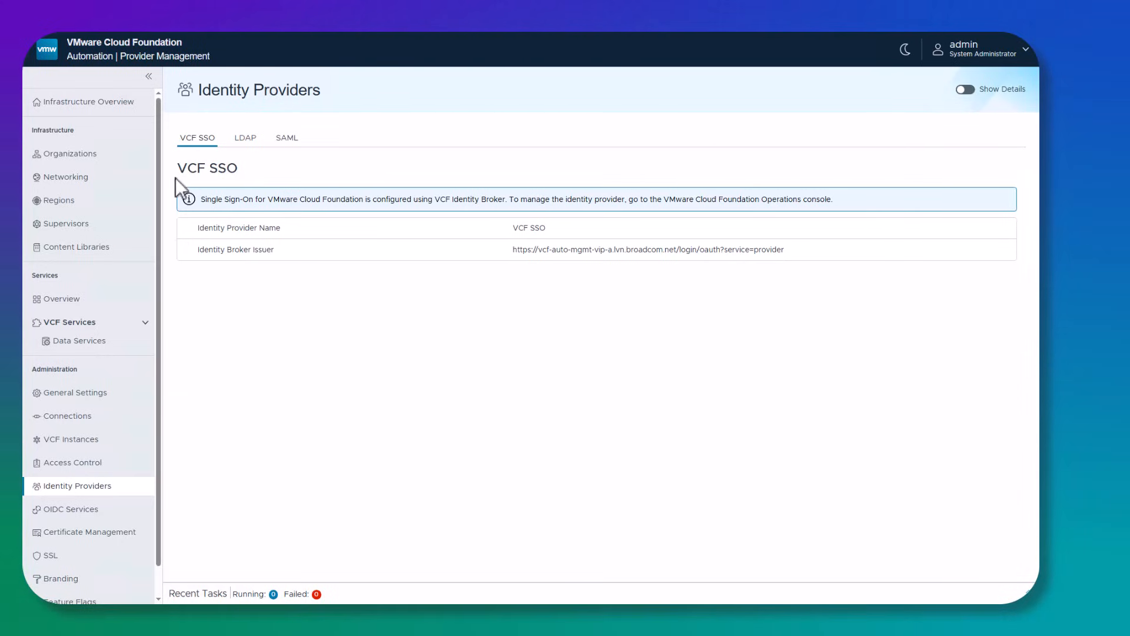
mouse_move(255, 334)
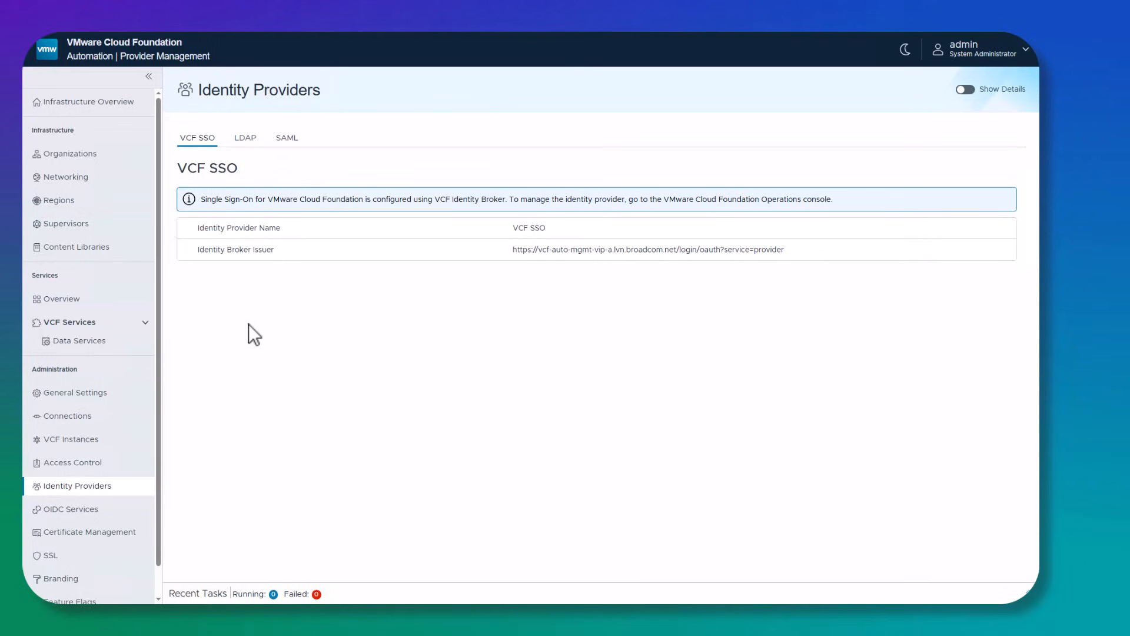
mouse_move(259, 342)
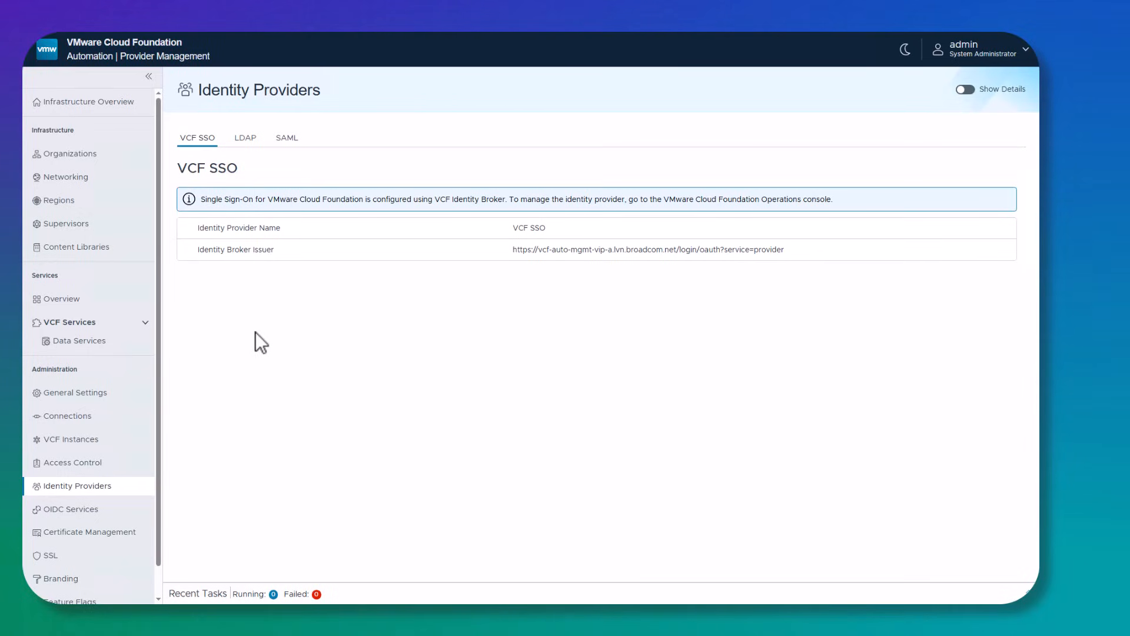
mouse_move(300, 344)
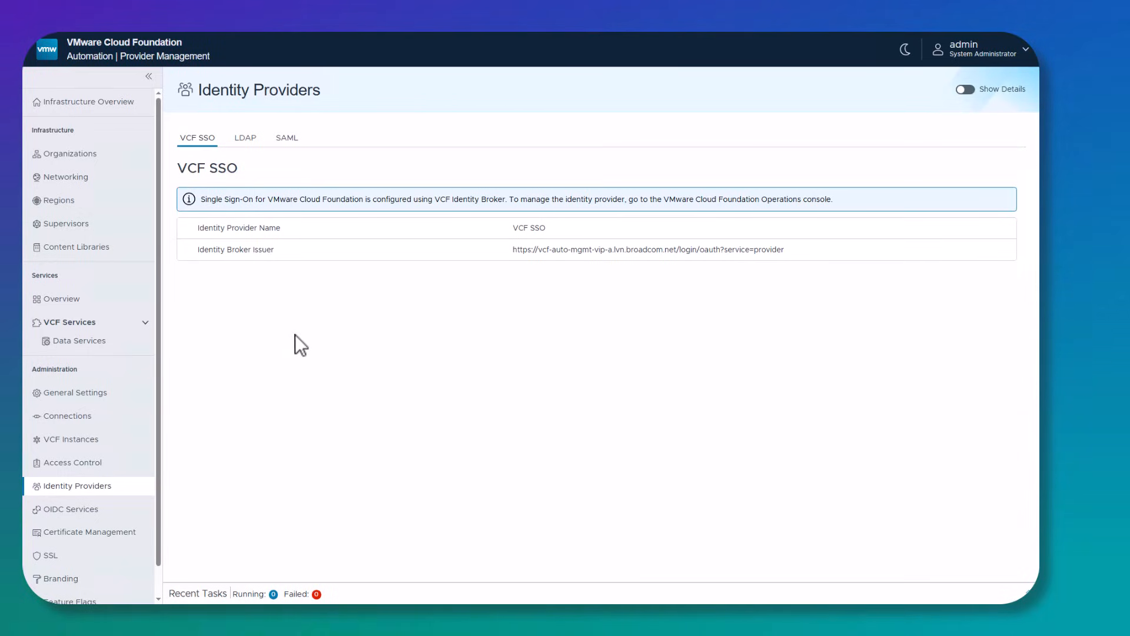
mouse_move(293, 340)
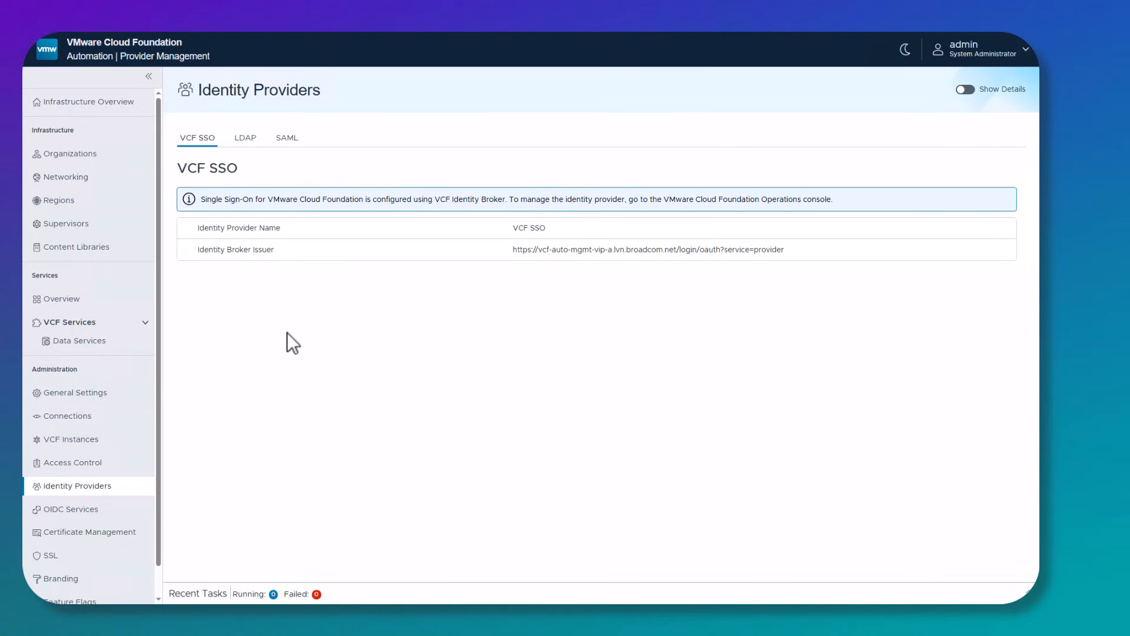
mouse_move(362, 353)
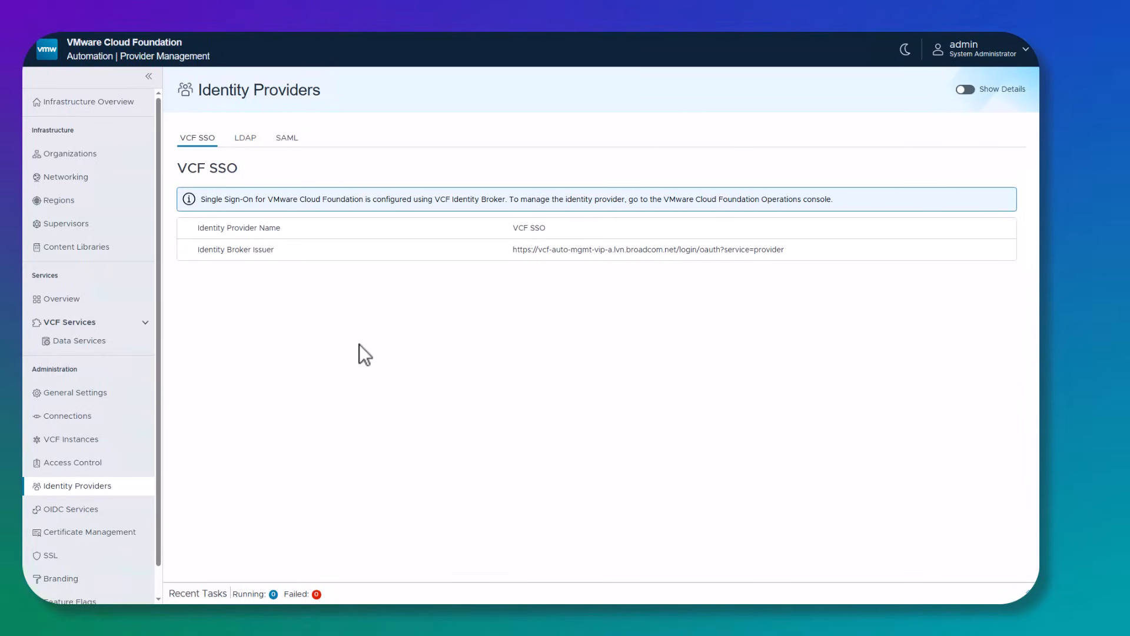
mouse_move(360, 329)
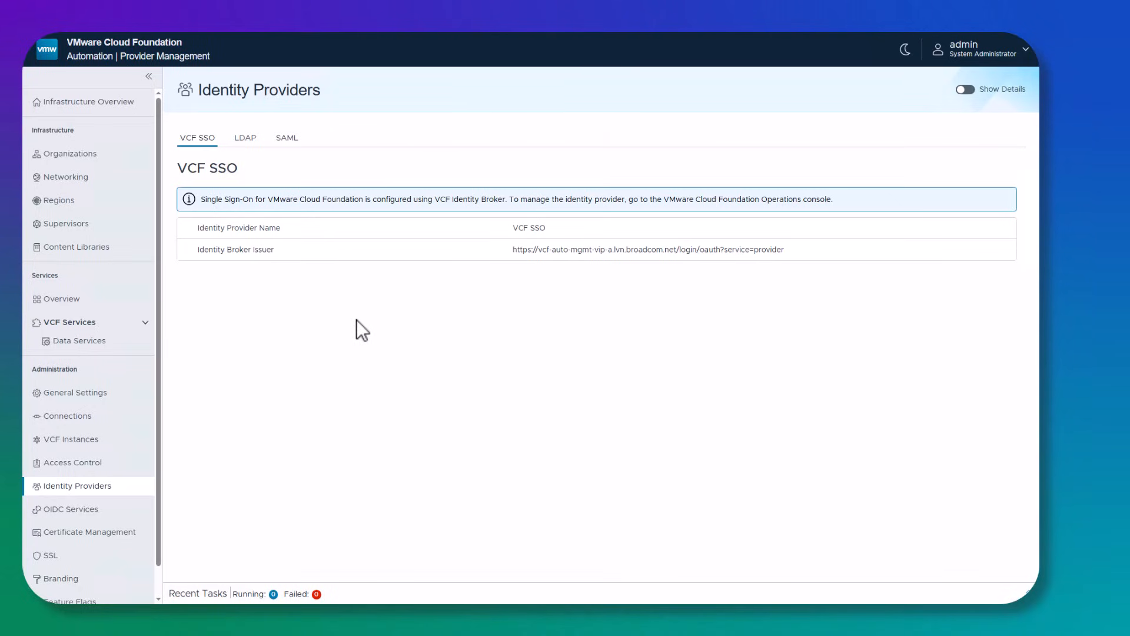
mouse_move(429, 243)
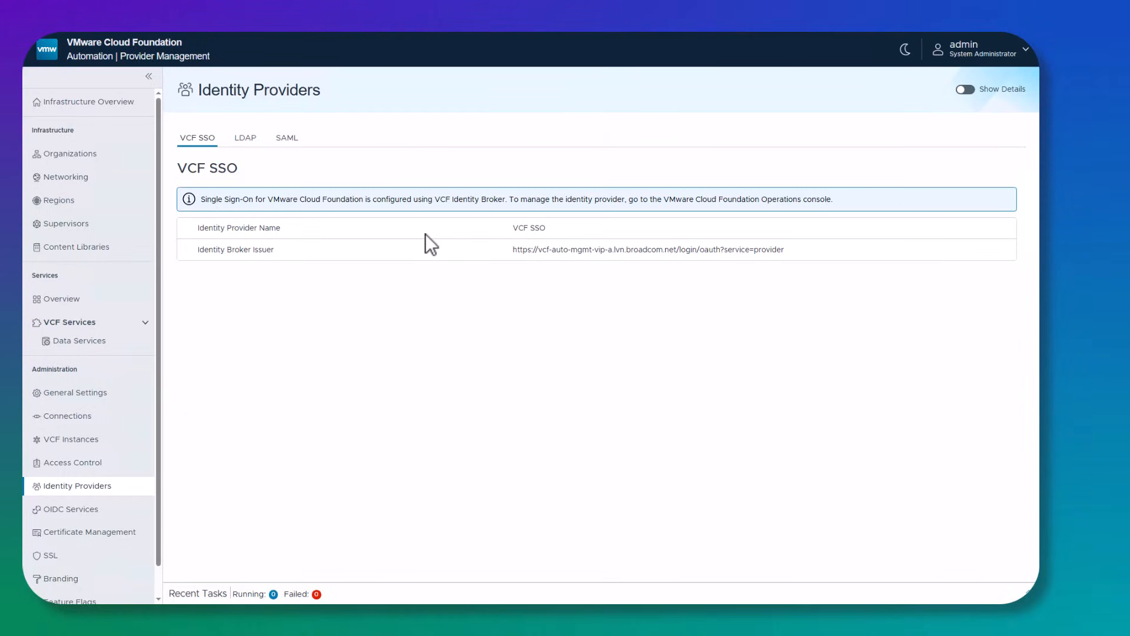
mouse_move(297, 179)
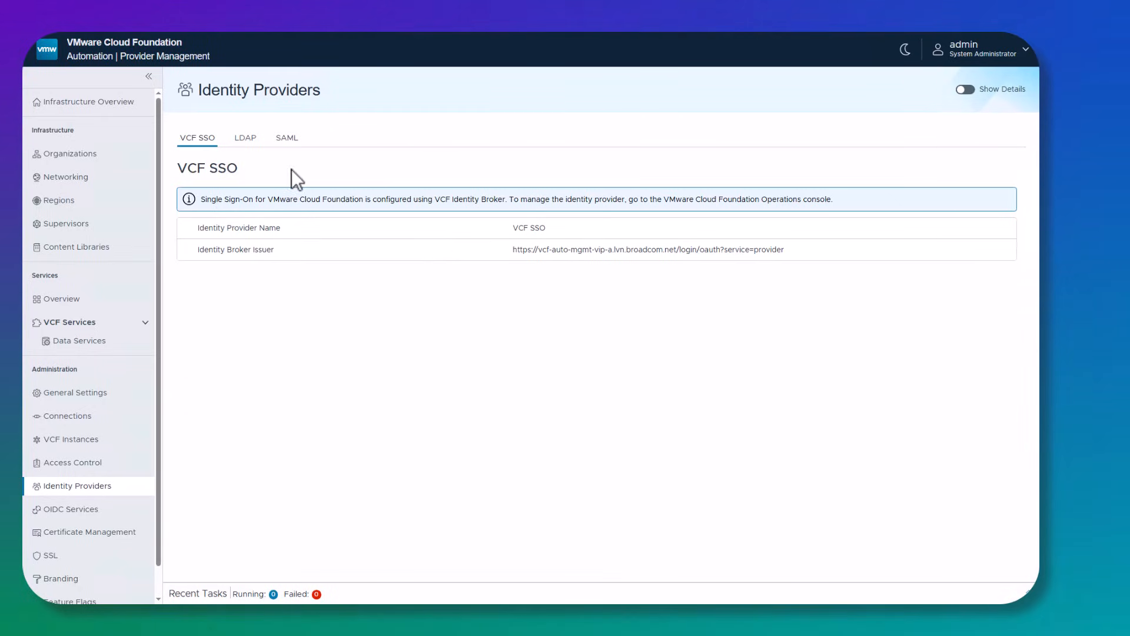
left_click(245, 138)
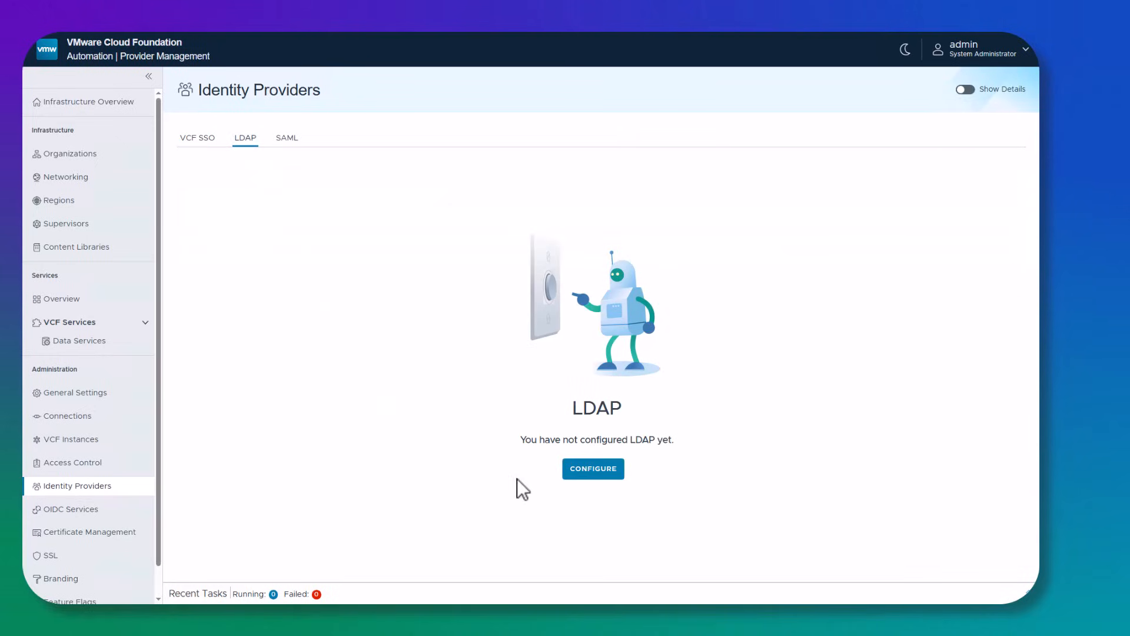
left_click(286, 137)
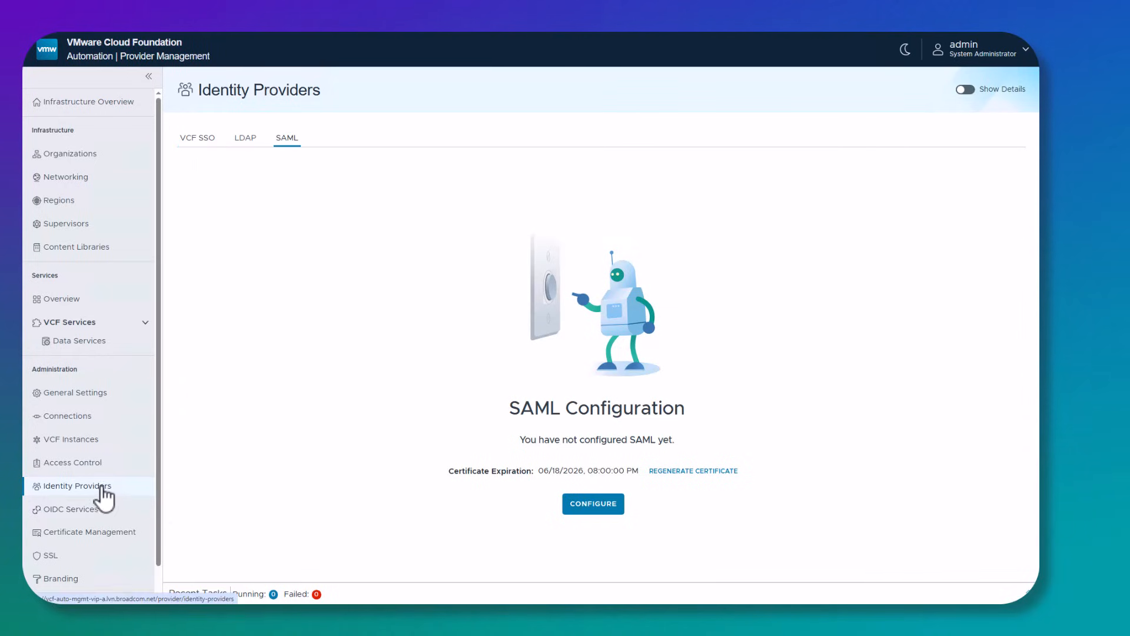
left_click(196, 138)
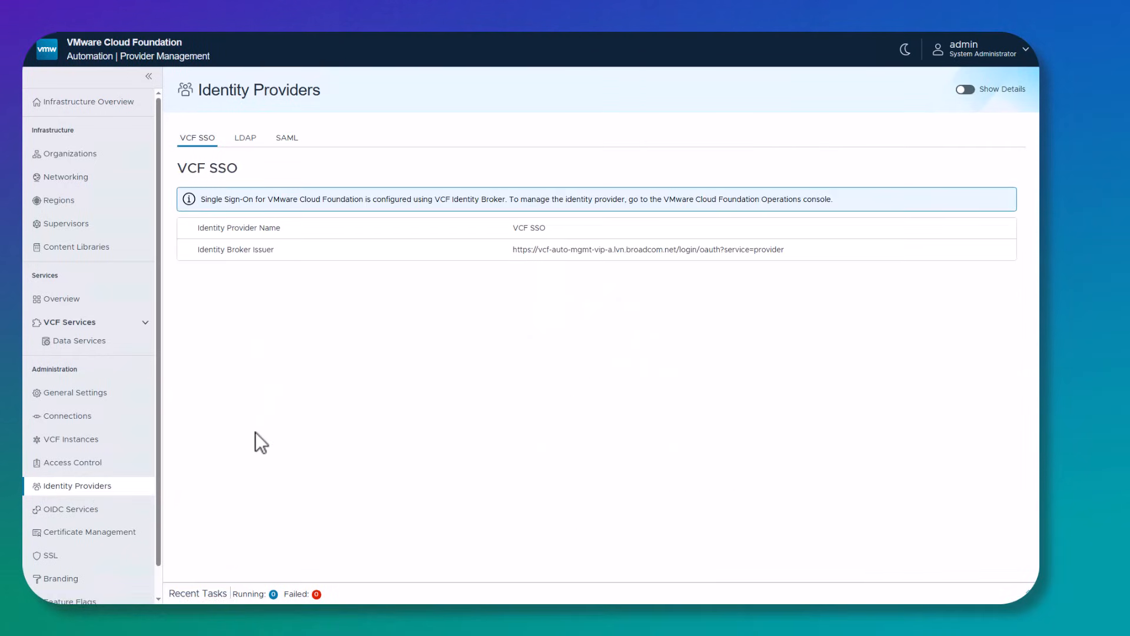
mouse_move(178, 457)
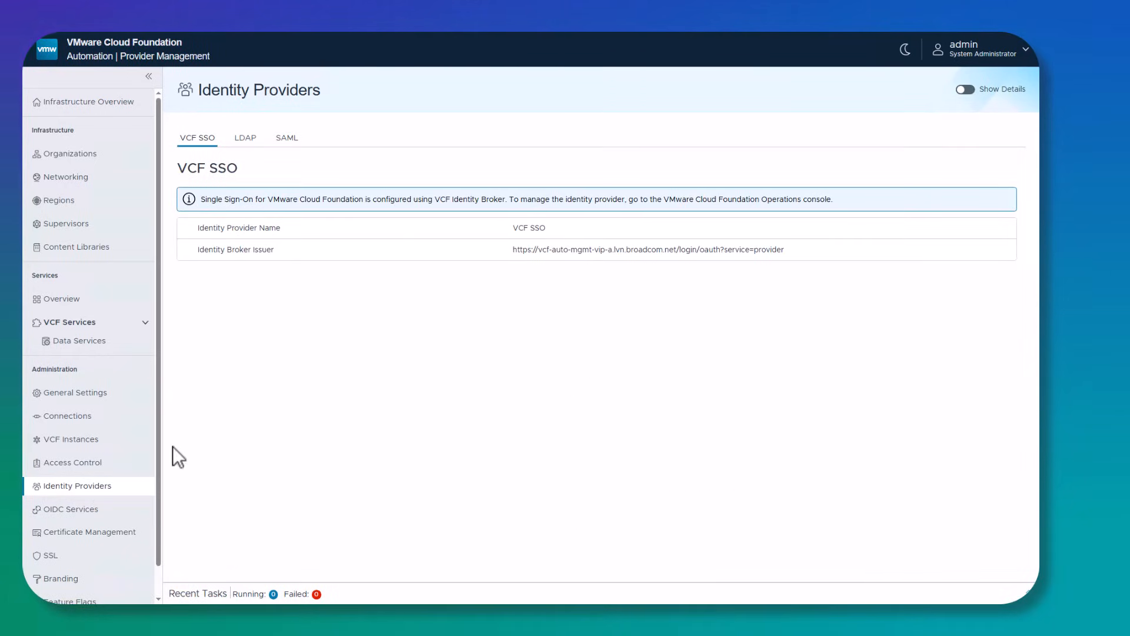
Step: List the three provider users: local admin and two OIDC administrators, all enabled
left_click(73, 462)
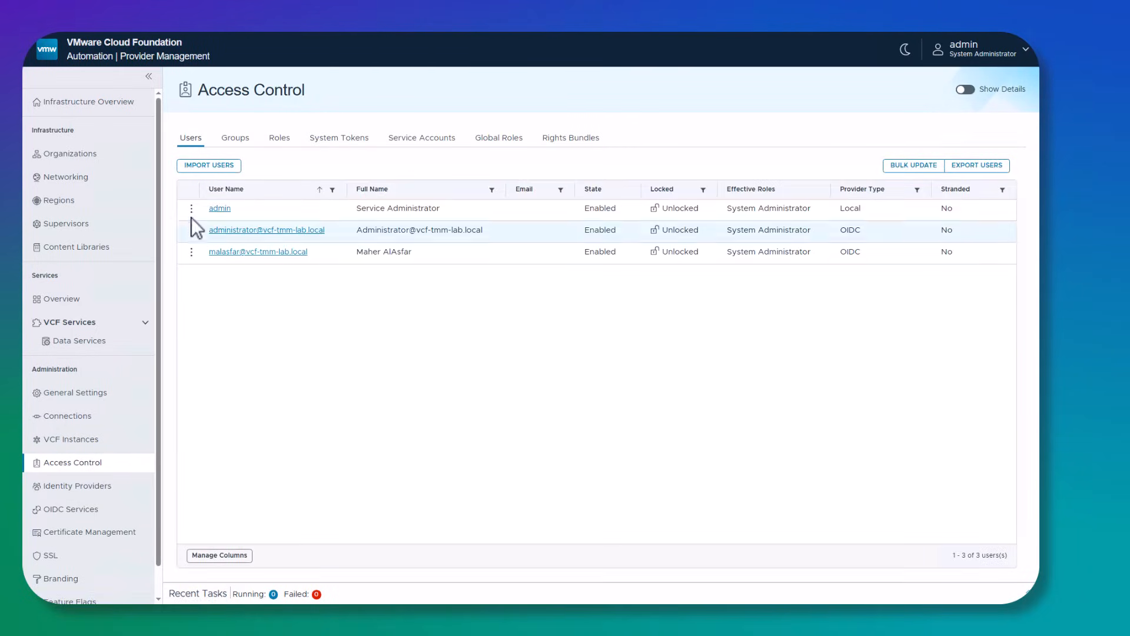
mouse_move(185, 216)
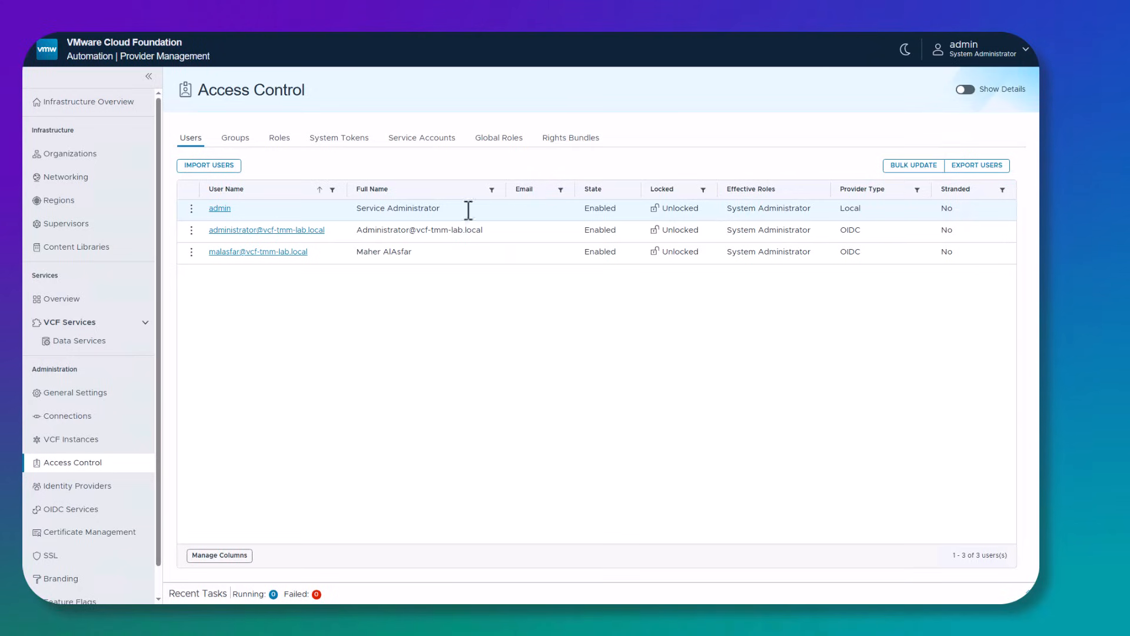
mouse_move(796, 224)
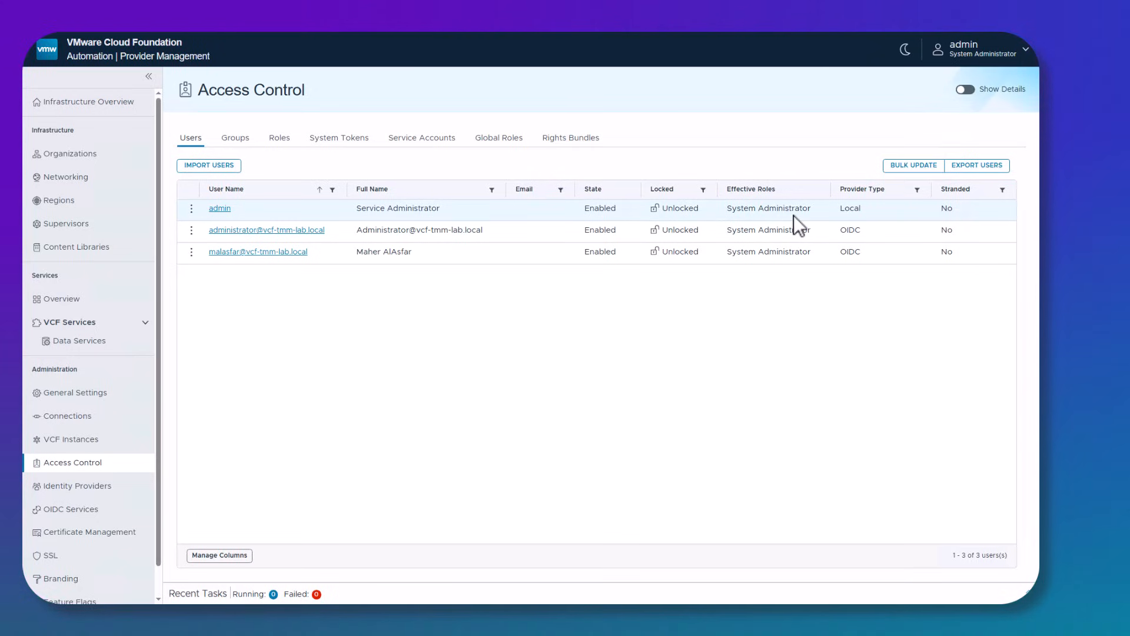
mouse_move(874, 218)
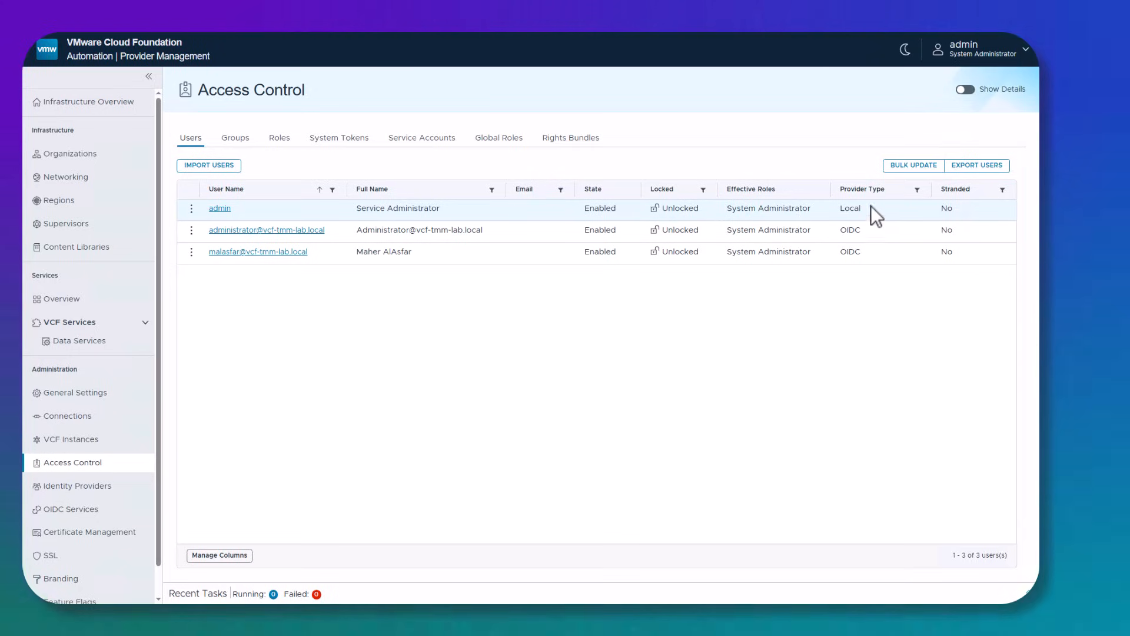
mouse_move(267, 378)
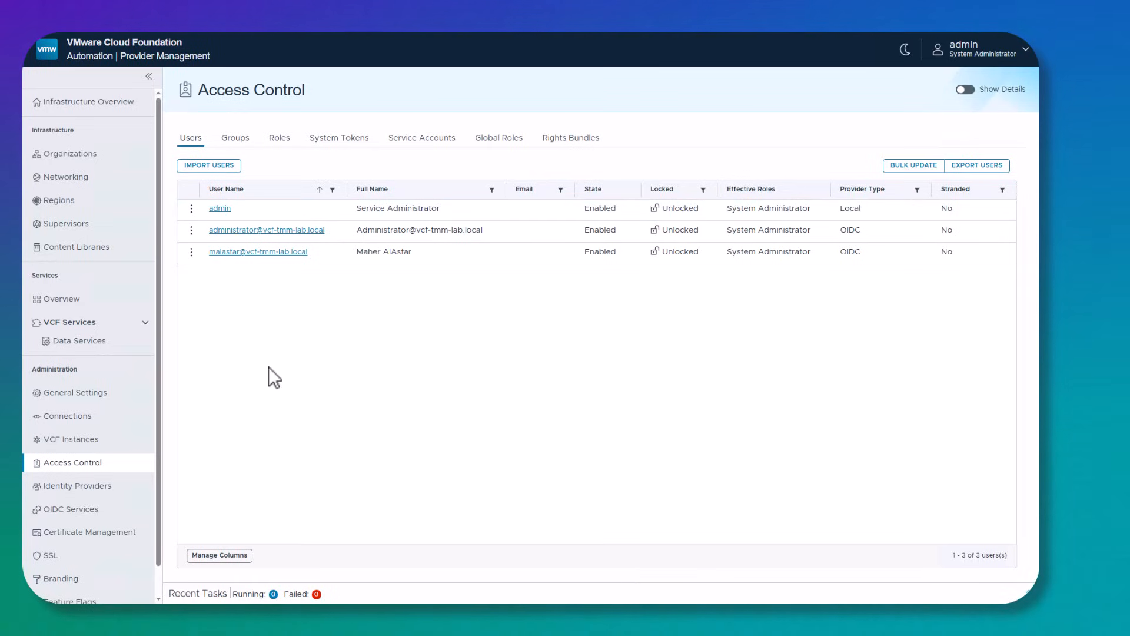
mouse_move(438, 326)
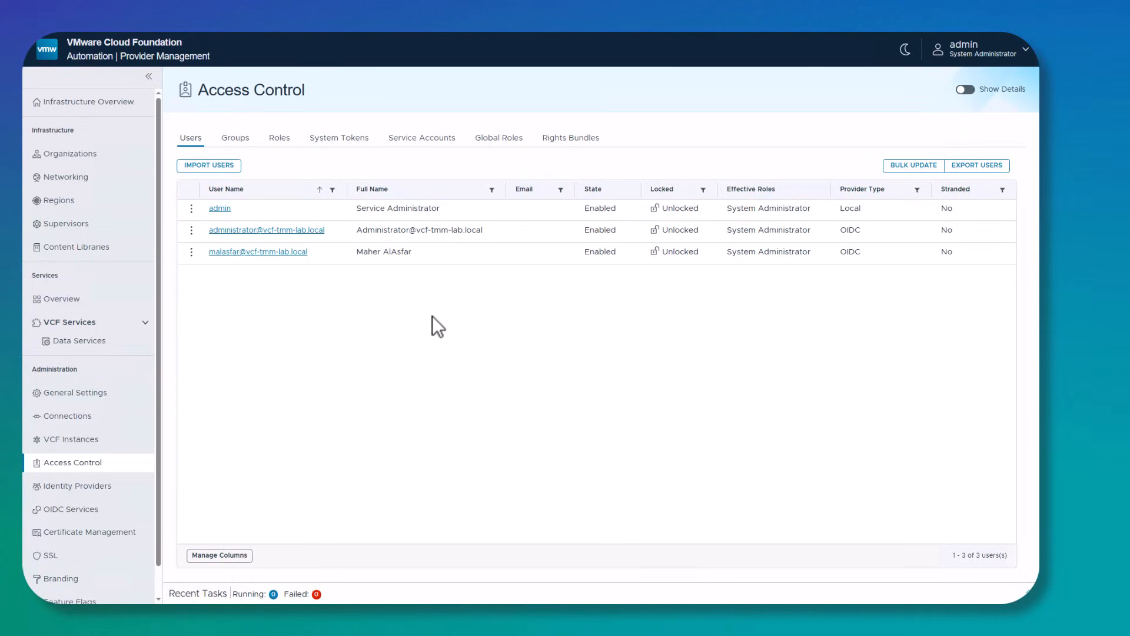
mouse_move(836, 247)
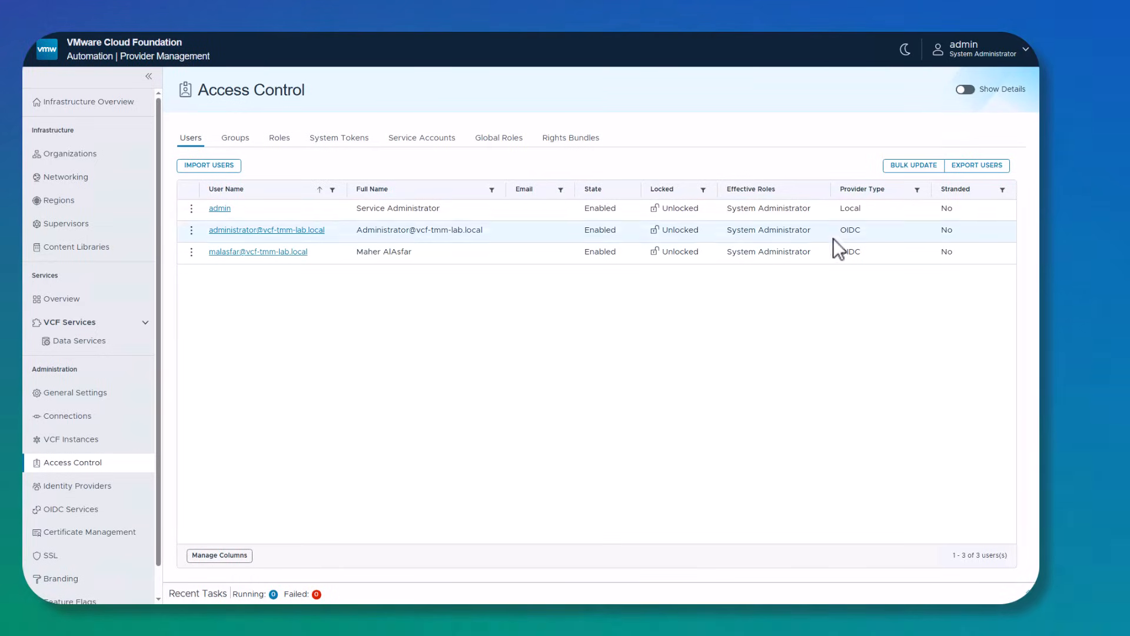
mouse_move(842, 236)
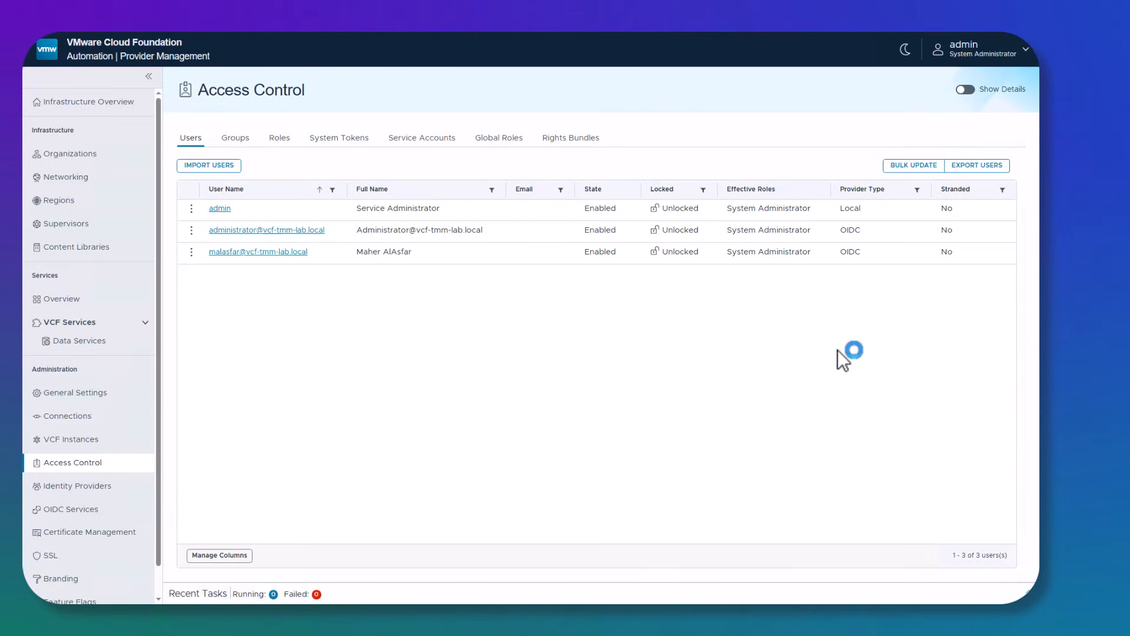
mouse_move(154, 237)
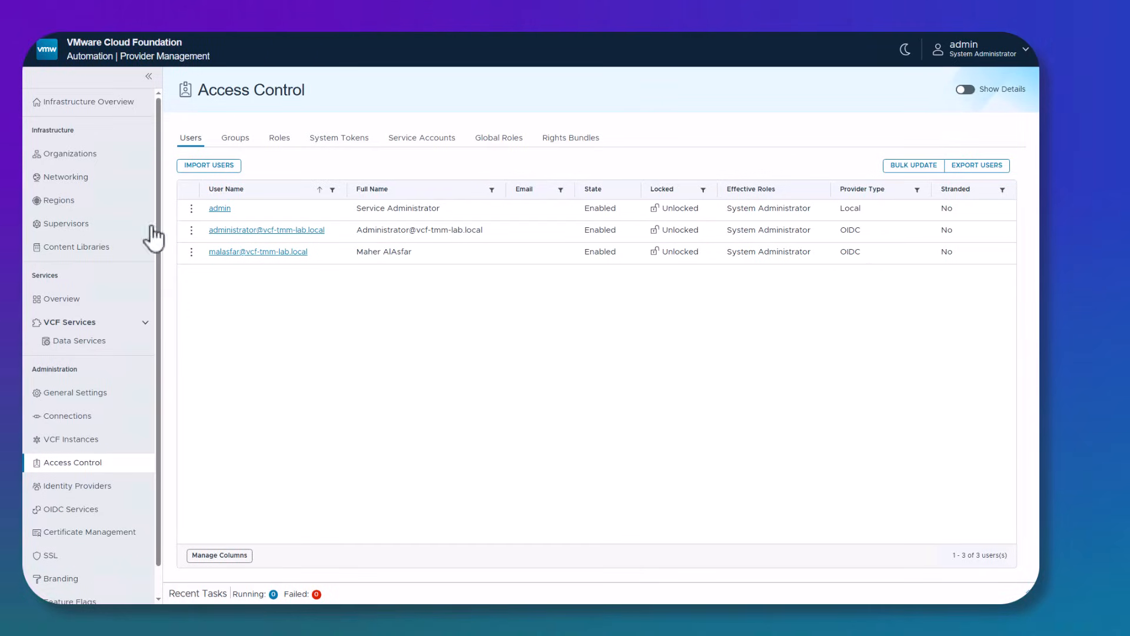
Step: Check the OIDC System Administrator group, then list the nine trusted certificates
left_click(234, 138)
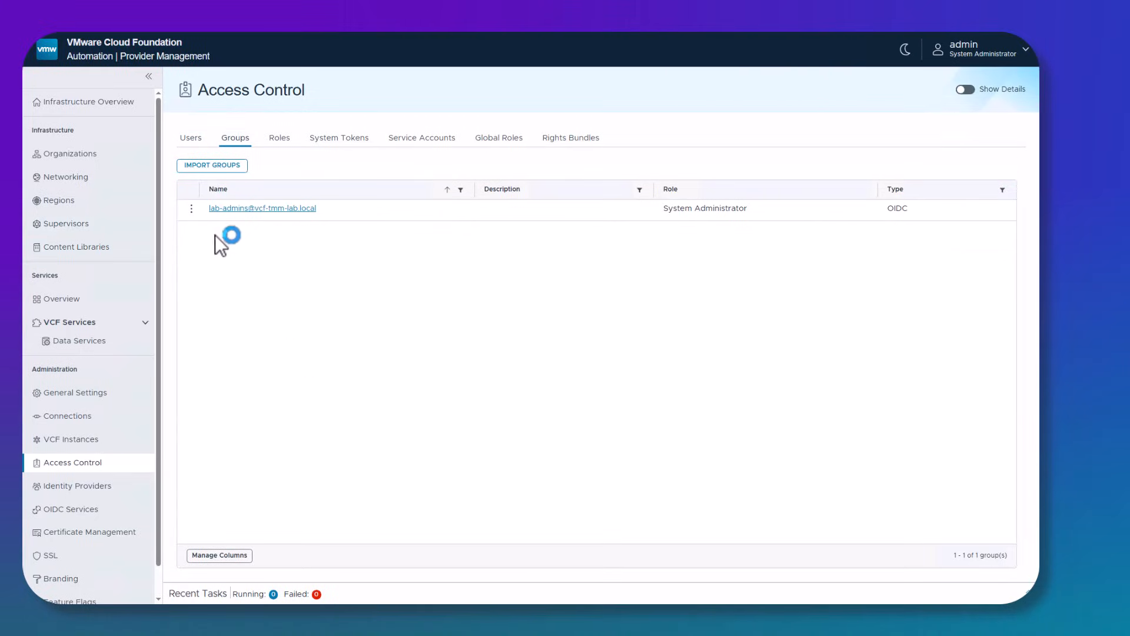
mouse_move(371, 244)
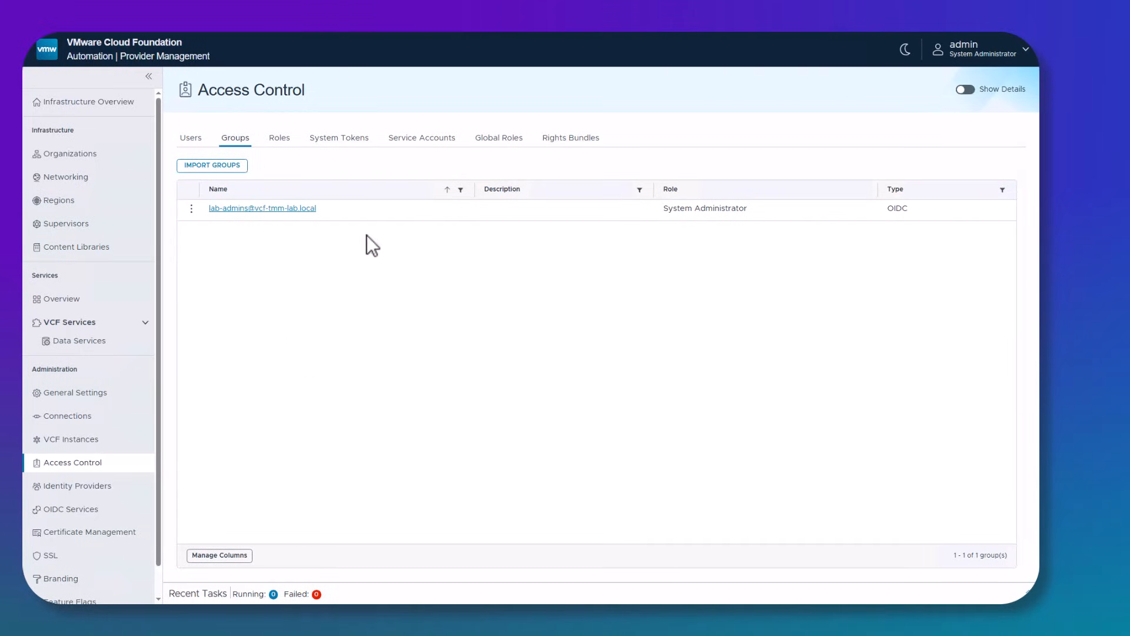
mouse_move(310, 253)
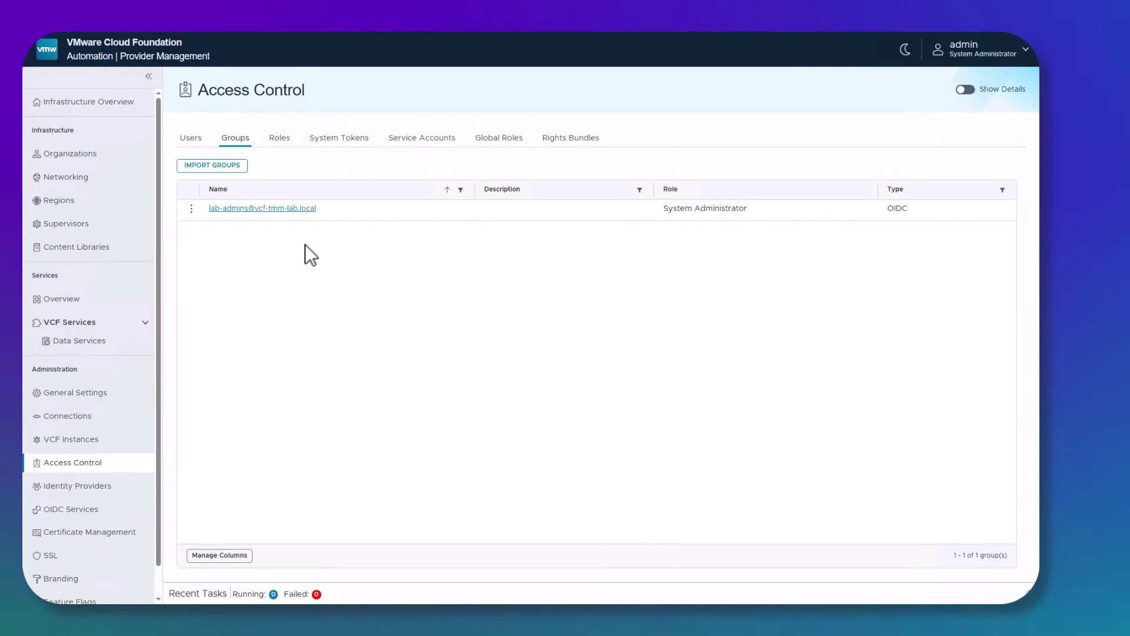
mouse_move(308, 322)
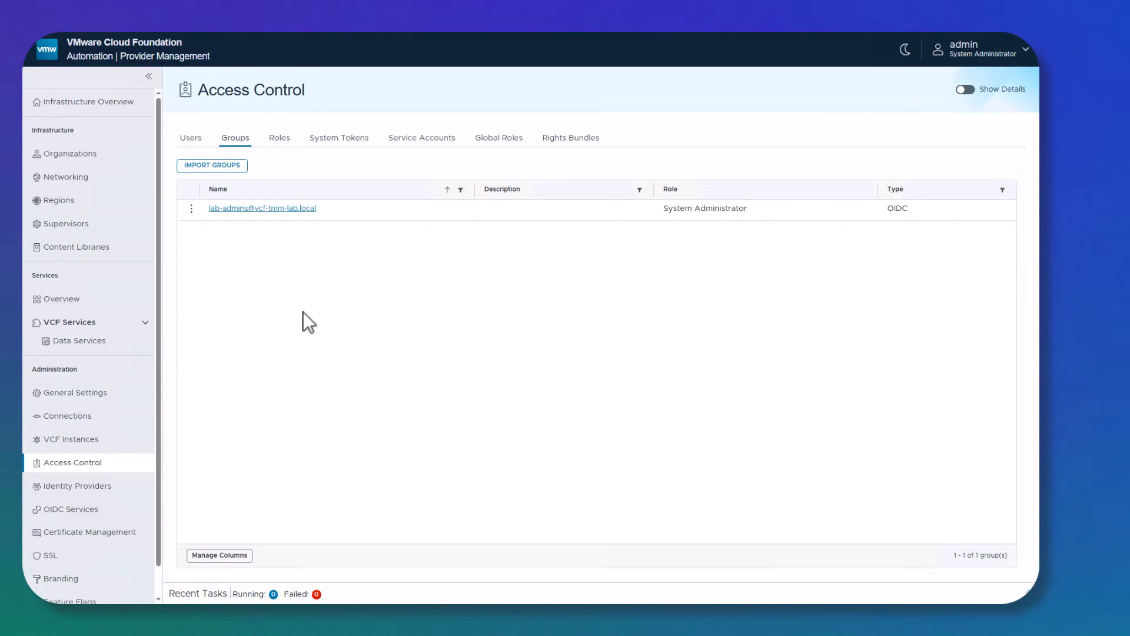
mouse_move(240, 232)
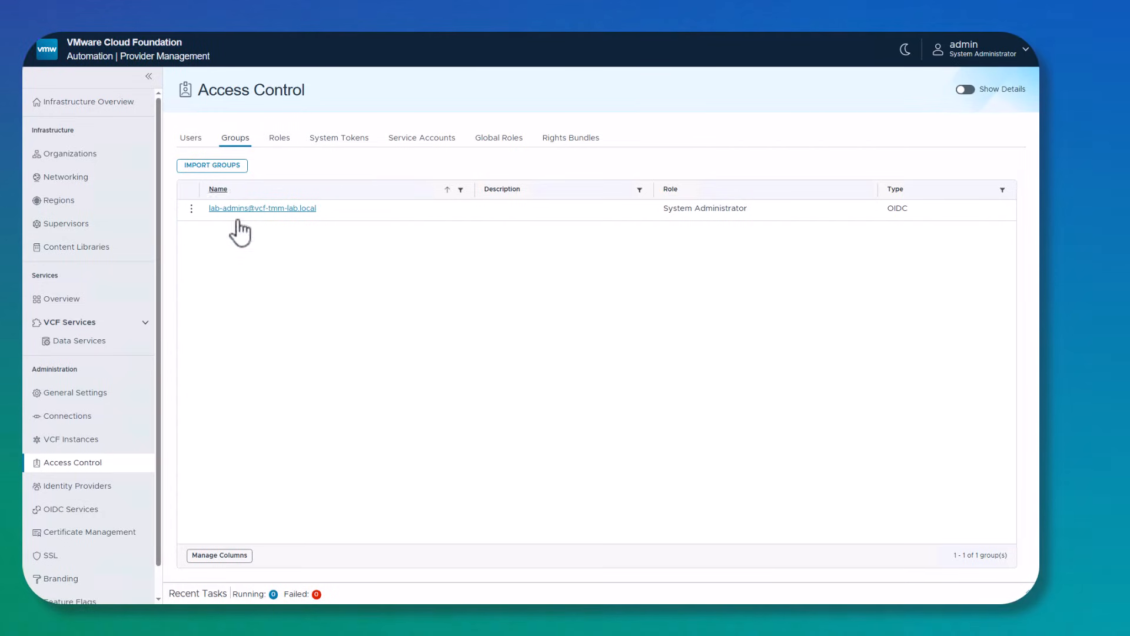
mouse_move(366, 317)
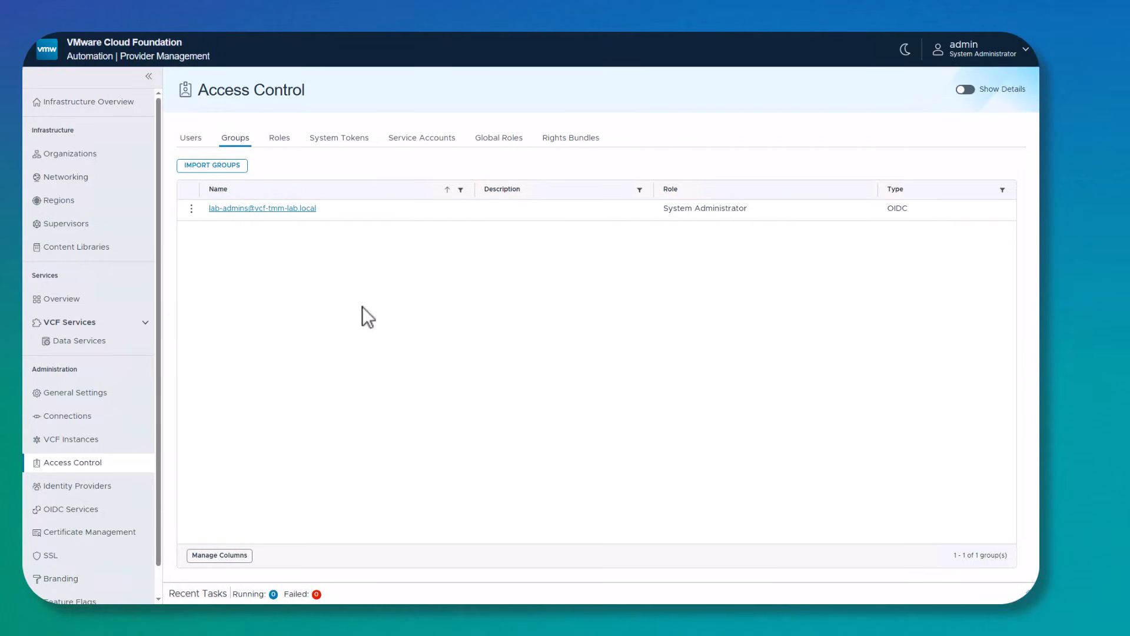
mouse_move(649, 292)
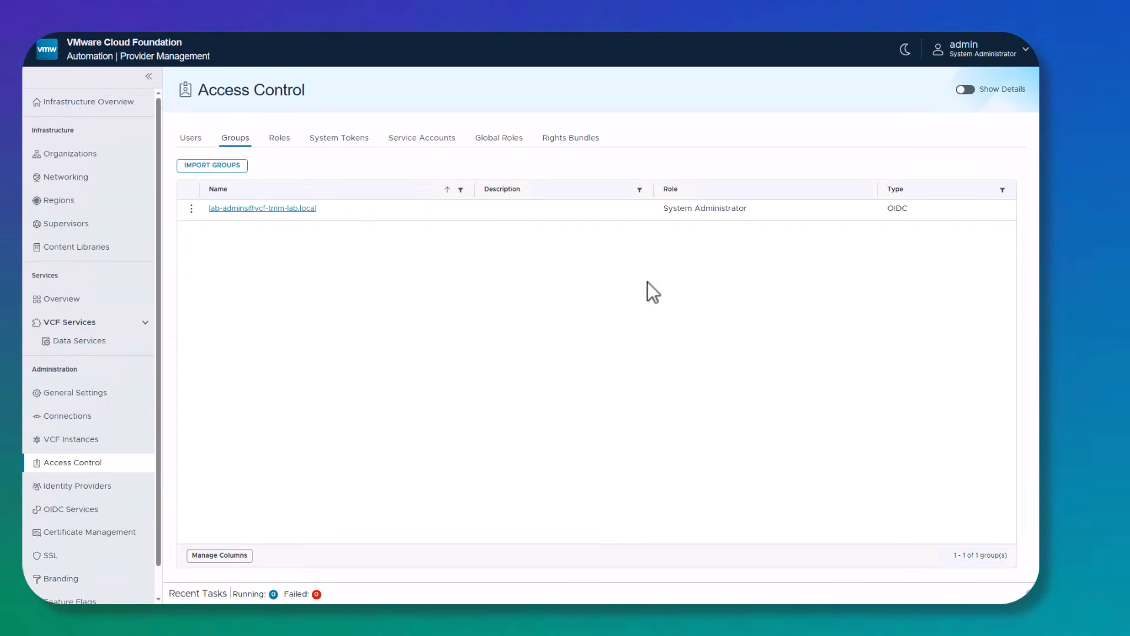
mouse_move(218, 315)
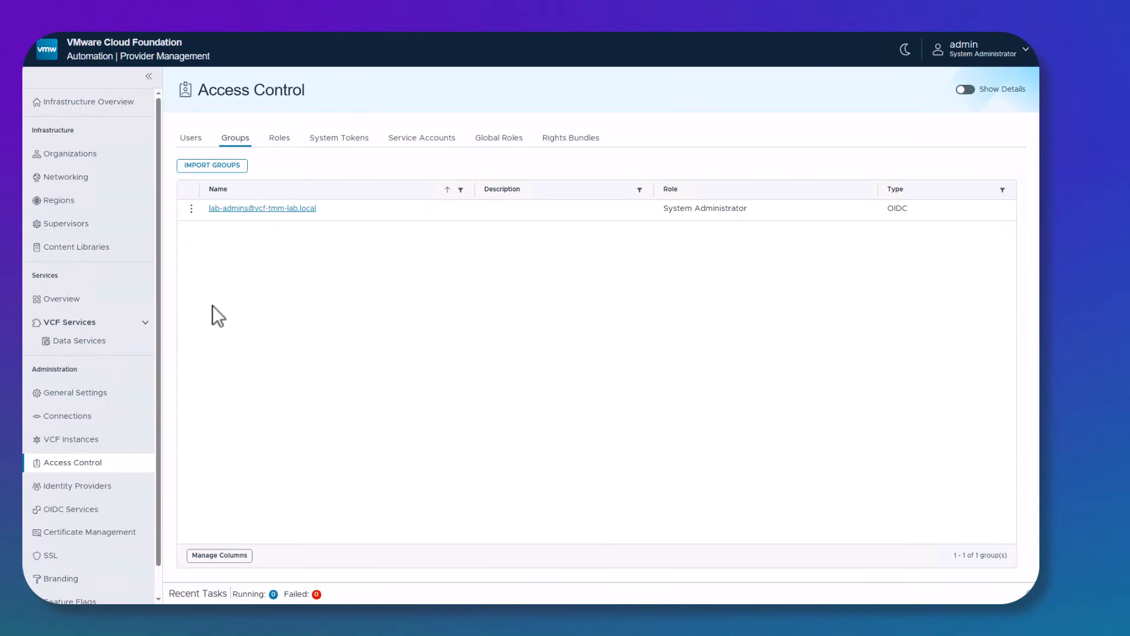
mouse_move(112, 548)
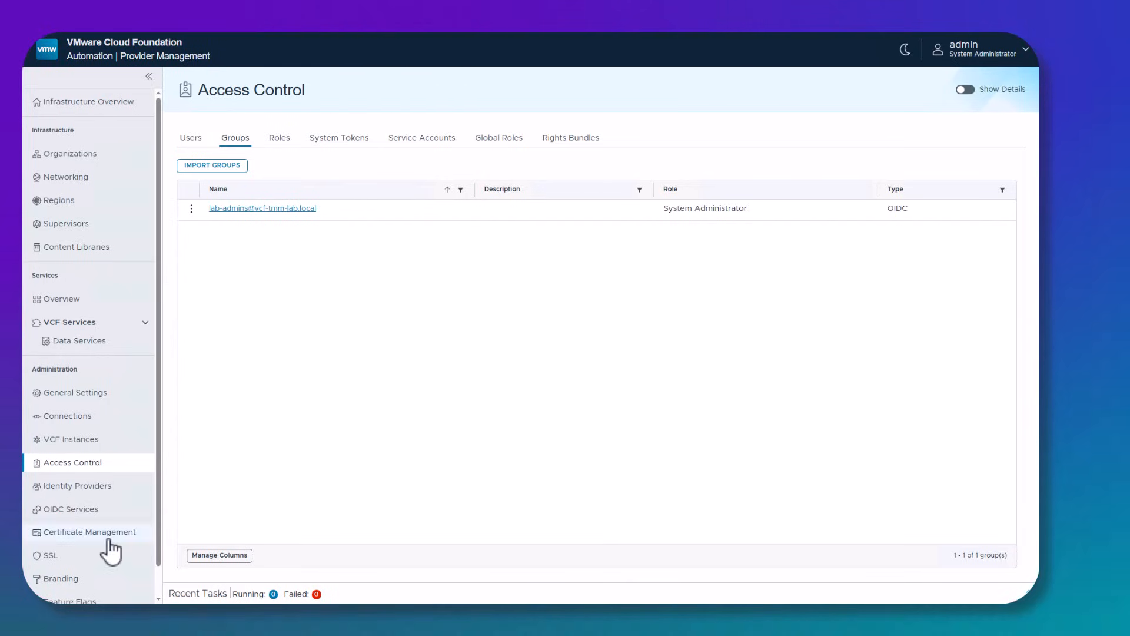
left_click(89, 531)
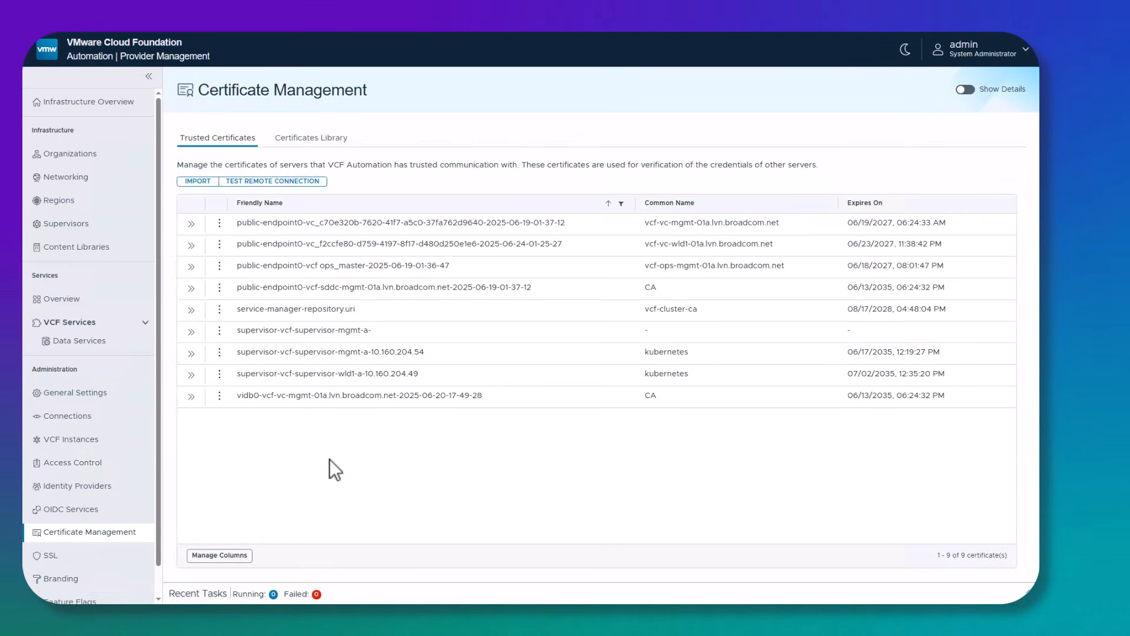
mouse_move(288, 461)
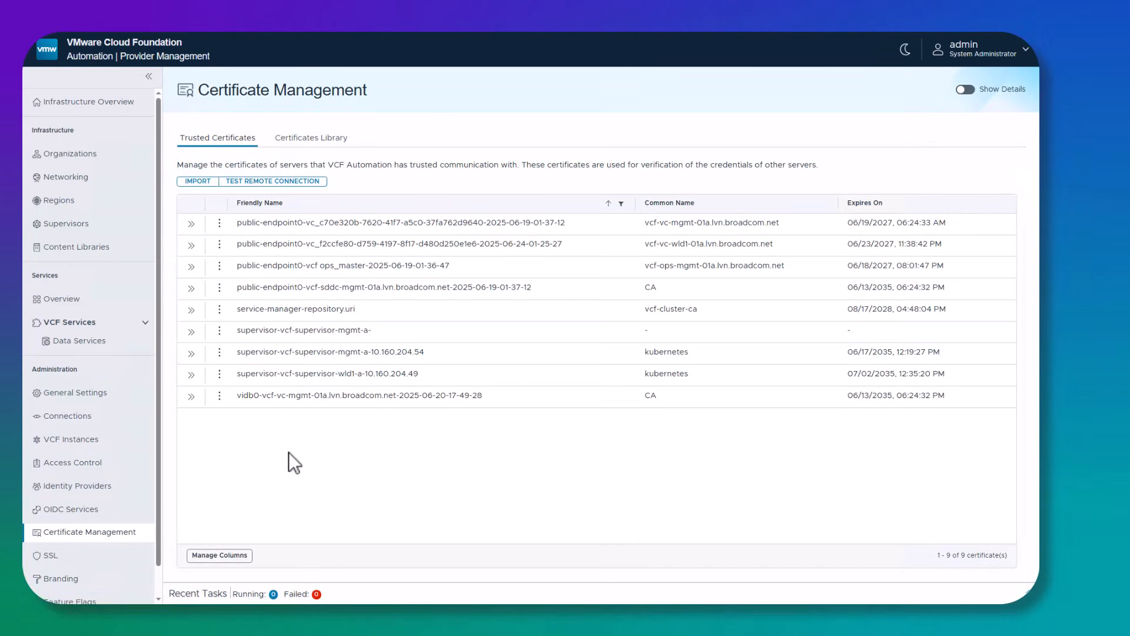
mouse_move(281, 461)
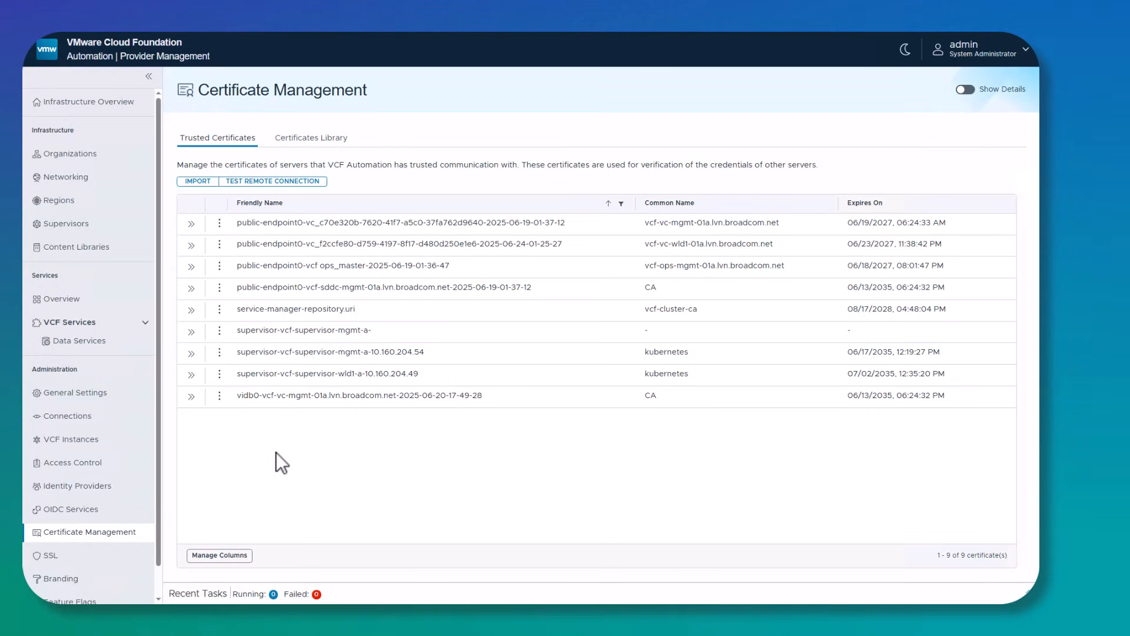
mouse_move(793, 238)
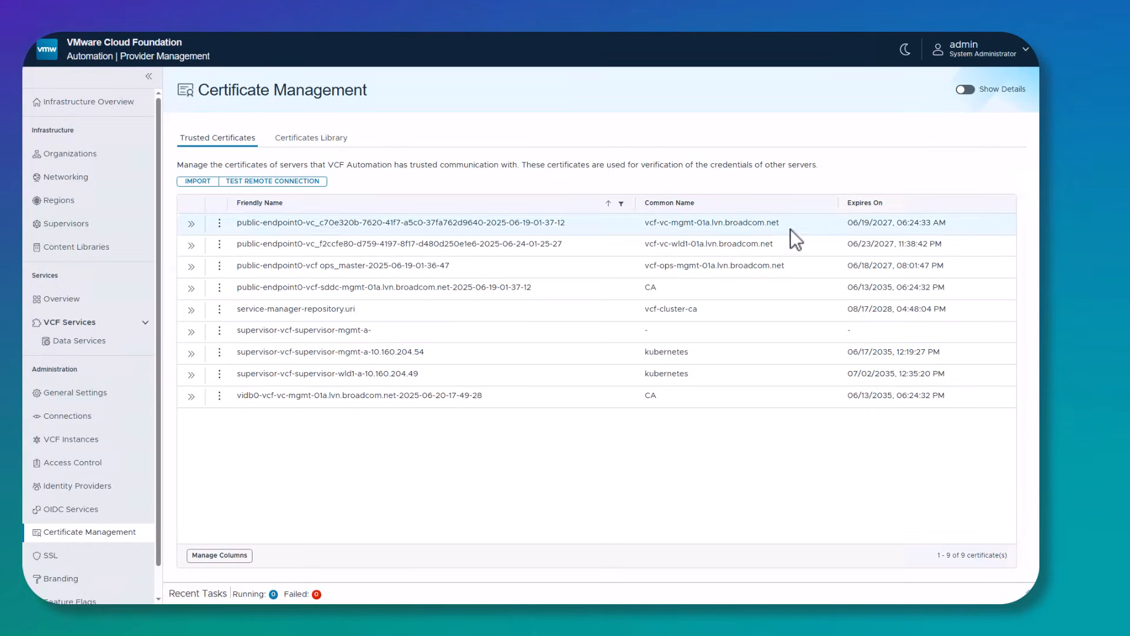
mouse_move(812, 245)
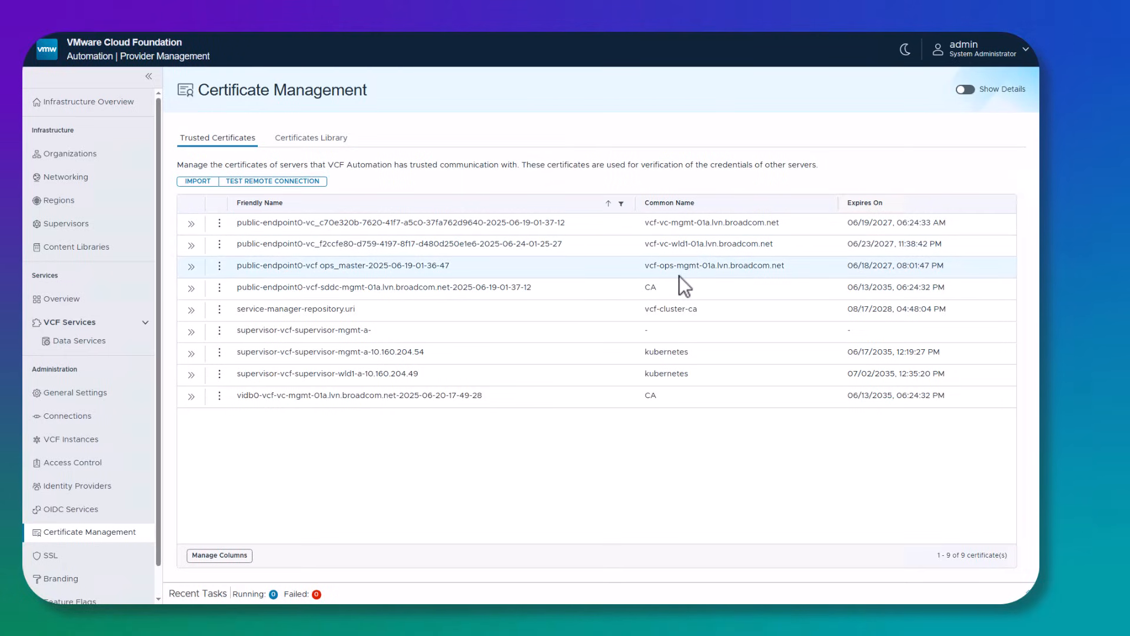
mouse_move(696, 370)
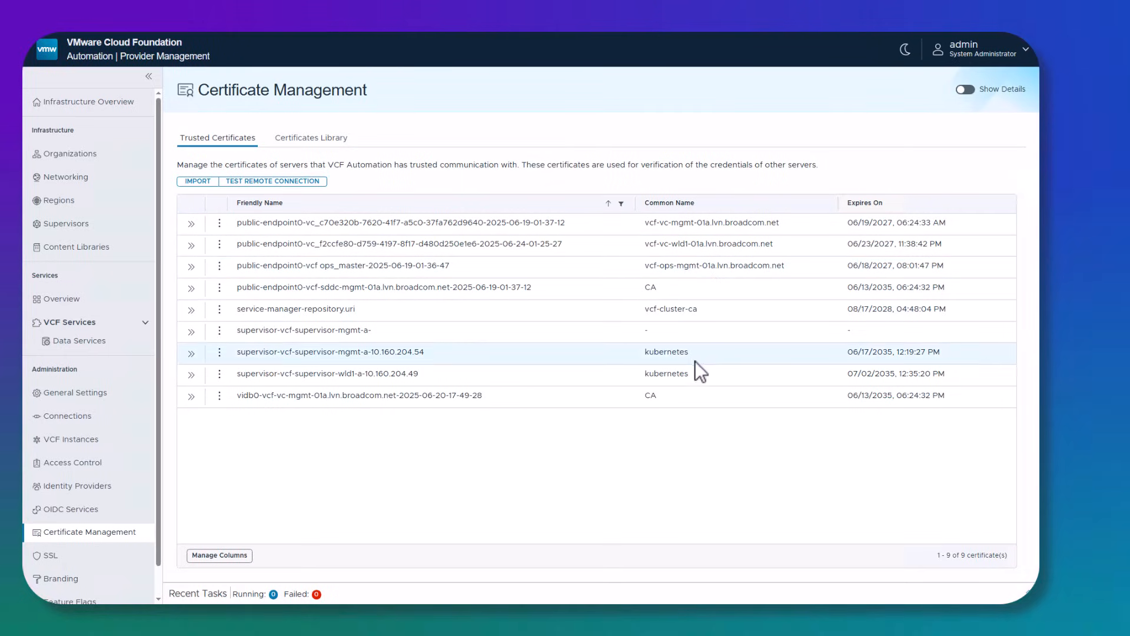
mouse_move(591, 540)
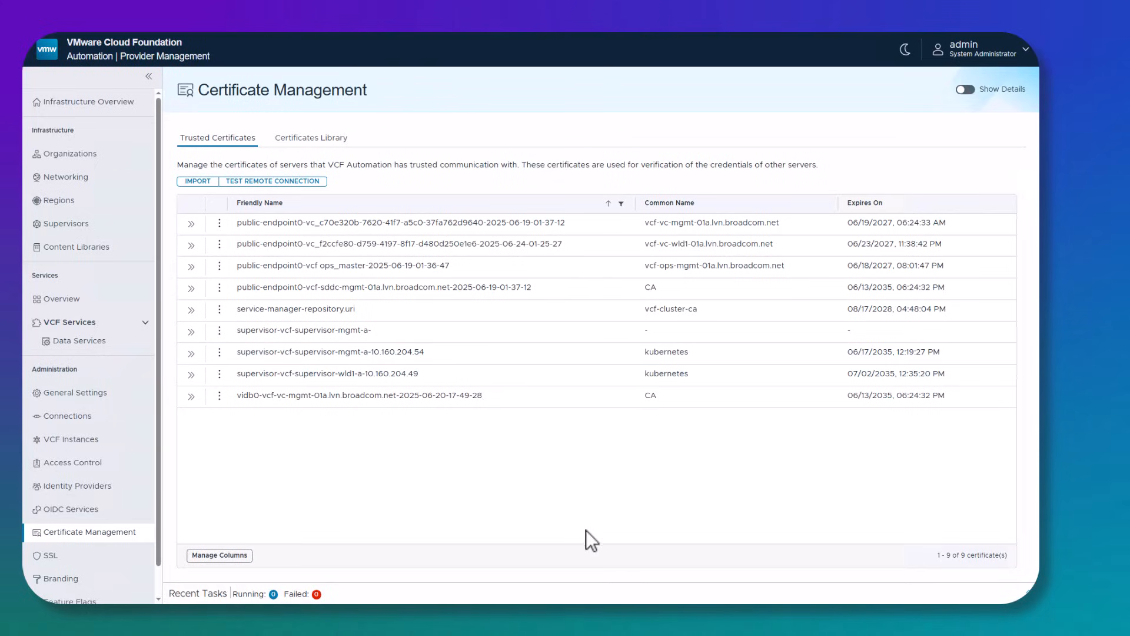
left_click(310, 137)
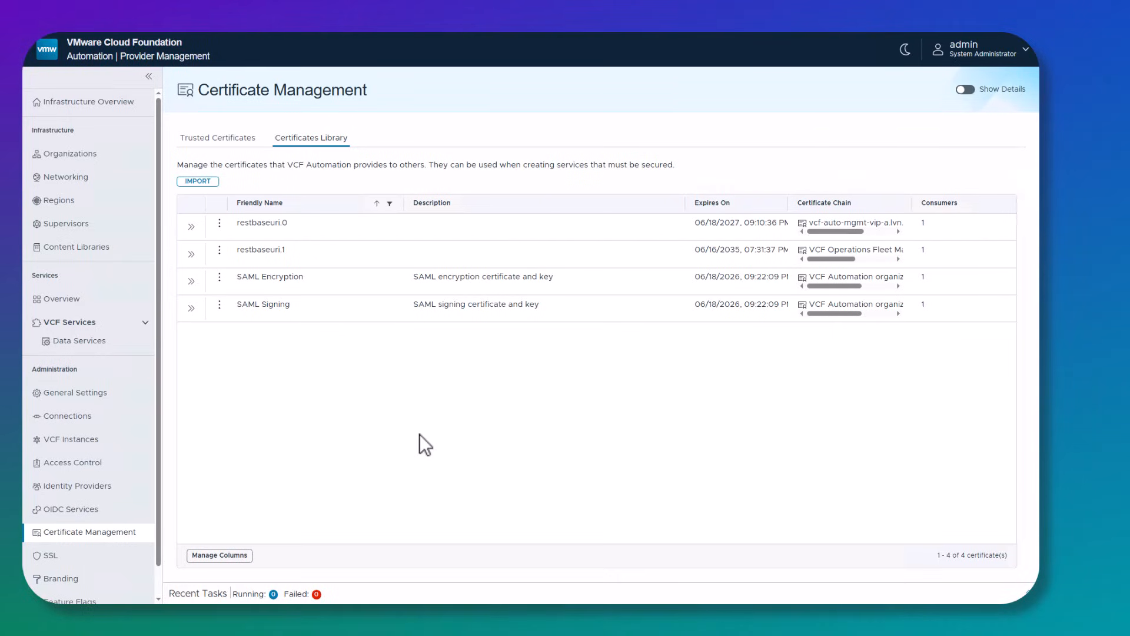
mouse_move(465, 400)
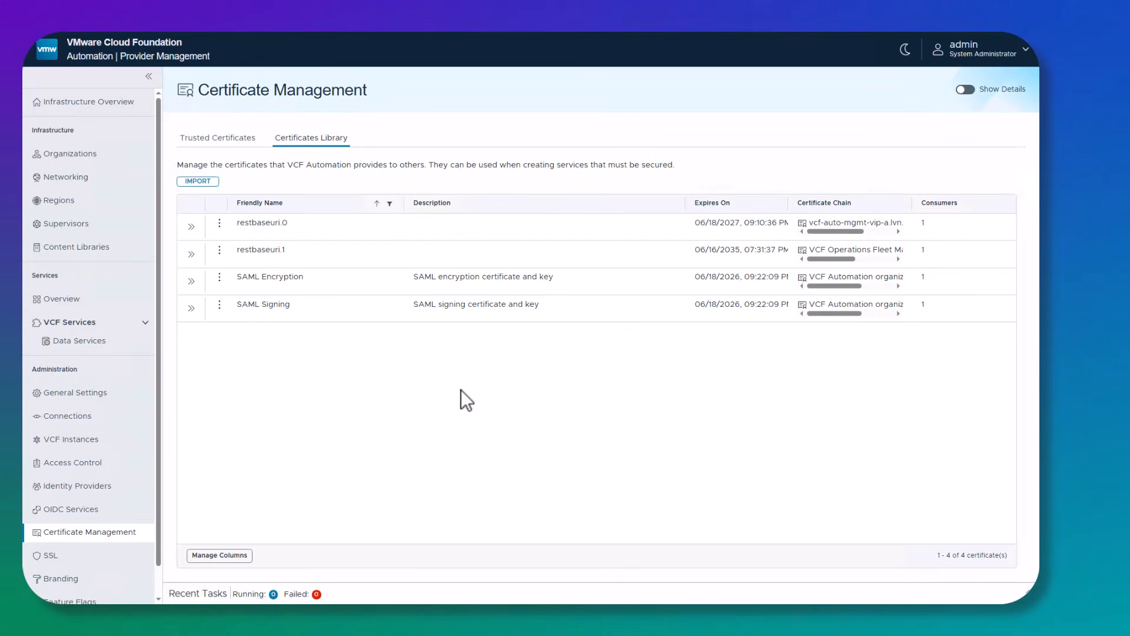
mouse_move(381, 408)
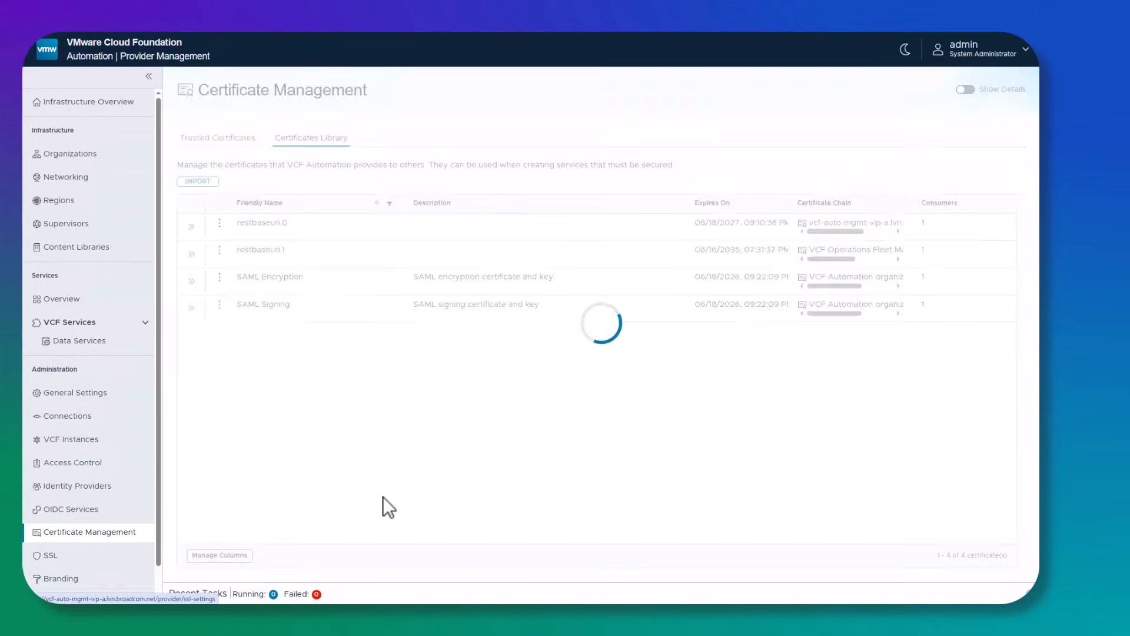
Step: Open Branding and show the Base Theme's Assign, Export and Clone actions
left_click(62, 578)
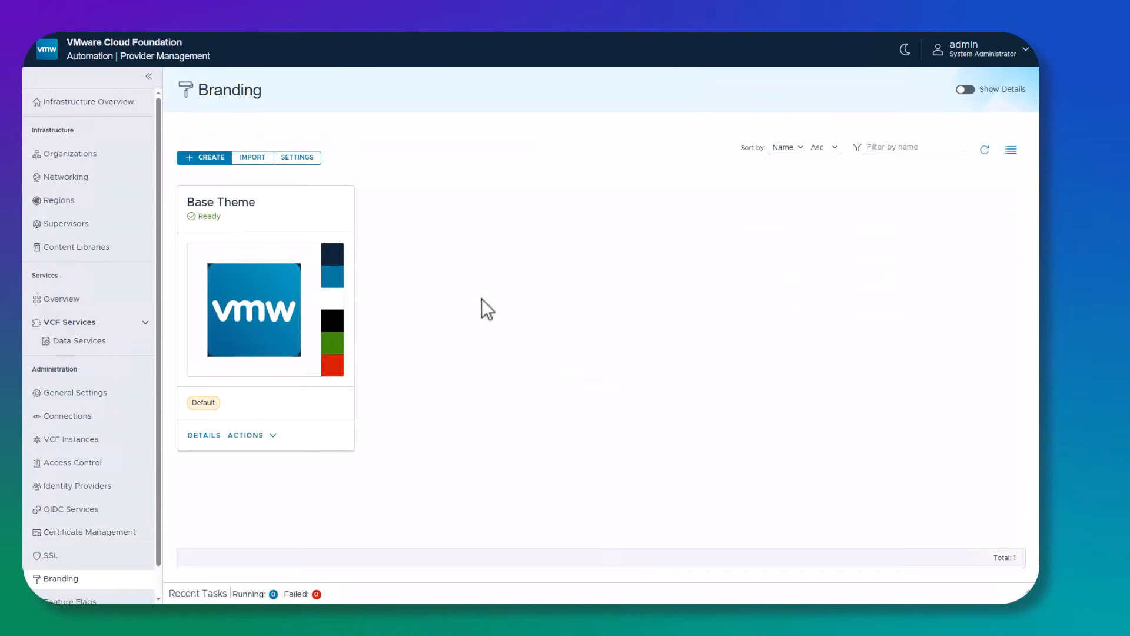
mouse_move(481, 391)
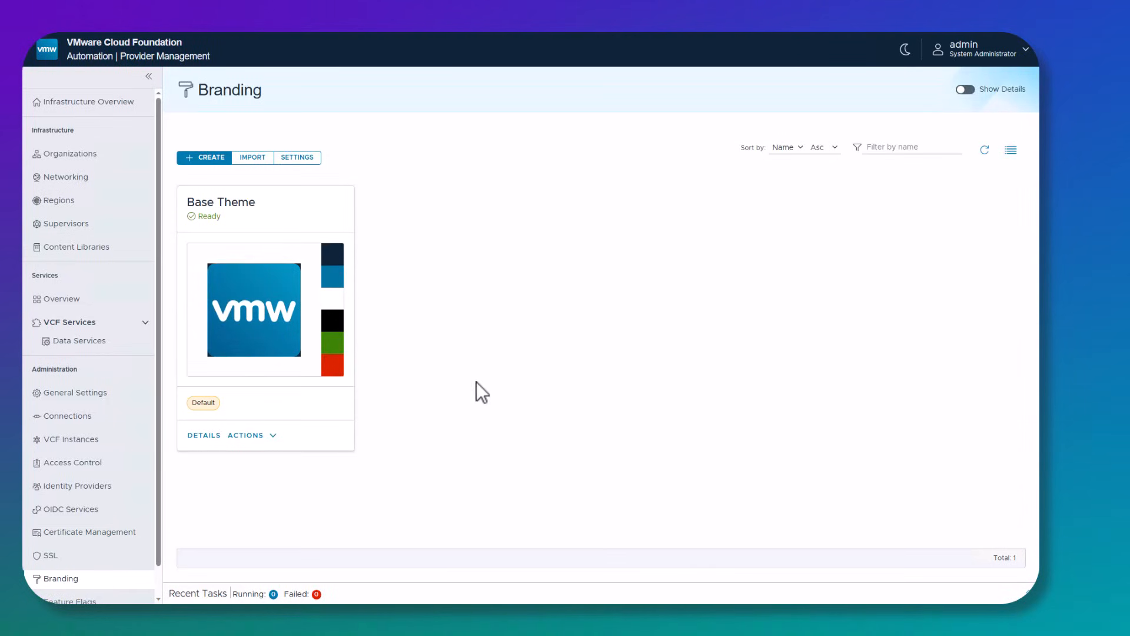
mouse_move(507, 362)
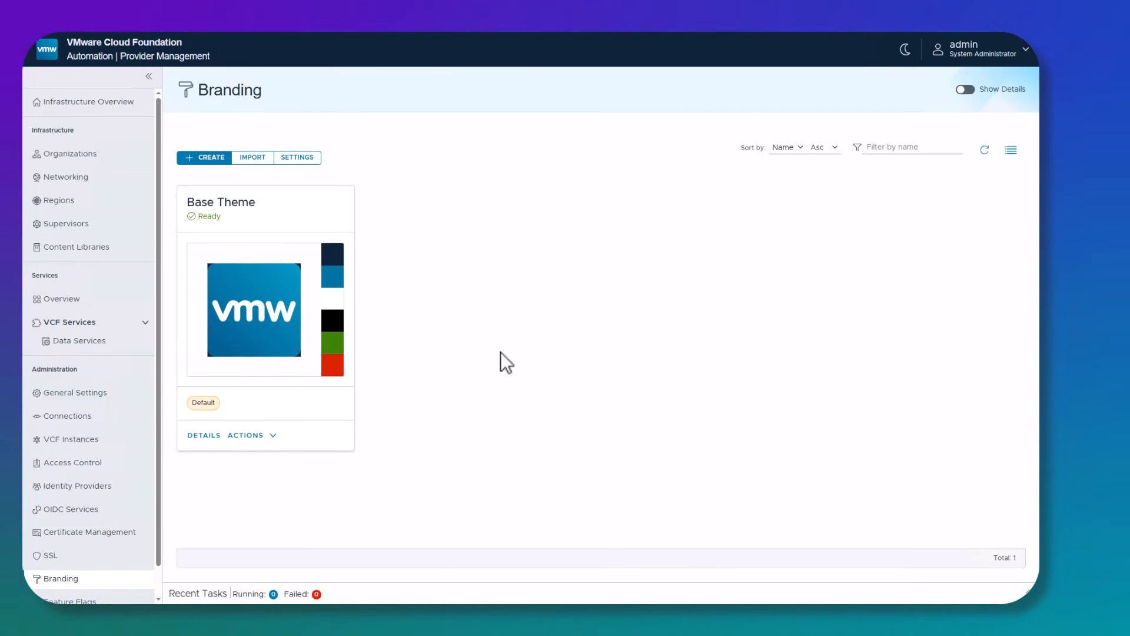
left_click(248, 434)
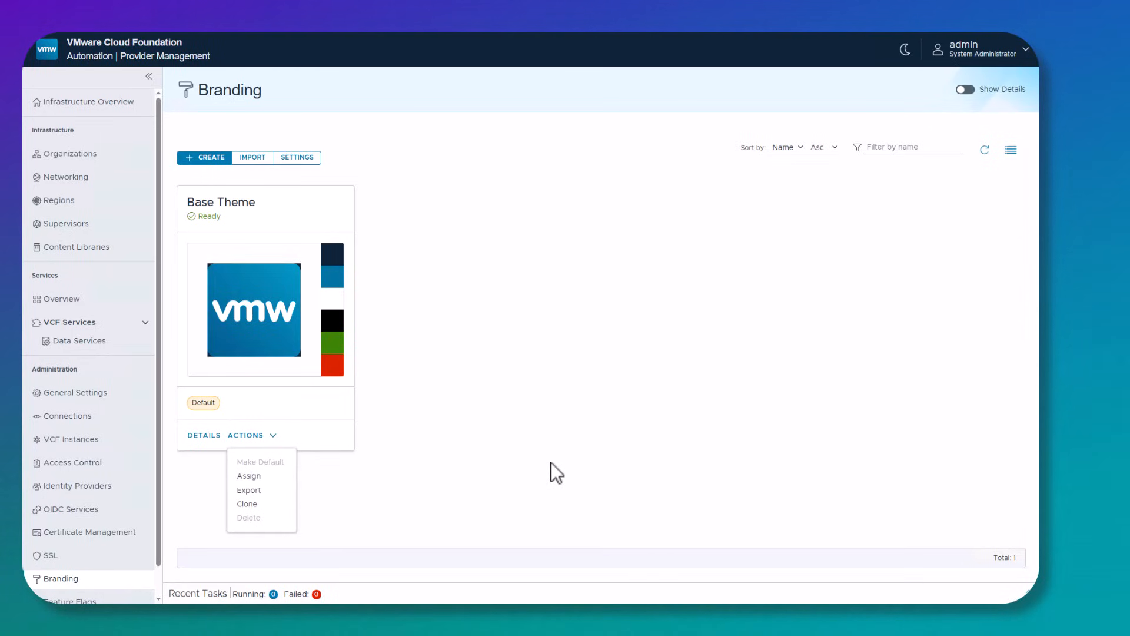
mouse_move(328, 492)
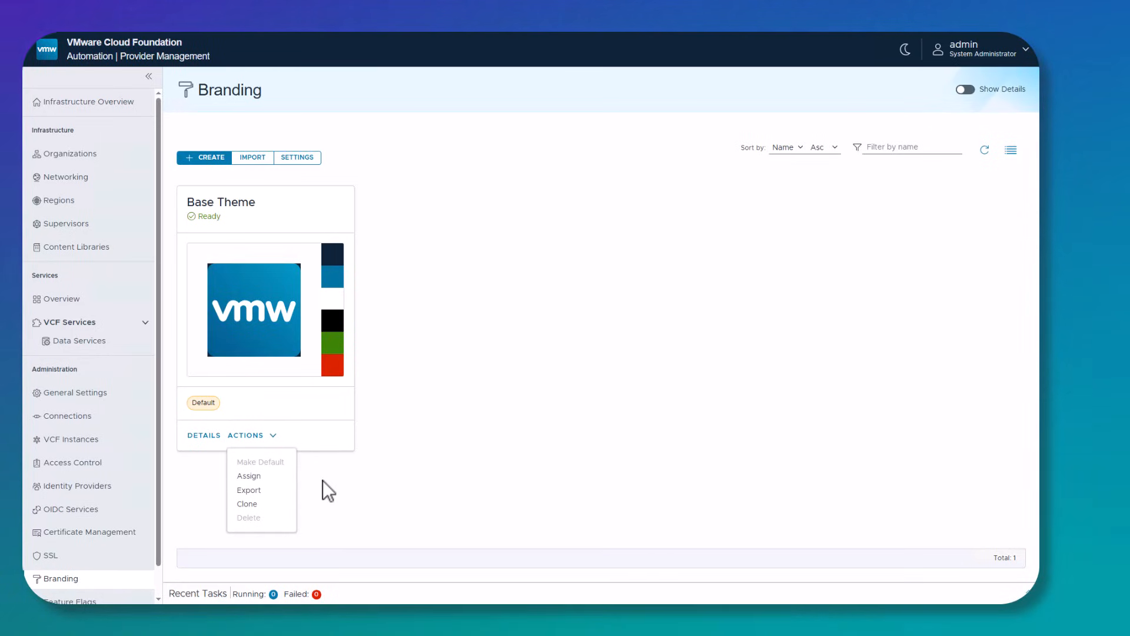
mouse_move(360, 487)
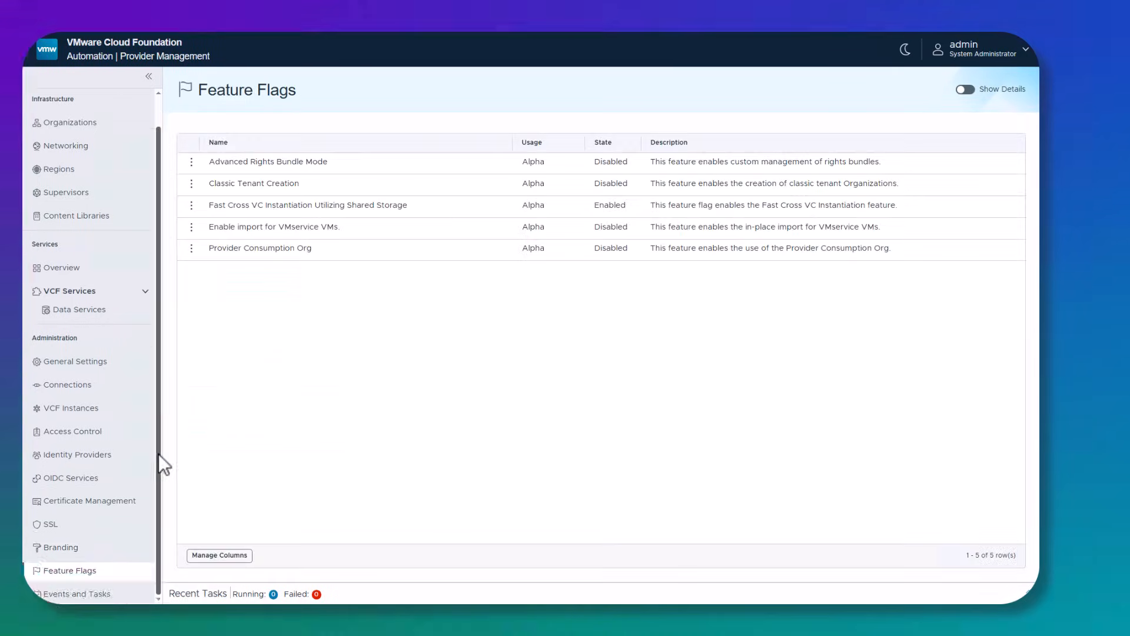
mouse_move(218, 351)
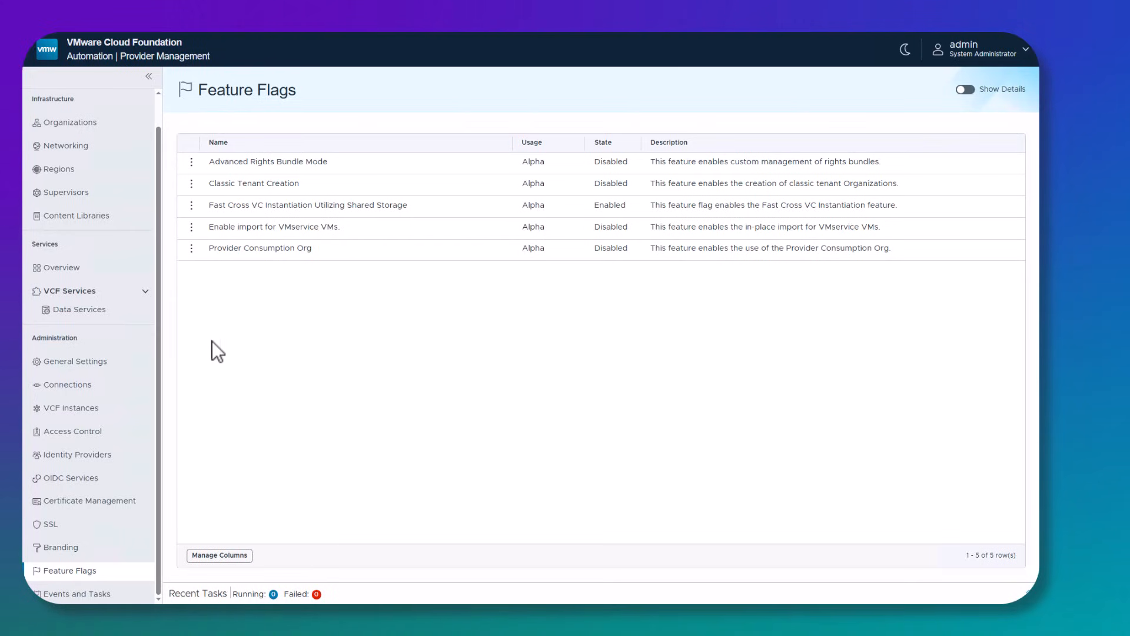
mouse_move(504, 382)
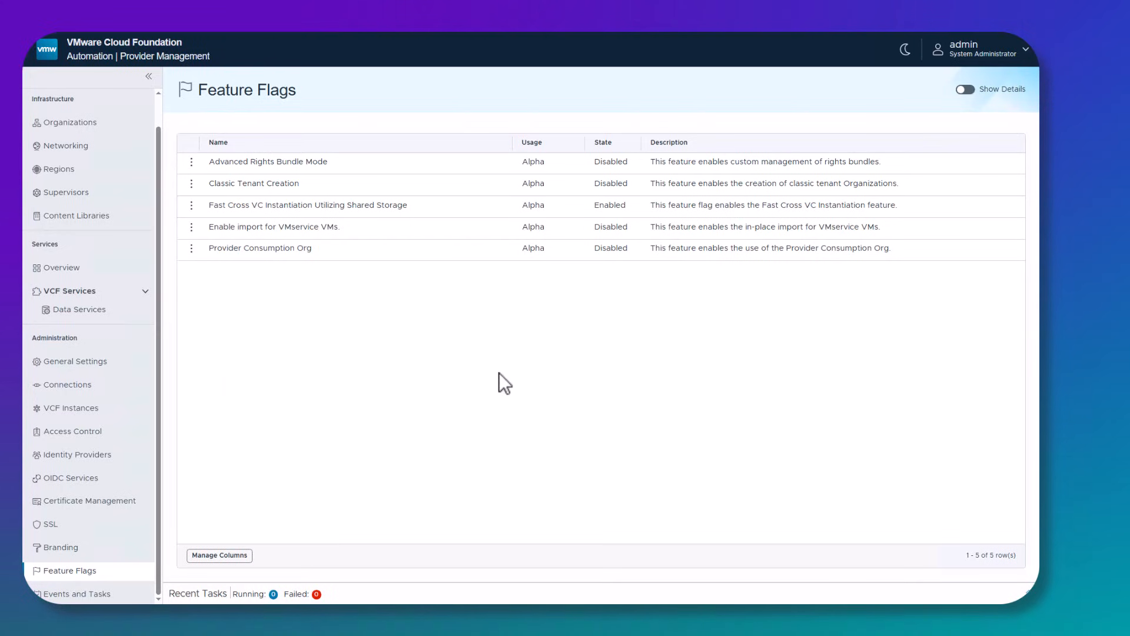
mouse_move(333, 343)
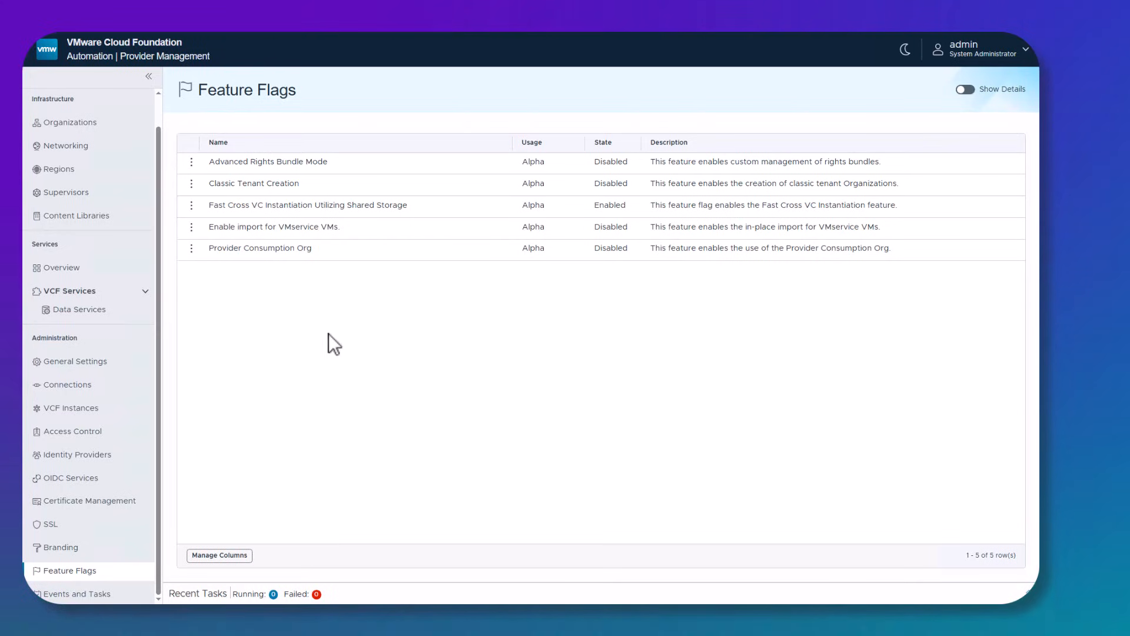
mouse_move(263, 316)
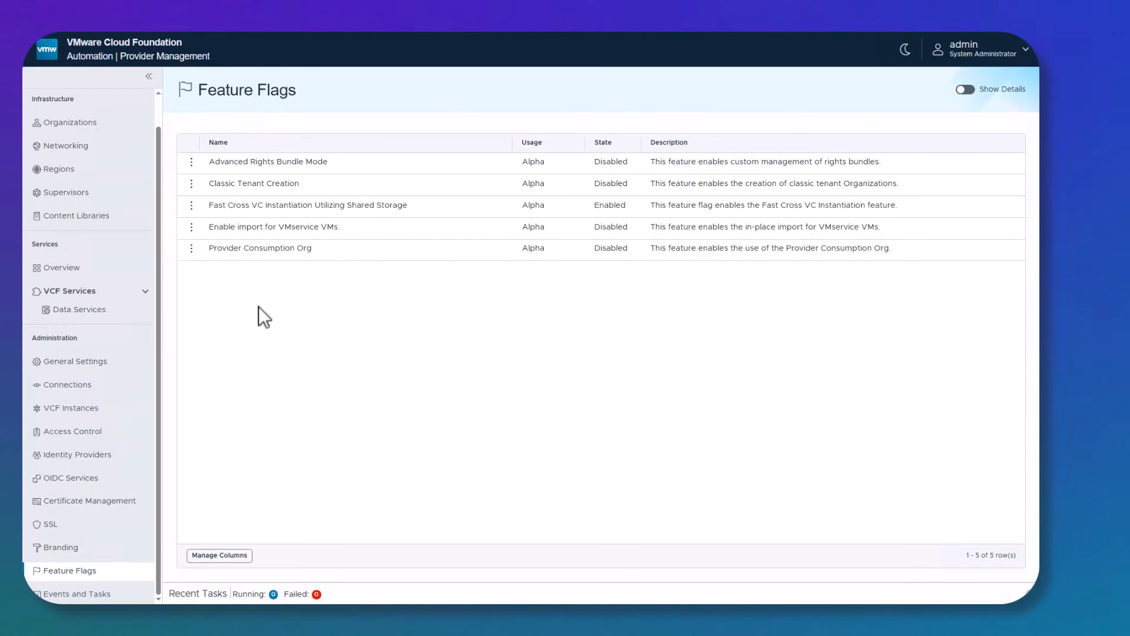
mouse_move(245, 263)
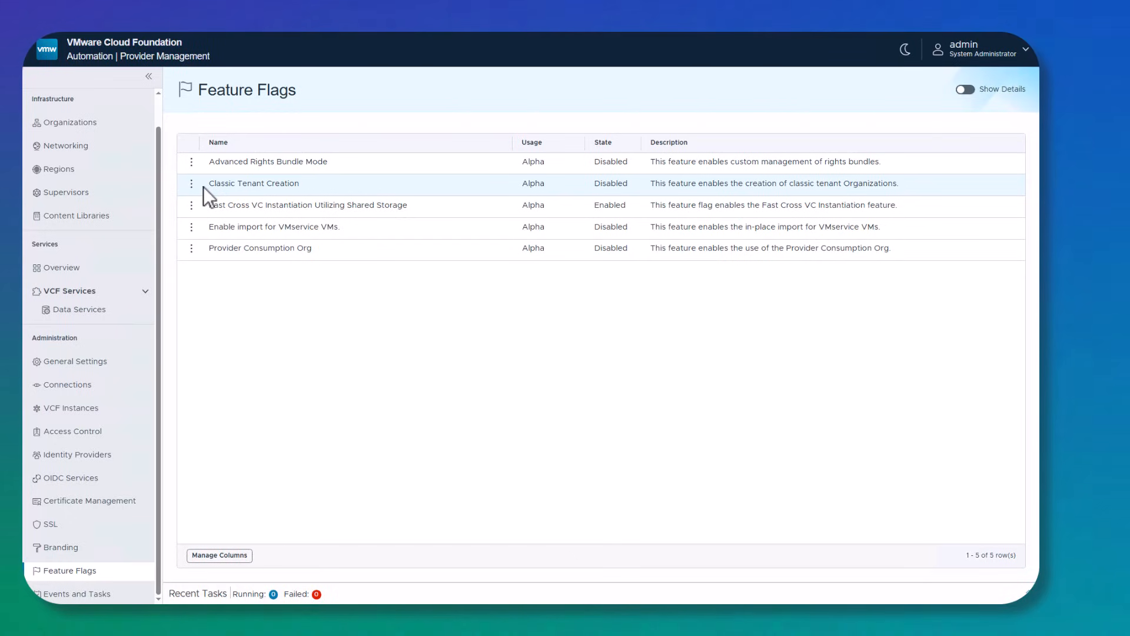
mouse_move(418, 193)
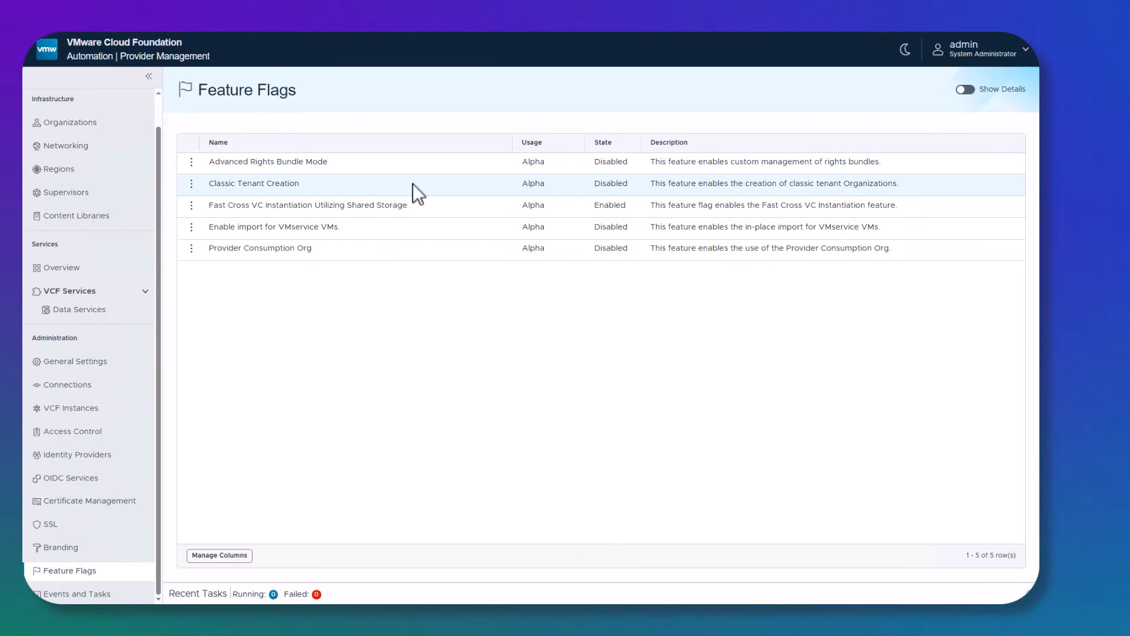
mouse_move(276, 472)
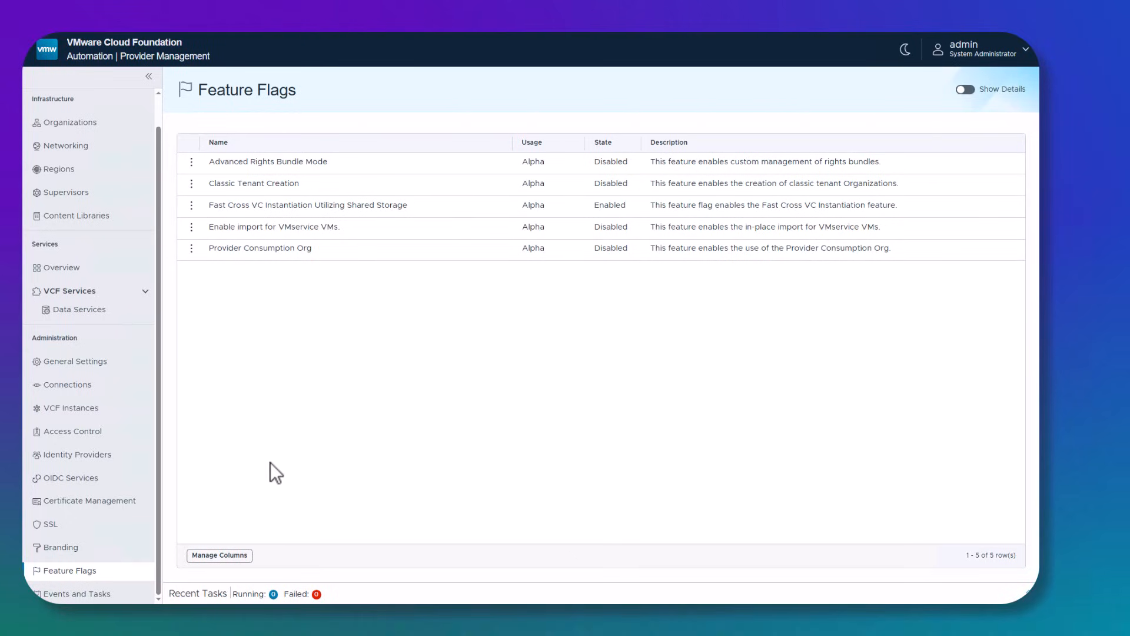
Step: After reviewing five alpha feature flags, open Events and Tasks listing 29 tasks
left_click(76, 593)
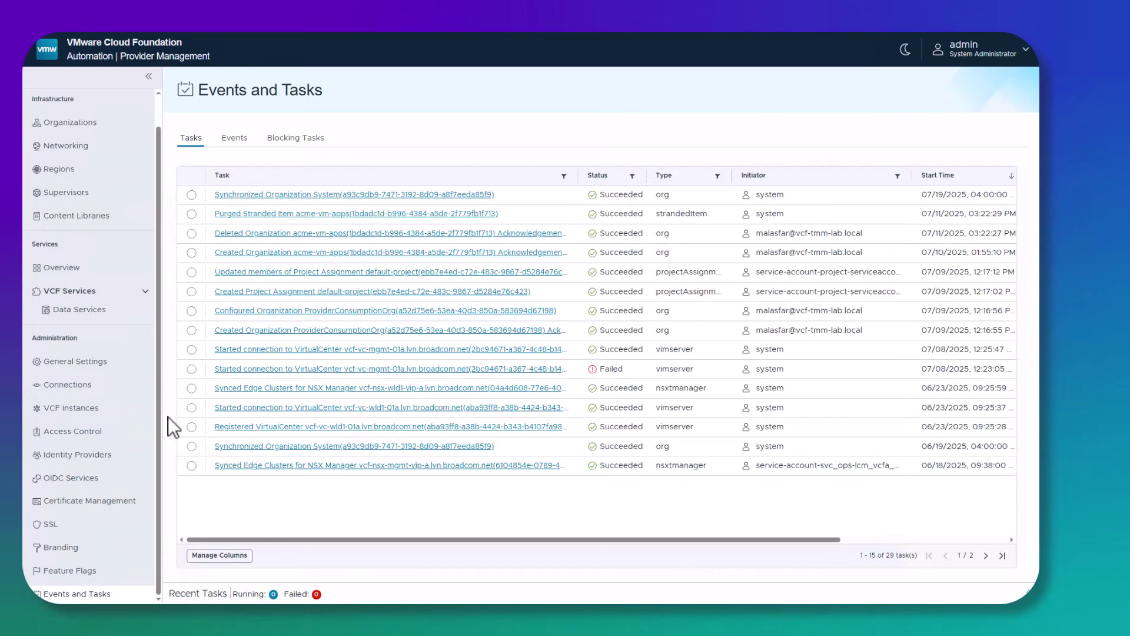
mouse_move(525, 122)
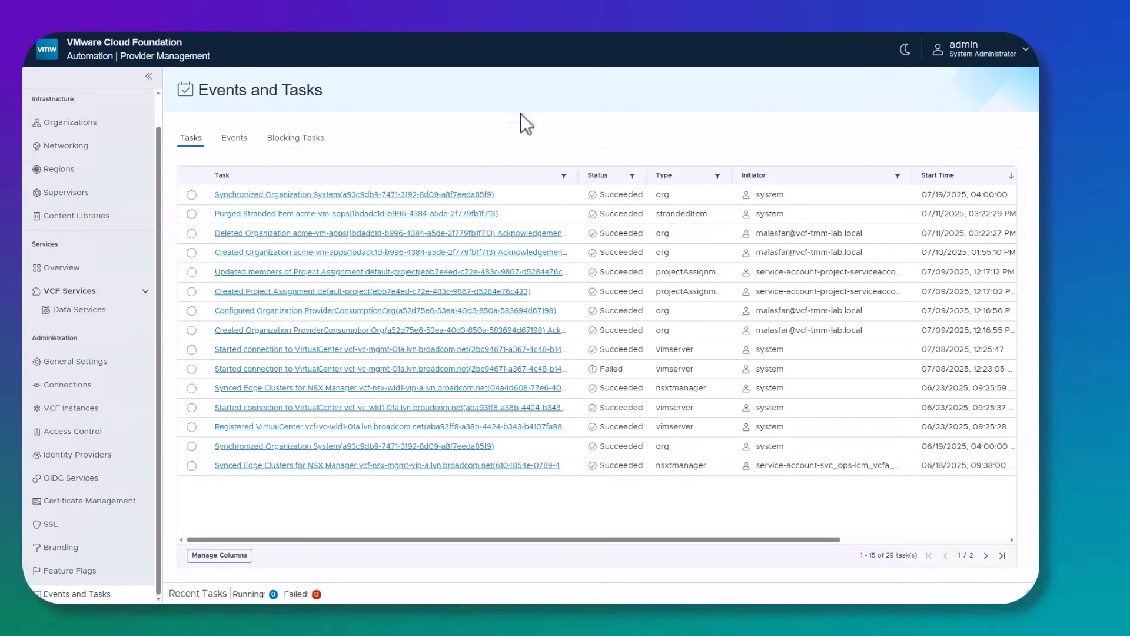
mouse_move(562, 206)
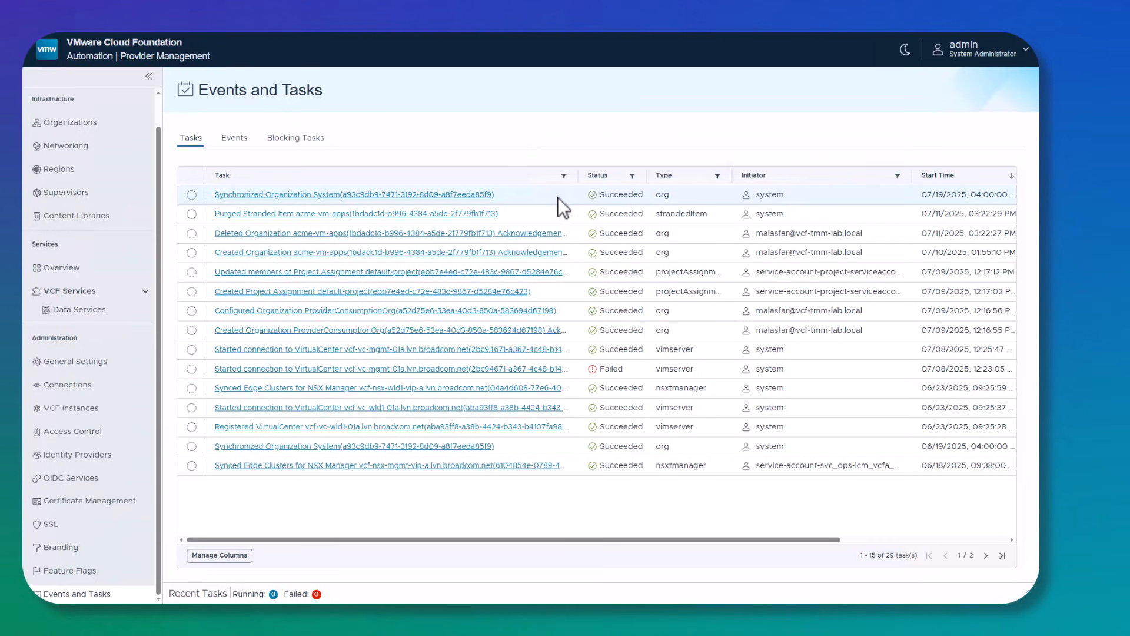
mouse_move(547, 369)
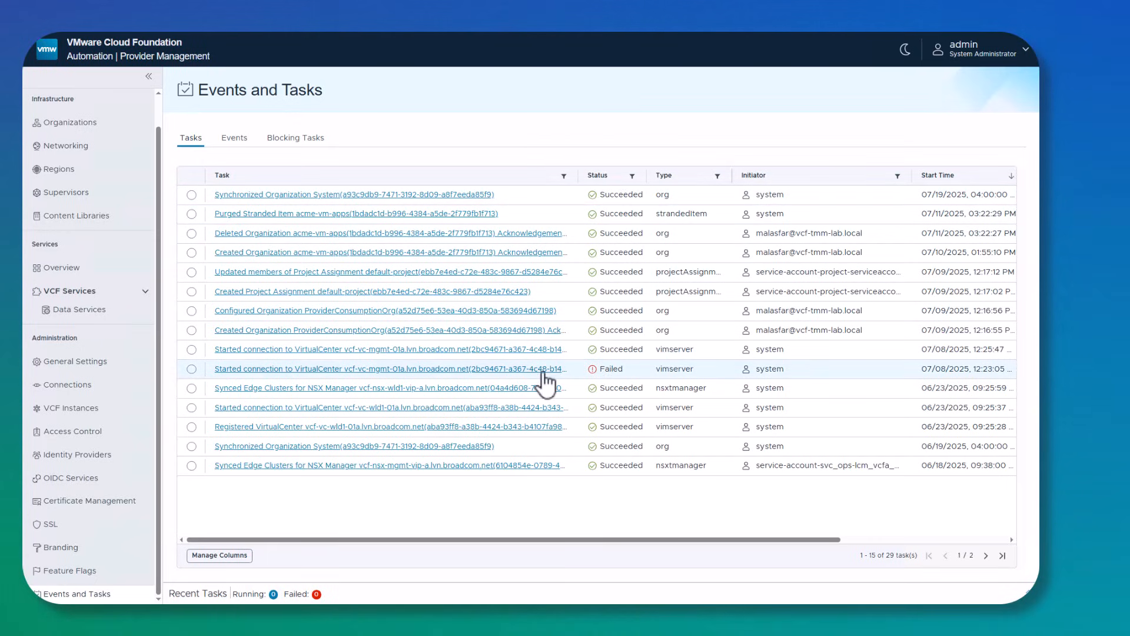
Step: Collapse the Recent Tasks panel and show about 44,000 recent events from three days
left_click(387, 368)
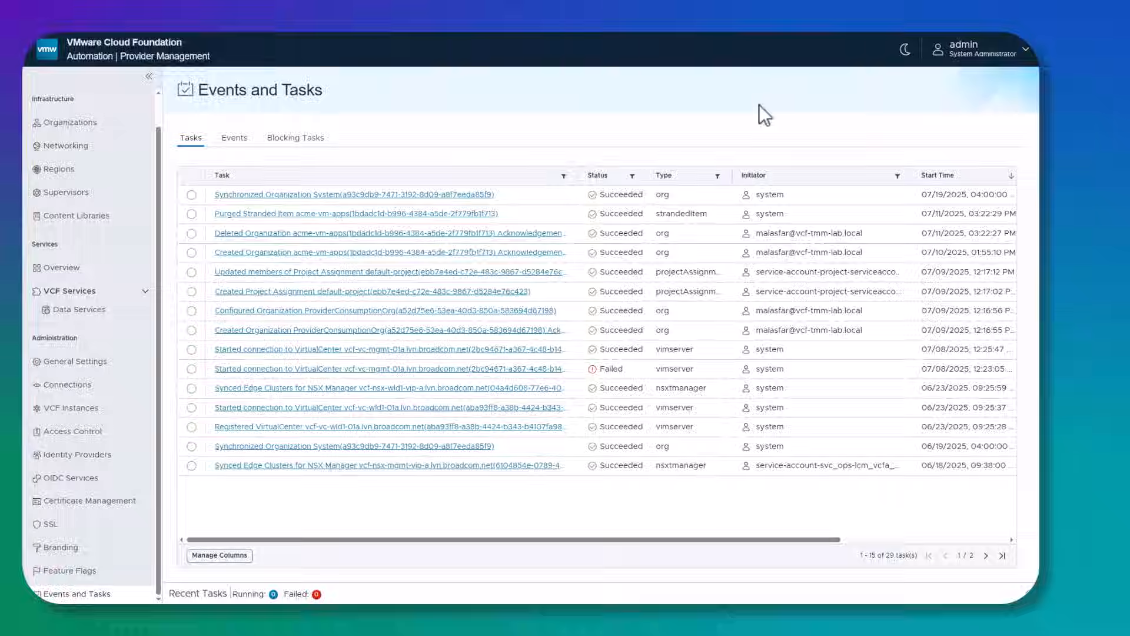
mouse_move(761, 115)
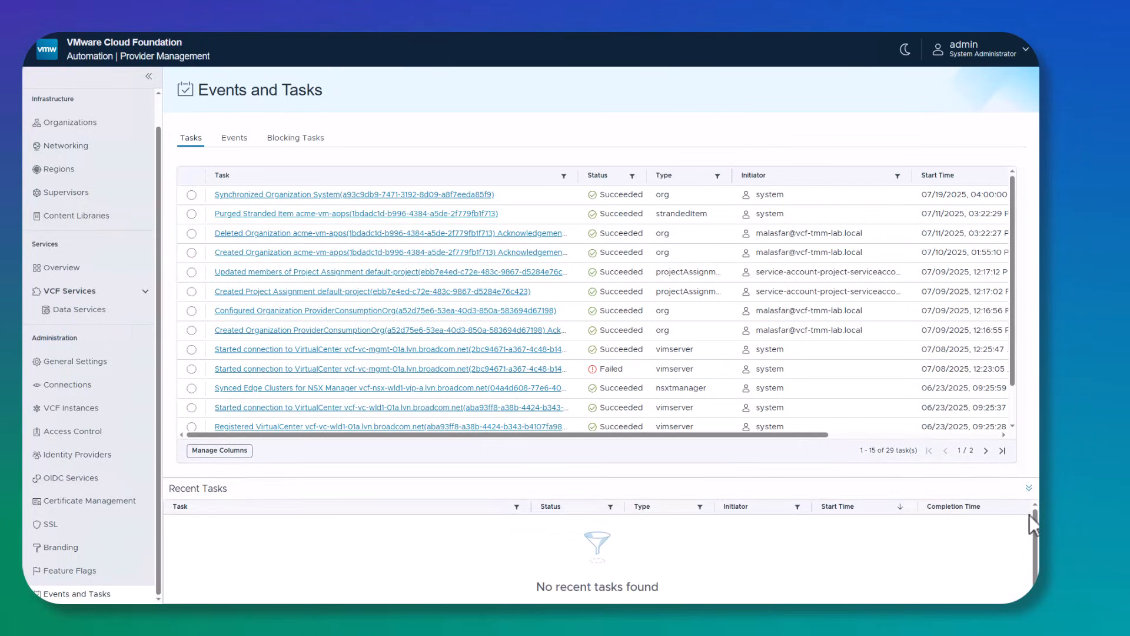
left_click(1028, 487)
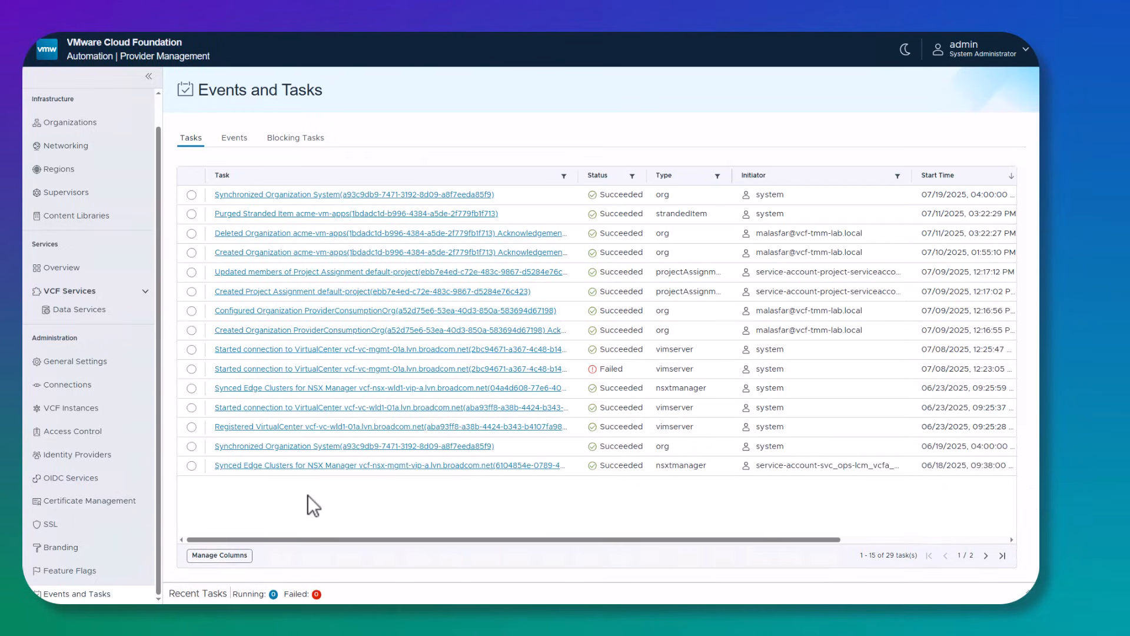
left_click(233, 137)
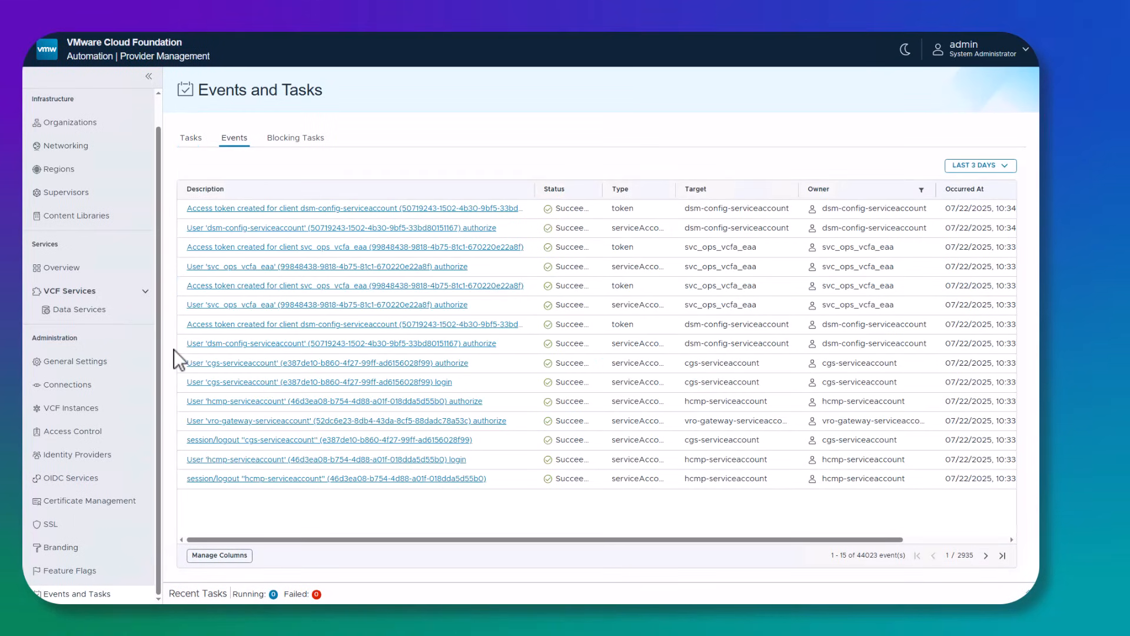
mouse_move(515, 173)
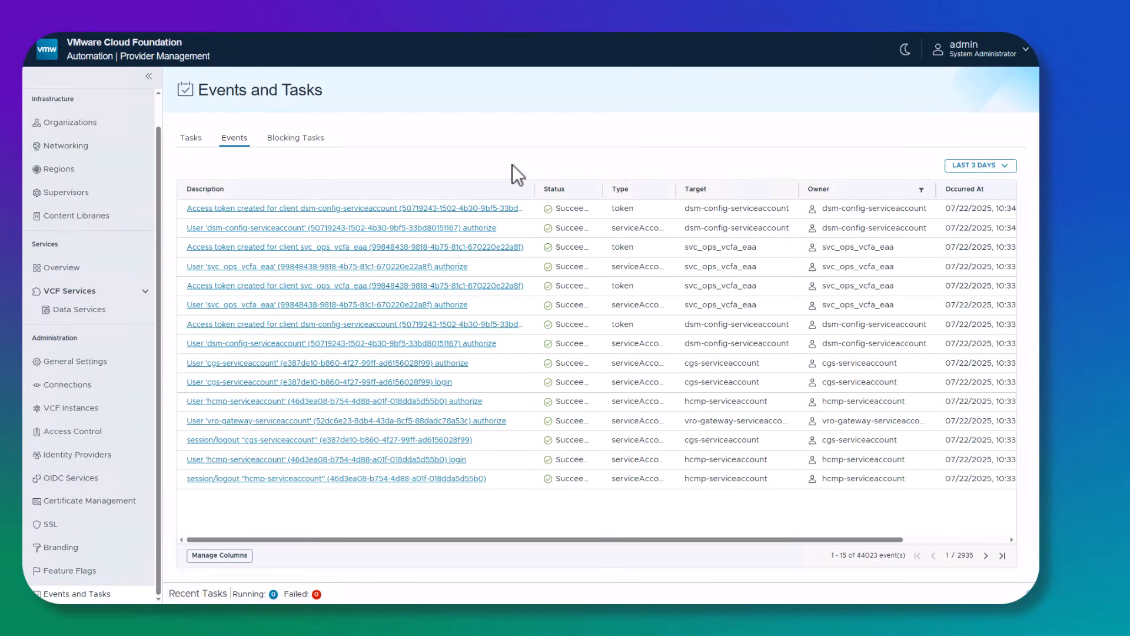
mouse_move(274, 225)
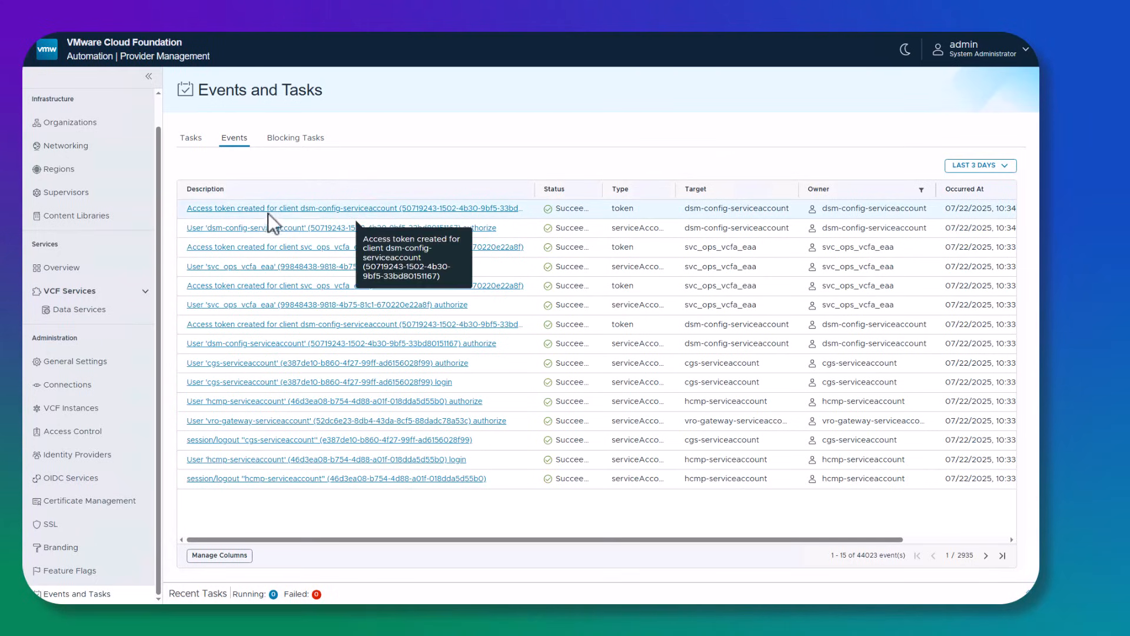
mouse_move(320, 429)
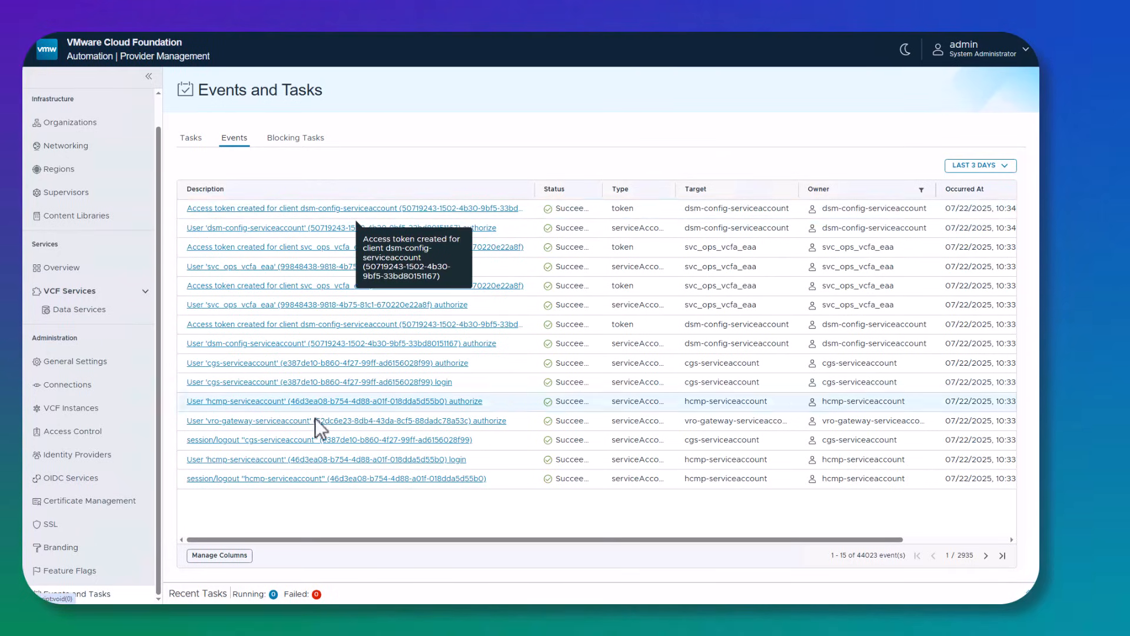
mouse_move(616, 211)
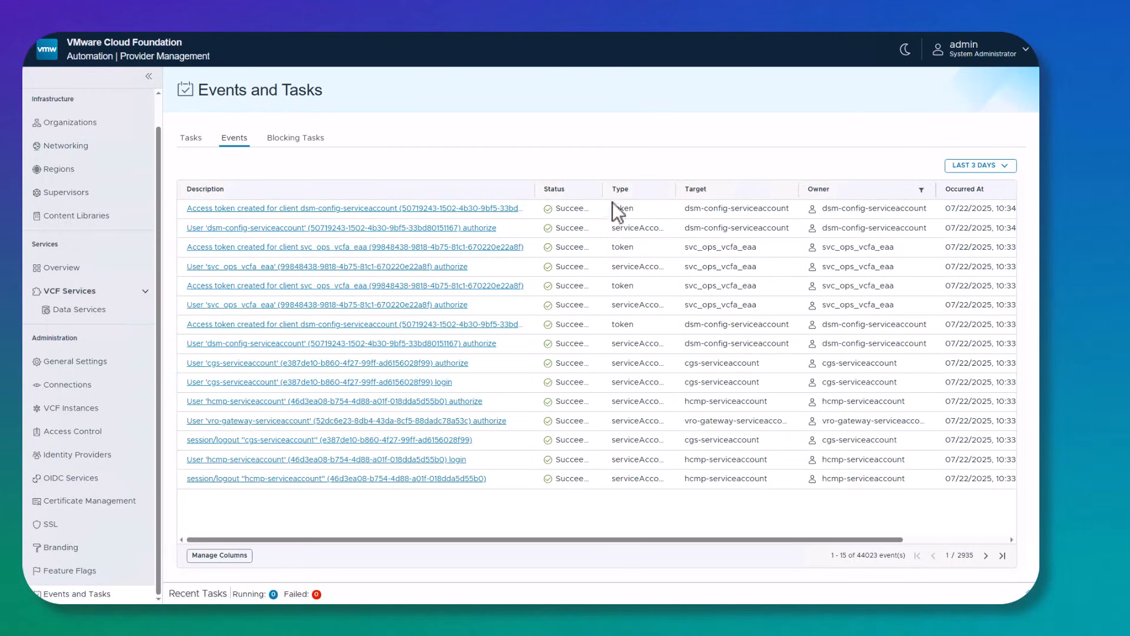
mouse_move(487, 208)
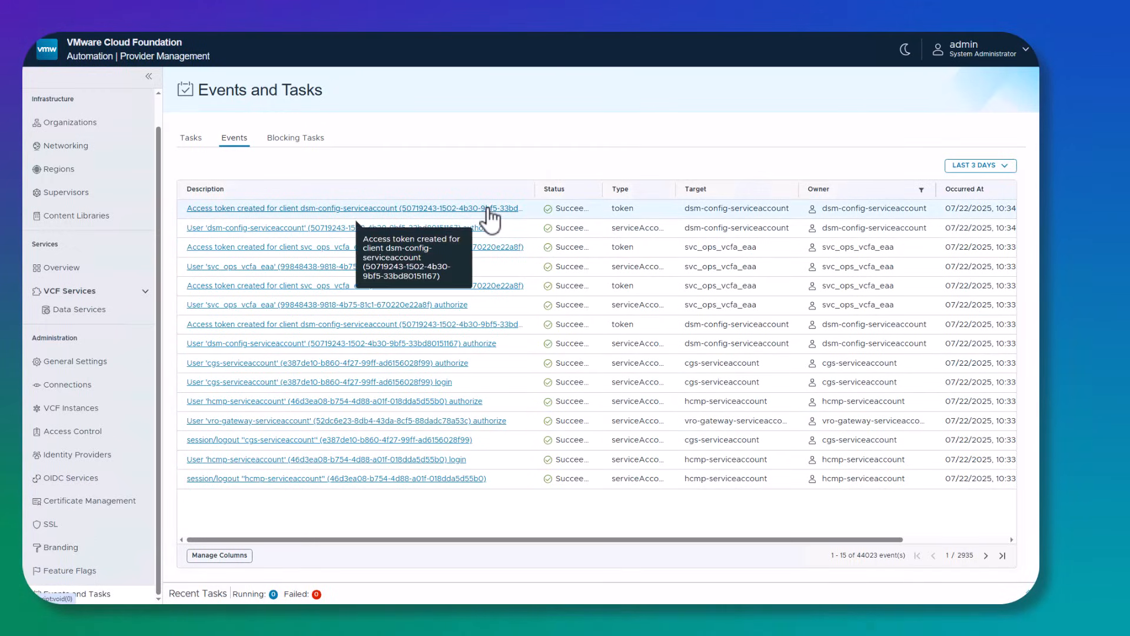
left_click(354, 209)
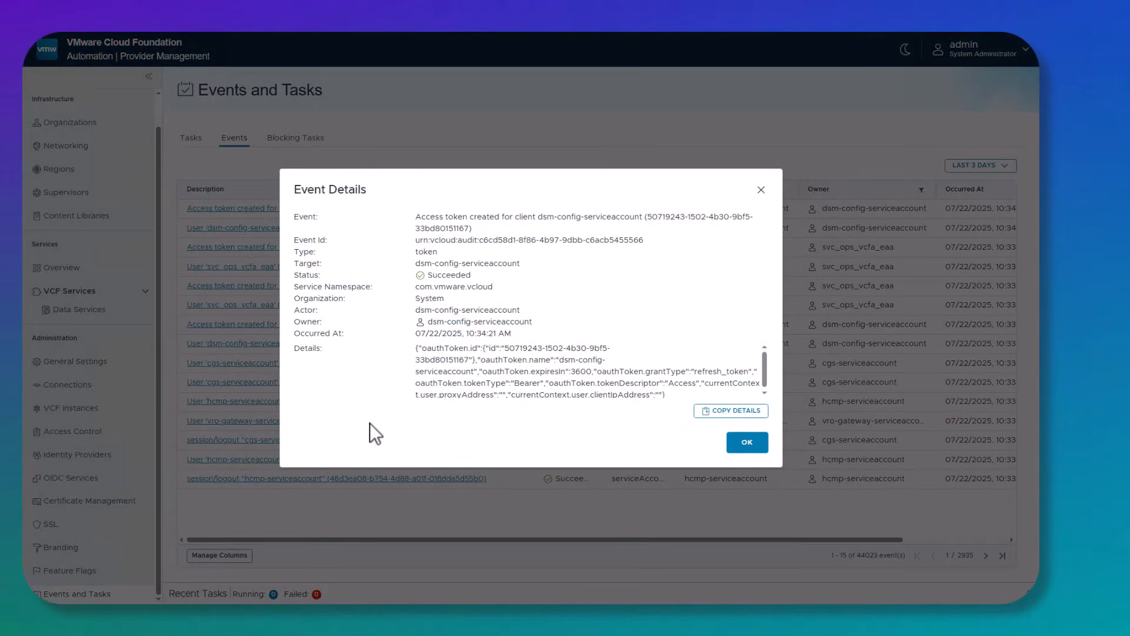
mouse_move(364, 415)
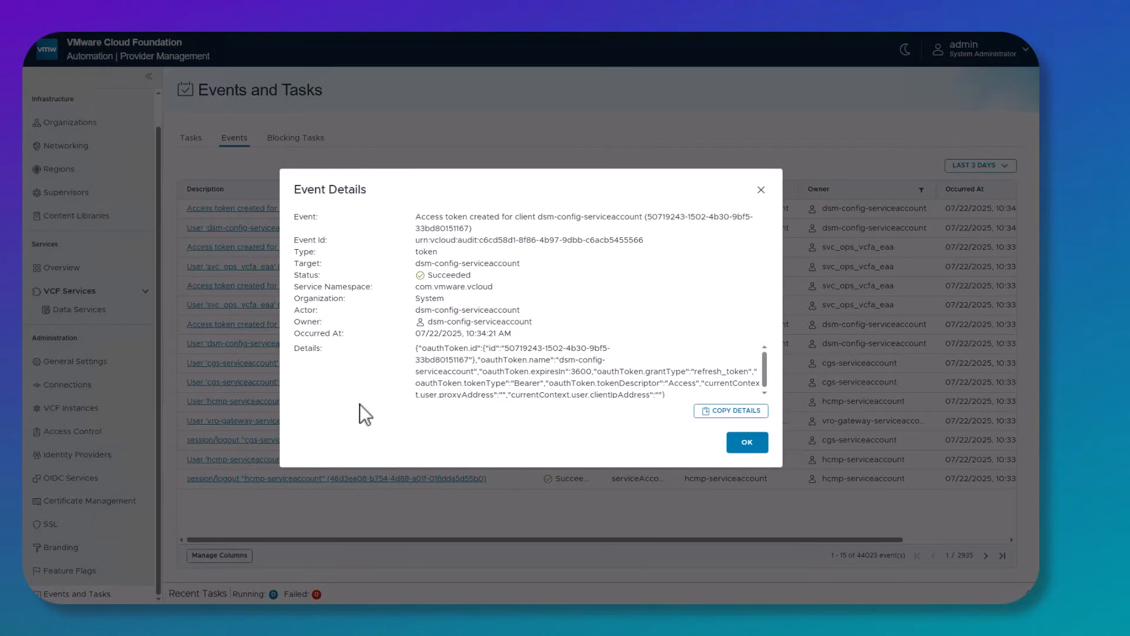
mouse_move(747, 442)
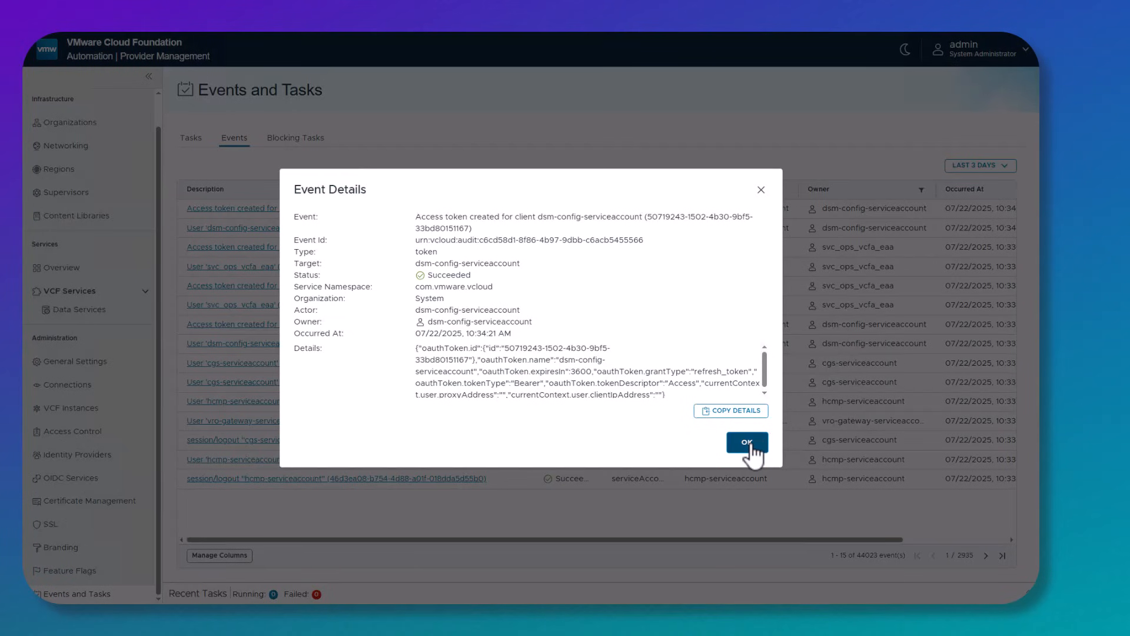
left_click(746, 442)
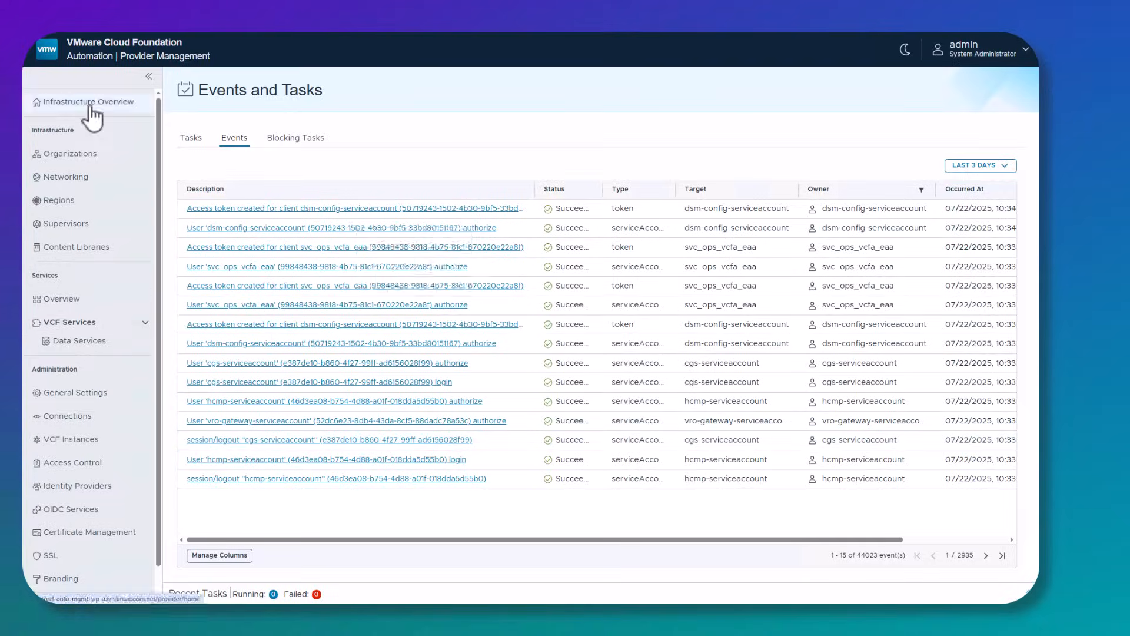